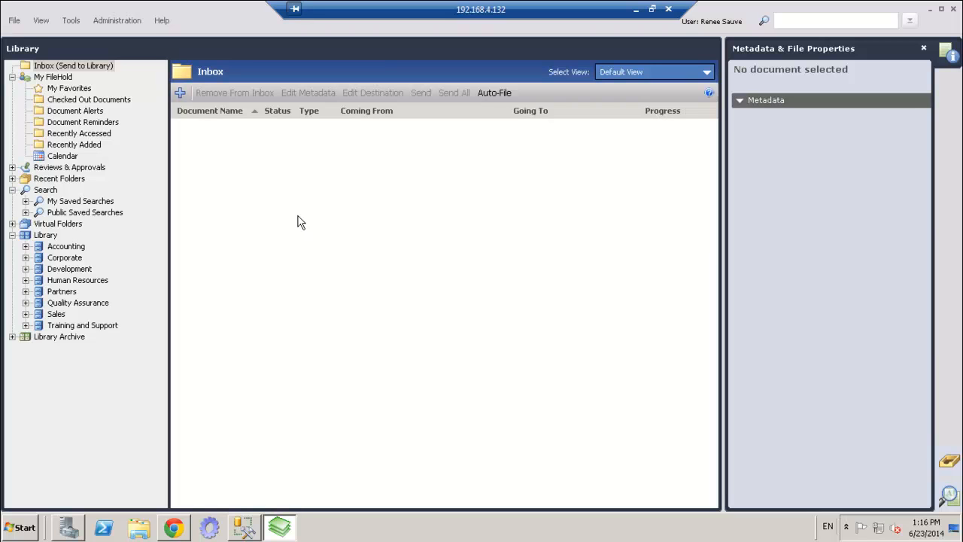
{"action": "mouse_move", "coordinate": [123, 30]}
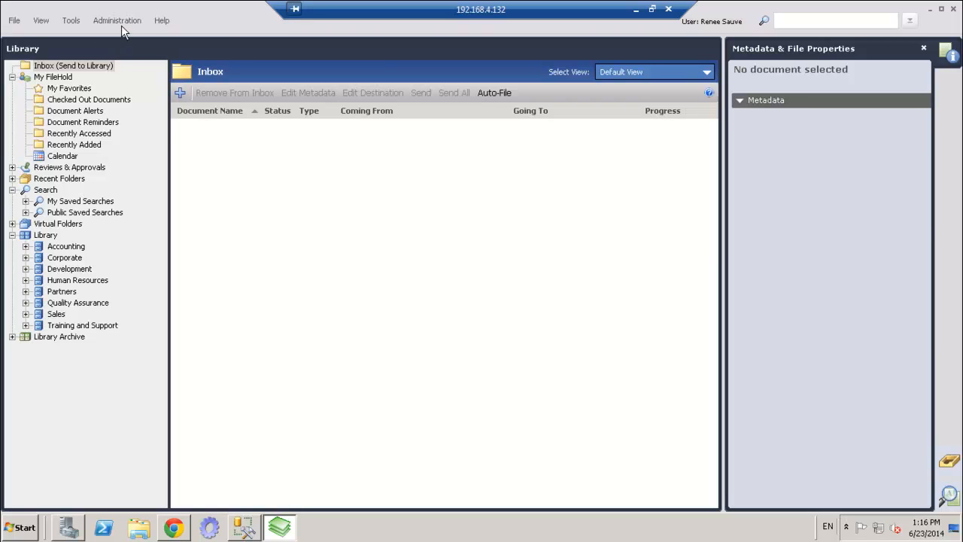
Filter the Document Schemas management list to letter I and select Invoices
{"action": "left_click", "coordinate": [117, 21]}
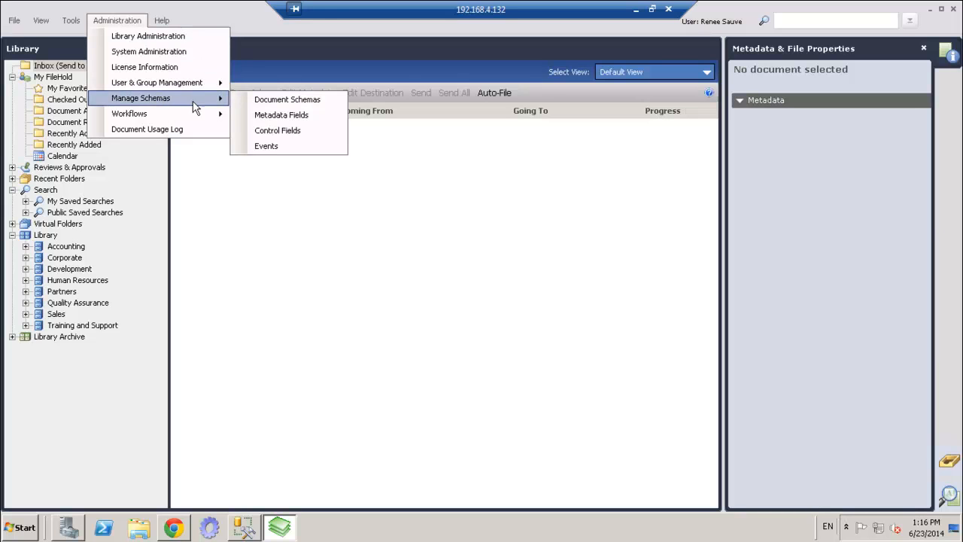
{"action": "mouse_move", "coordinate": [285, 99]}
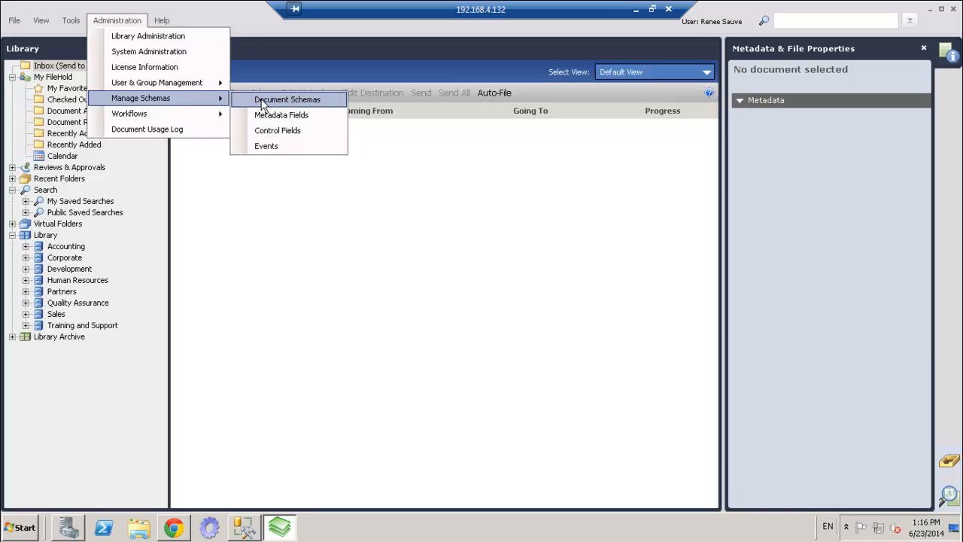
{"action": "left_click", "coordinate": [286, 100]}
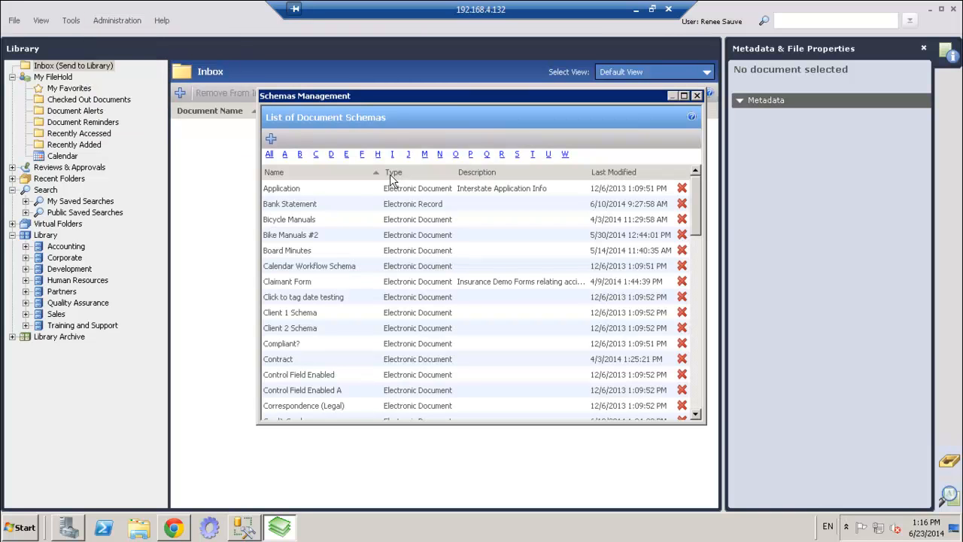
{"action": "left_click", "coordinate": [391, 153]}
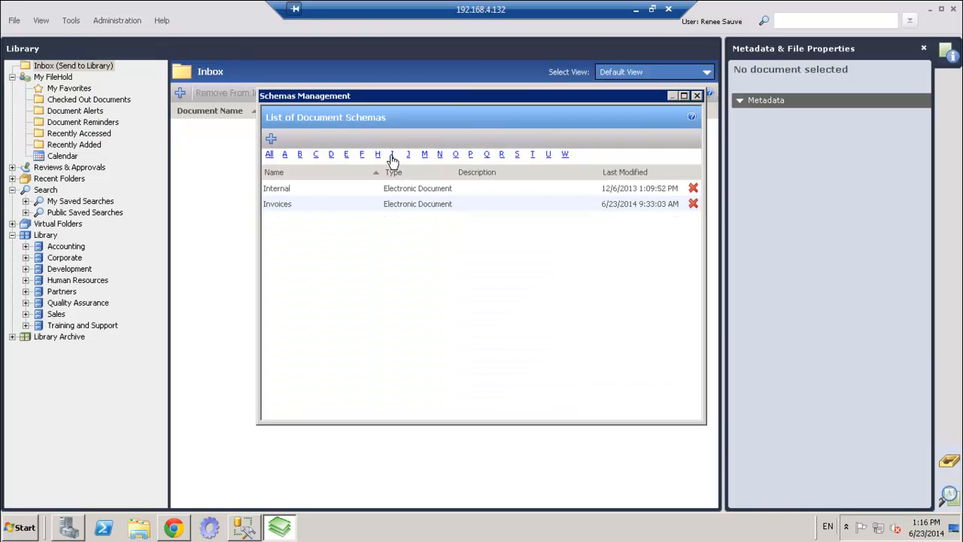
{"action": "left_click", "coordinate": [277, 204]}
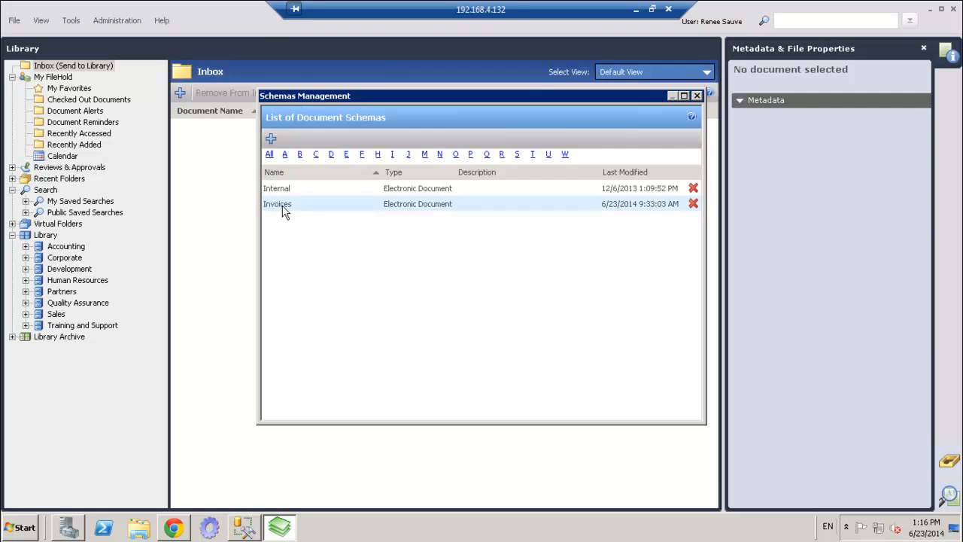
Open the Edit Invoices Schema dialog on its General settings as an electronic document
{"action": "double_click", "coordinate": [277, 205]}
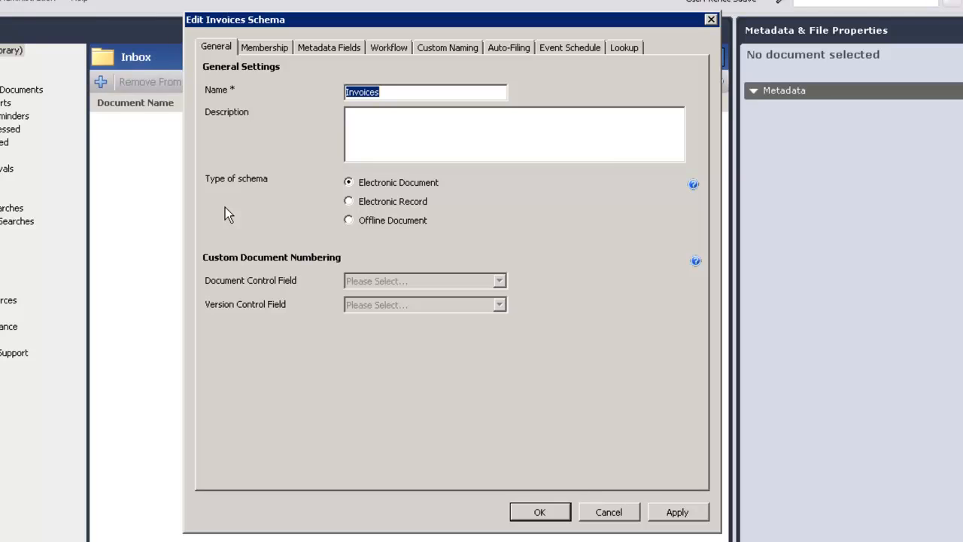
{"action": "mouse_move", "coordinate": [385, 204]}
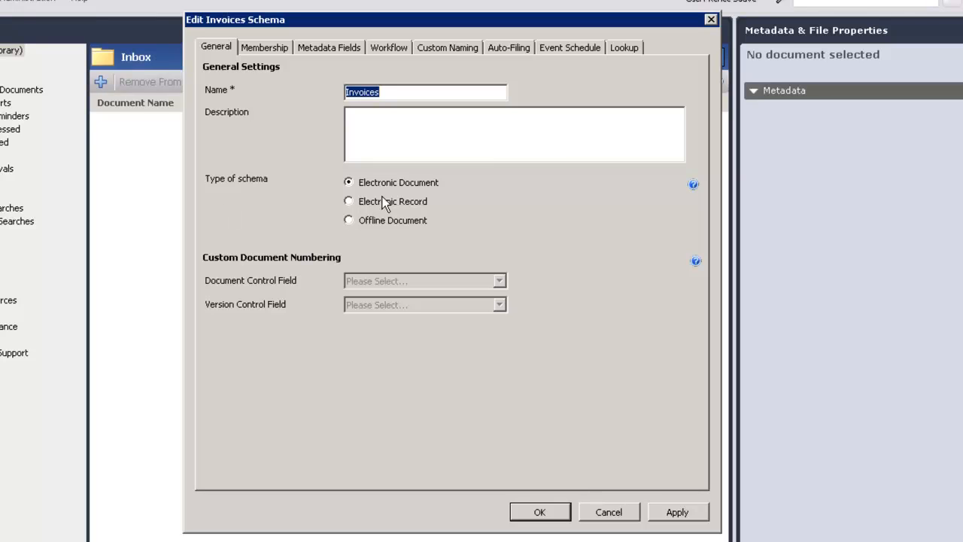
{"action": "mouse_move", "coordinate": [415, 197]}
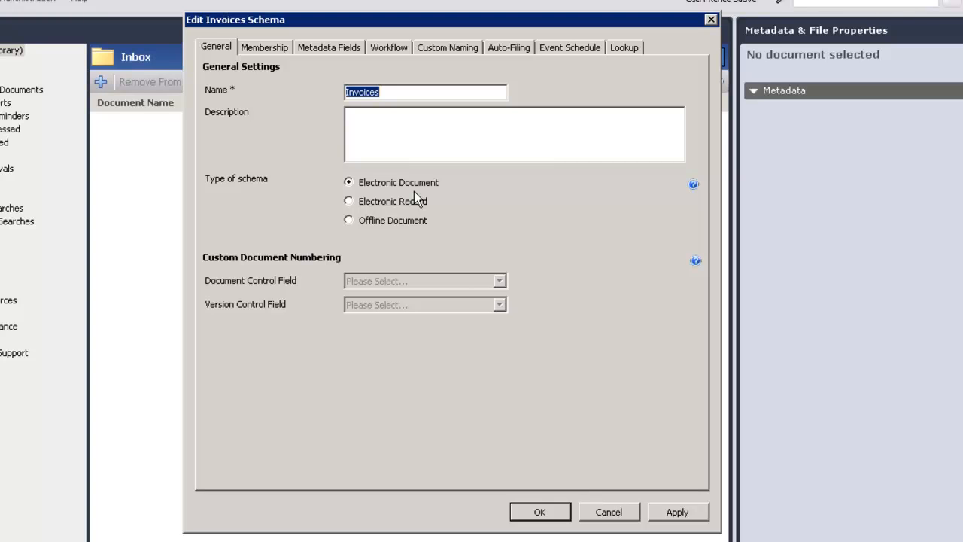
{"action": "mouse_move", "coordinate": [415, 254]}
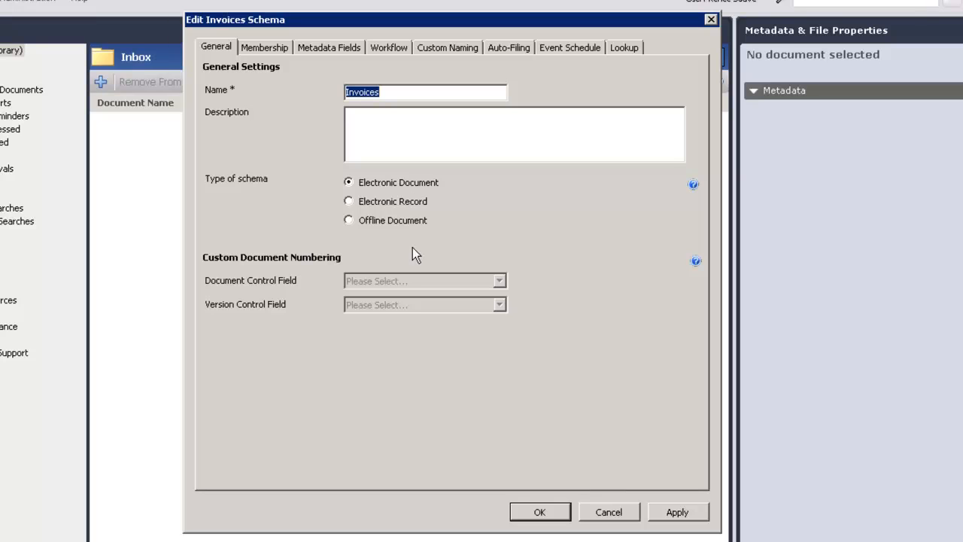
{"action": "mouse_move", "coordinate": [420, 279]}
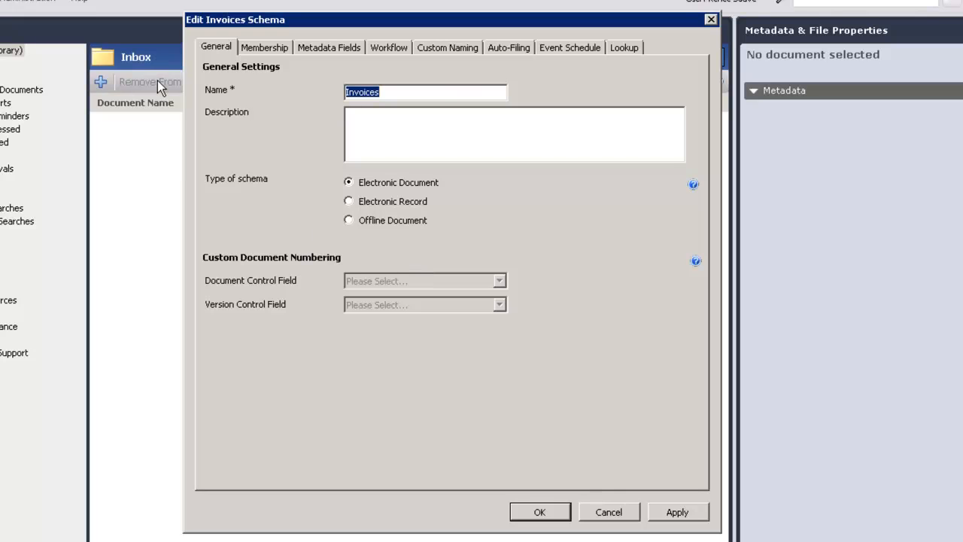
Review Invoices membership, highlighting the Accounting and Accounting - Senior groups
{"action": "left_click", "coordinate": [265, 47]}
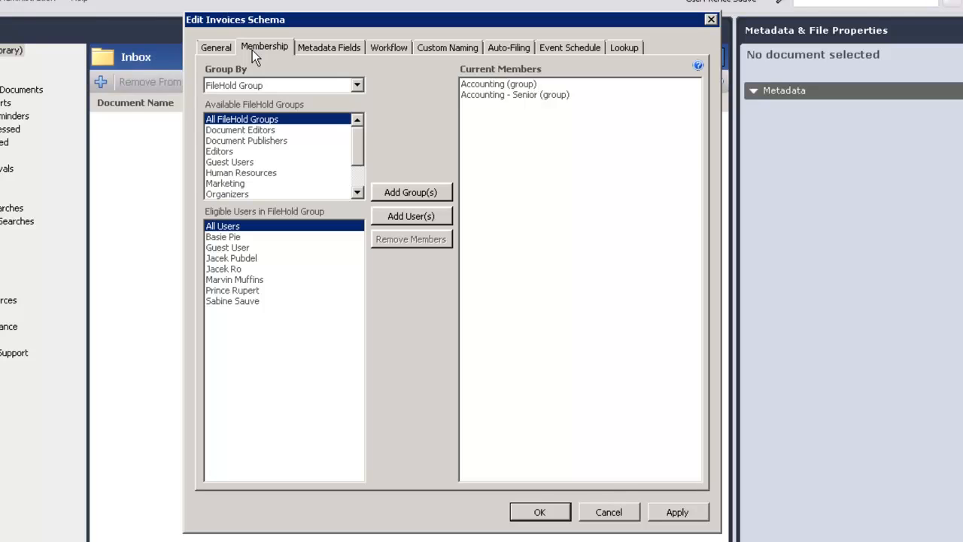
{"action": "mouse_move", "coordinate": [497, 78]}
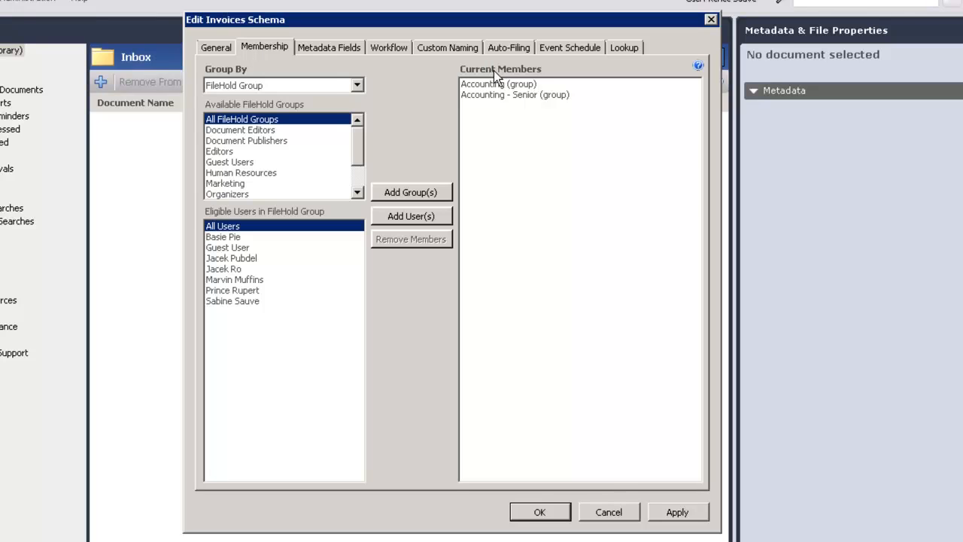
{"action": "mouse_move", "coordinate": [496, 96]}
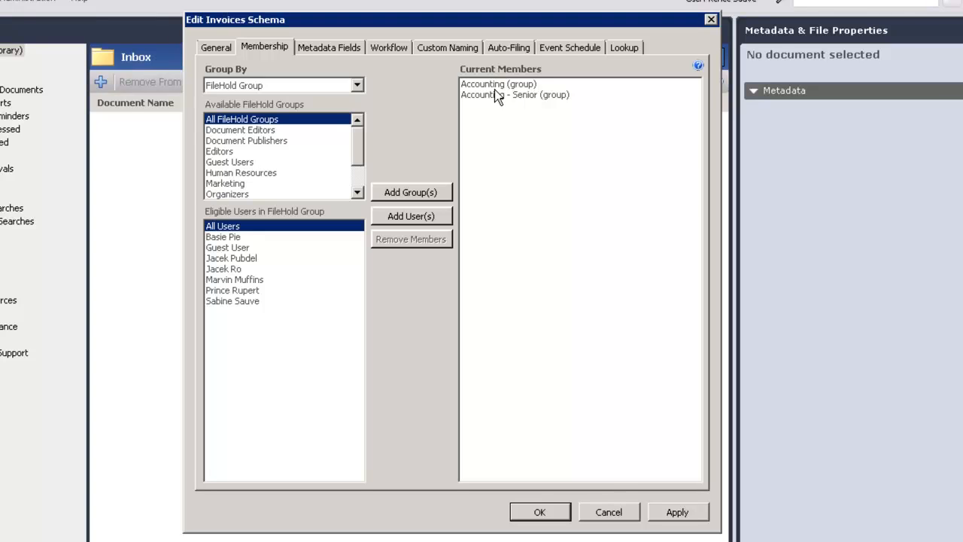
{"action": "left_click", "coordinate": [498, 84]}
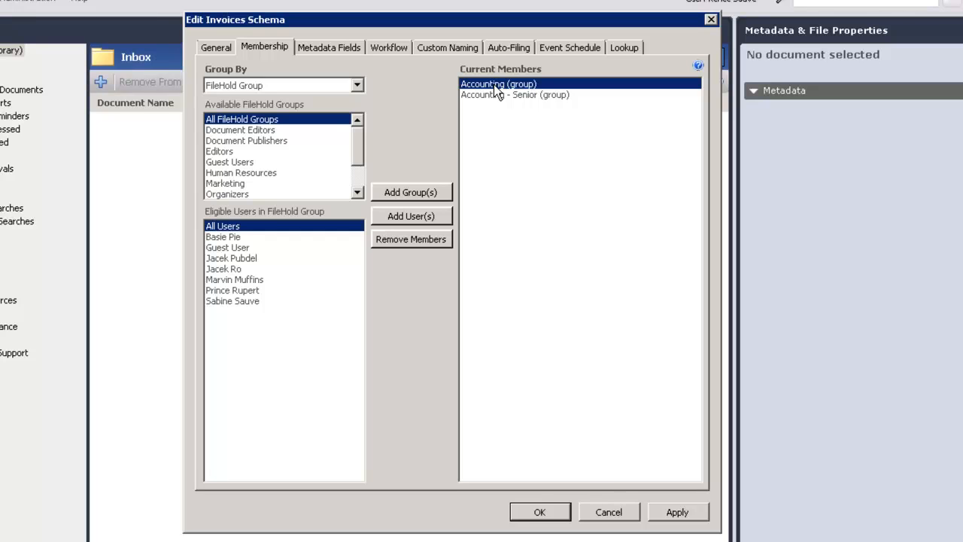
{"action": "mouse_move", "coordinate": [503, 104]}
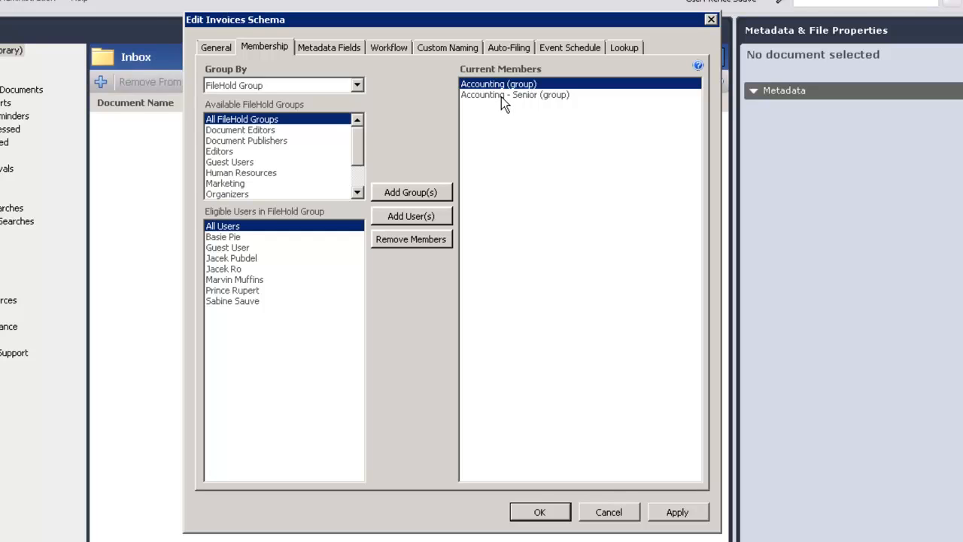
{"action": "left_click", "coordinate": [514, 93]}
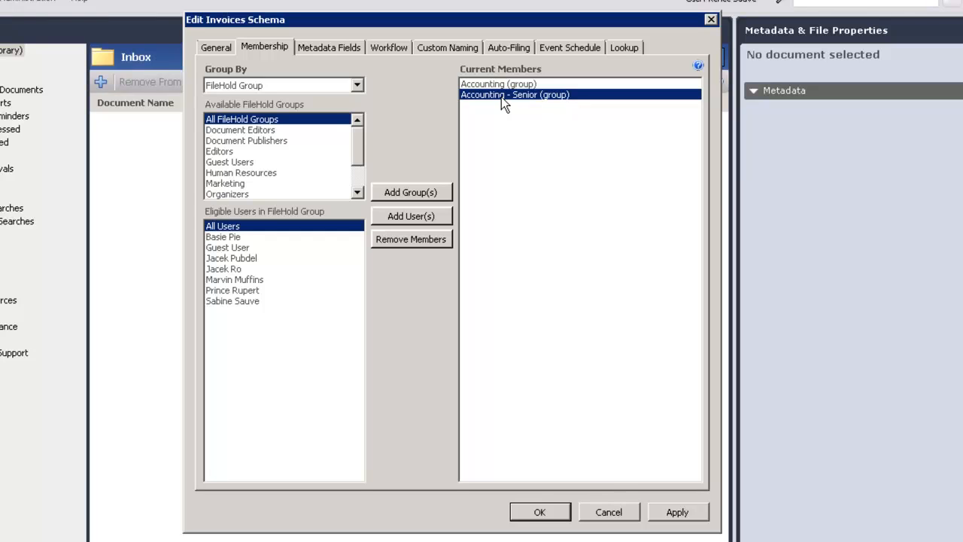
{"action": "left_click", "coordinate": [498, 84]}
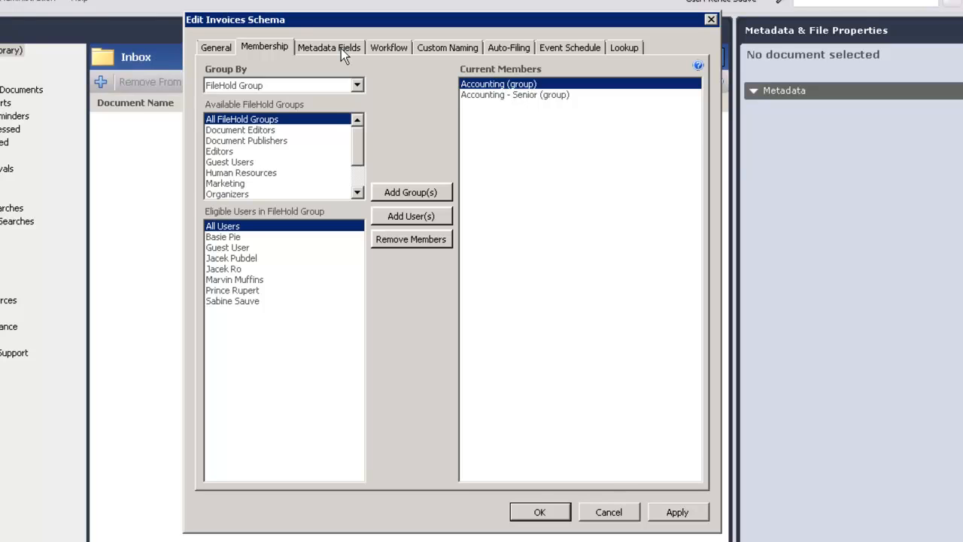
Review Invoice Number, Invoice Date, Vendor and Total fields, keeping Invoice Number first
{"action": "left_click", "coordinate": [328, 46]}
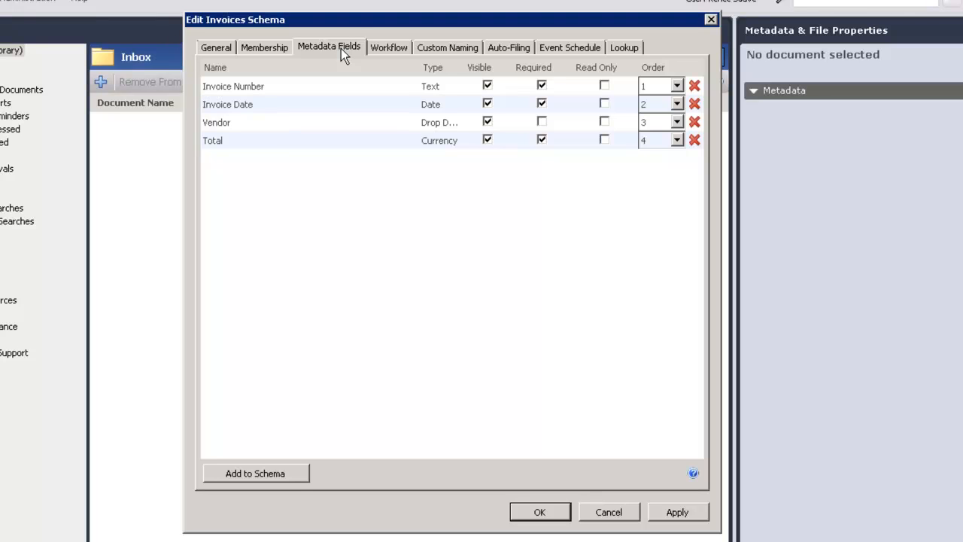
{"action": "mouse_move", "coordinate": [283, 96]}
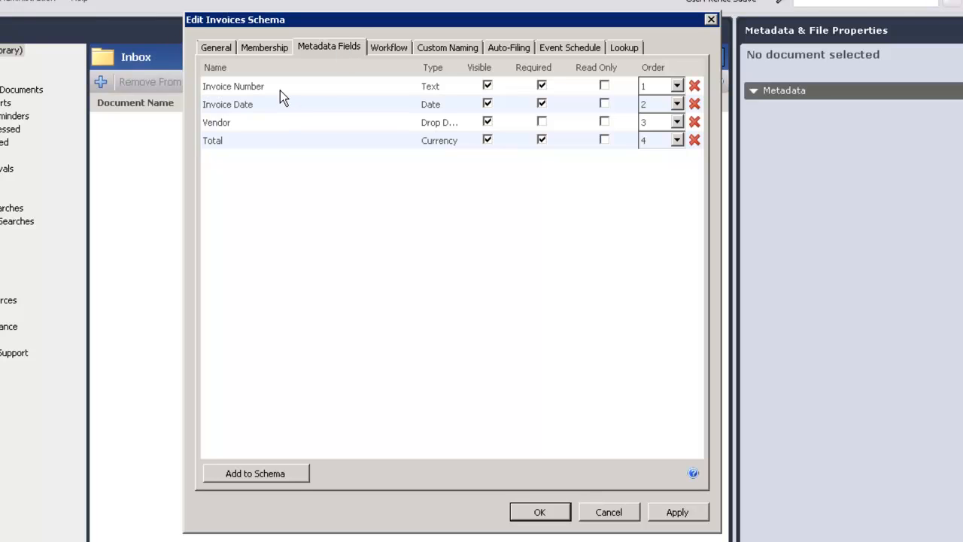
{"action": "mouse_move", "coordinate": [278, 120]}
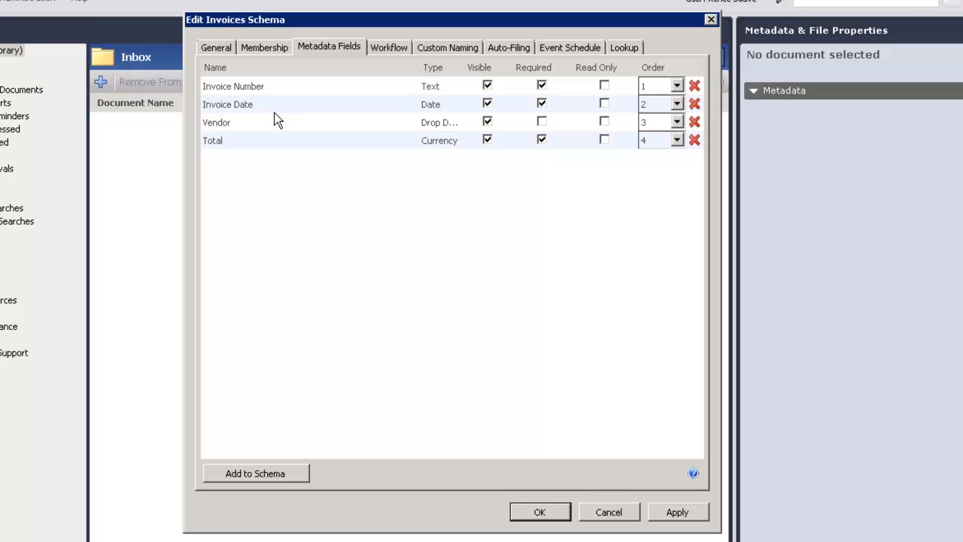
{"action": "mouse_move", "coordinate": [283, 149]}
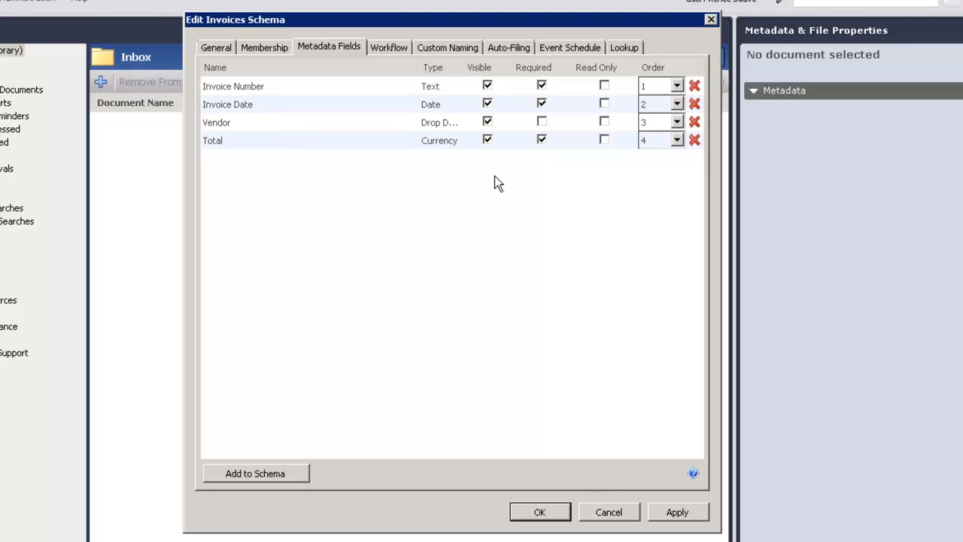
{"action": "mouse_move", "coordinate": [524, 119]}
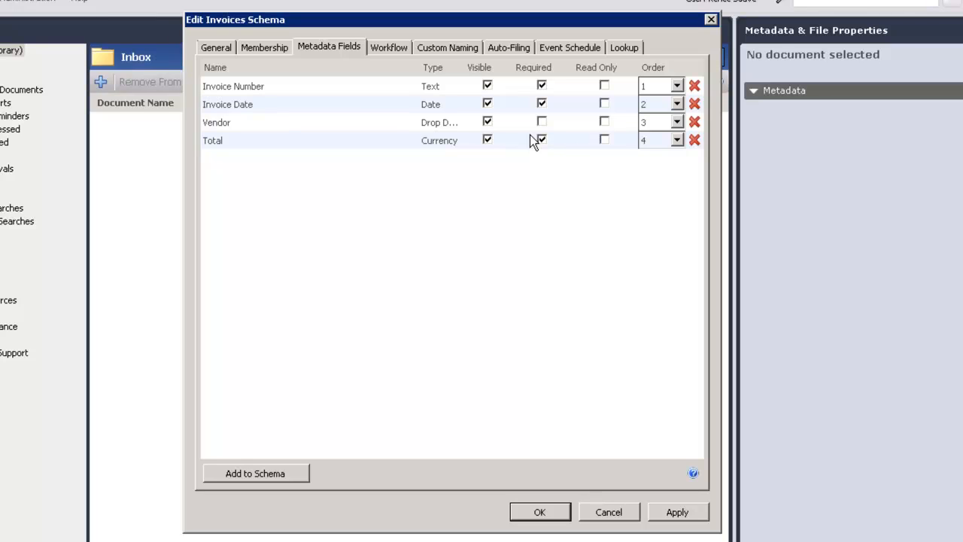
{"action": "left_click", "coordinate": [542, 138]}
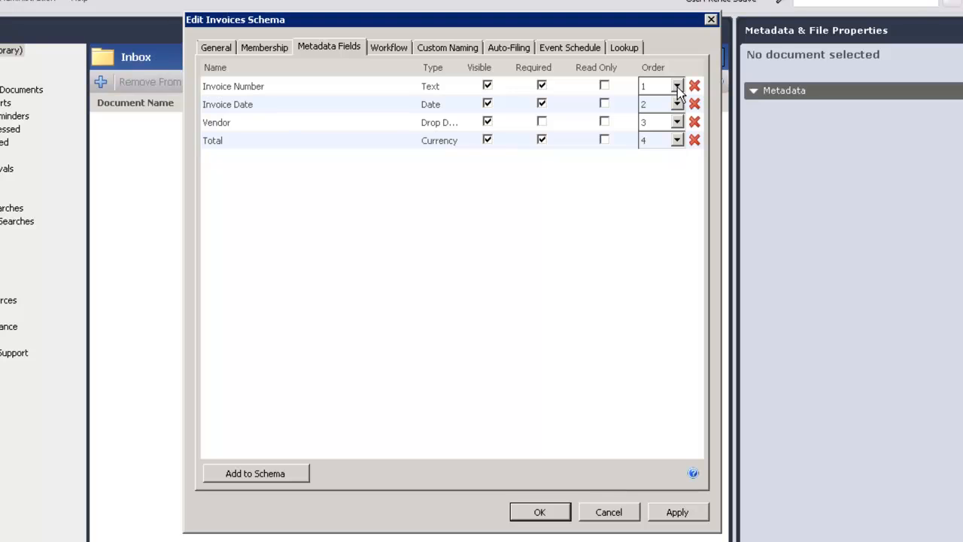
{"action": "left_click", "coordinate": [677, 85]}
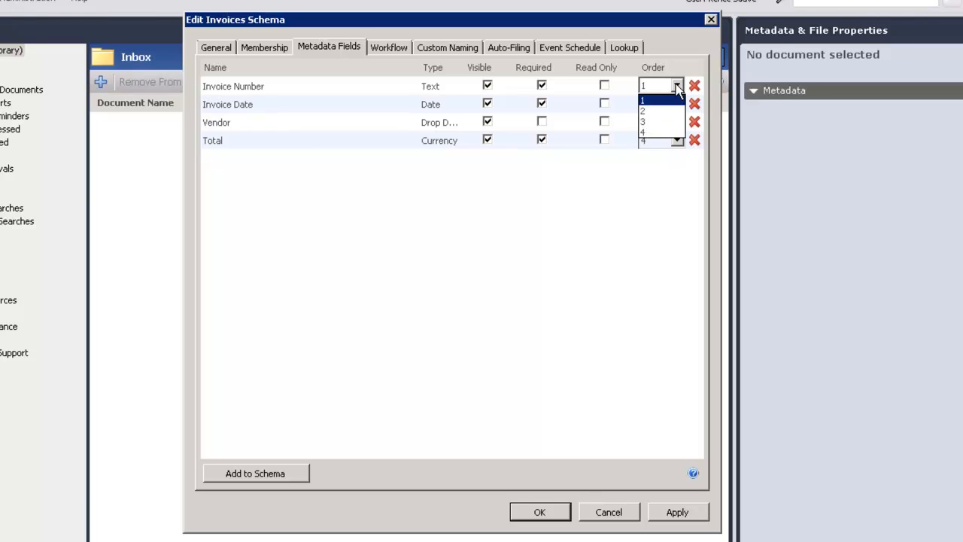
{"action": "left_click", "coordinate": [644, 86]}
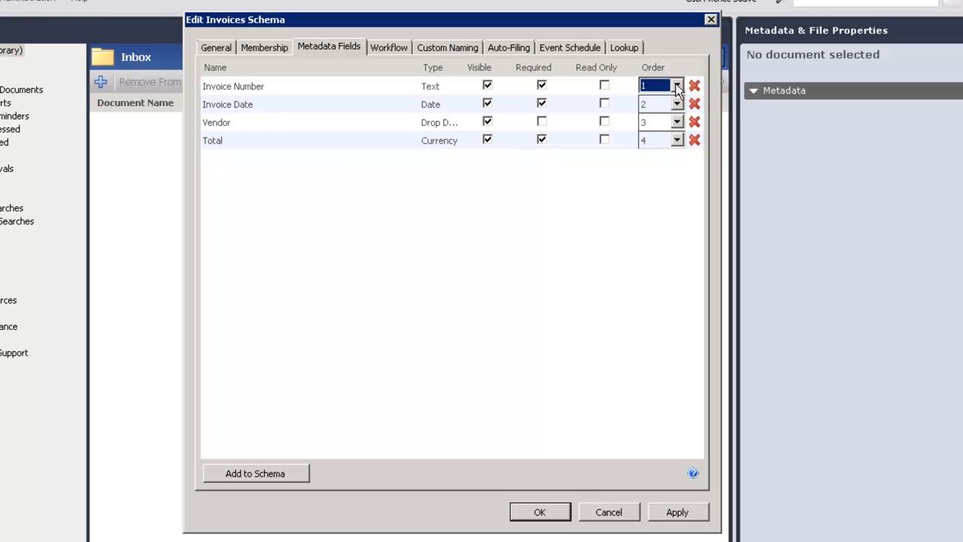
{"action": "mouse_move", "coordinate": [695, 189]}
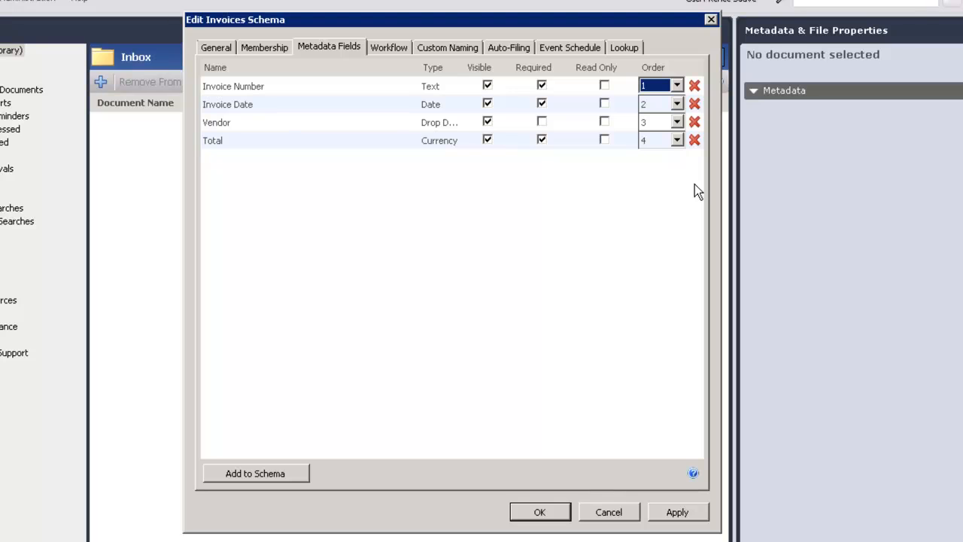
{"action": "mouse_move", "coordinate": [692, 87]}
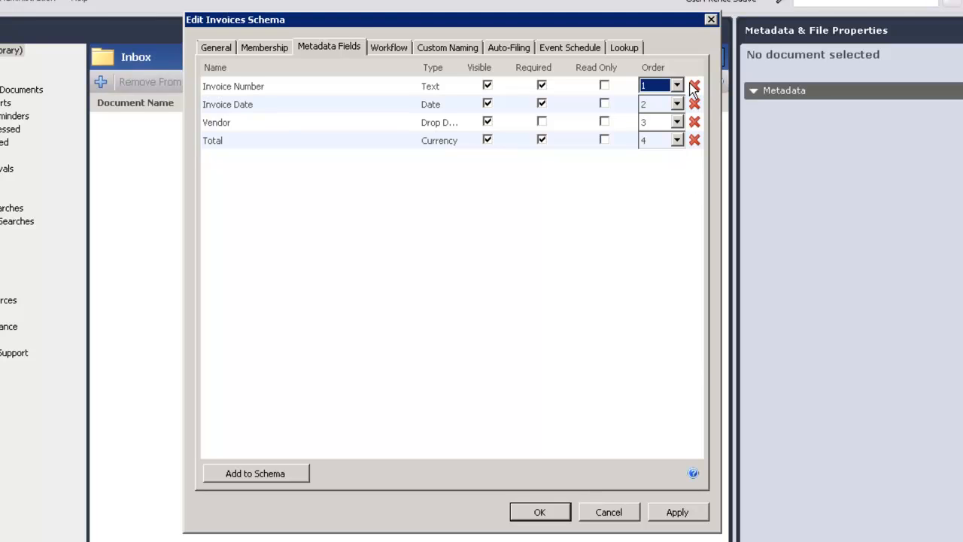
{"action": "mouse_move", "coordinate": [700, 158]}
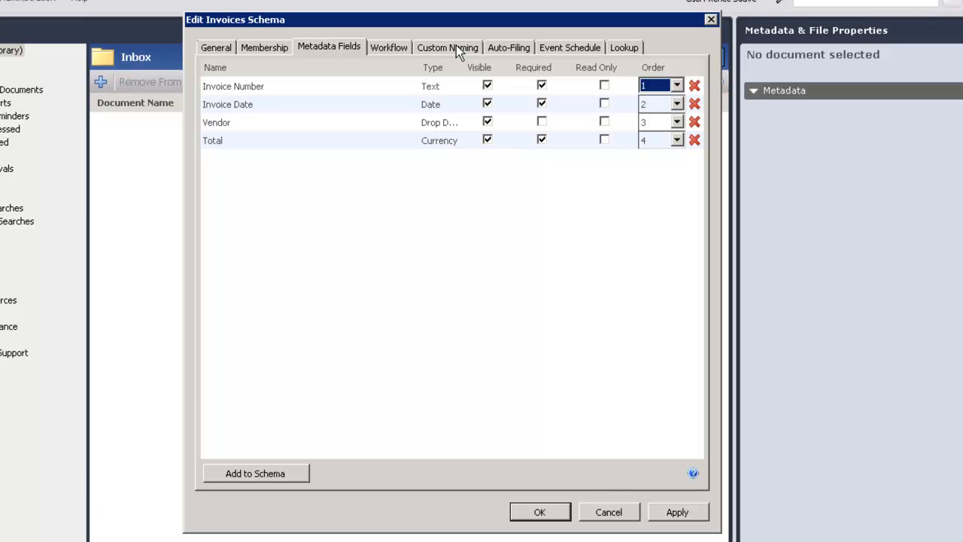
Refresh the Custom Naming sample to show INV-Invoice Number Vendor Invoice Date
{"action": "left_click", "coordinate": [447, 46]}
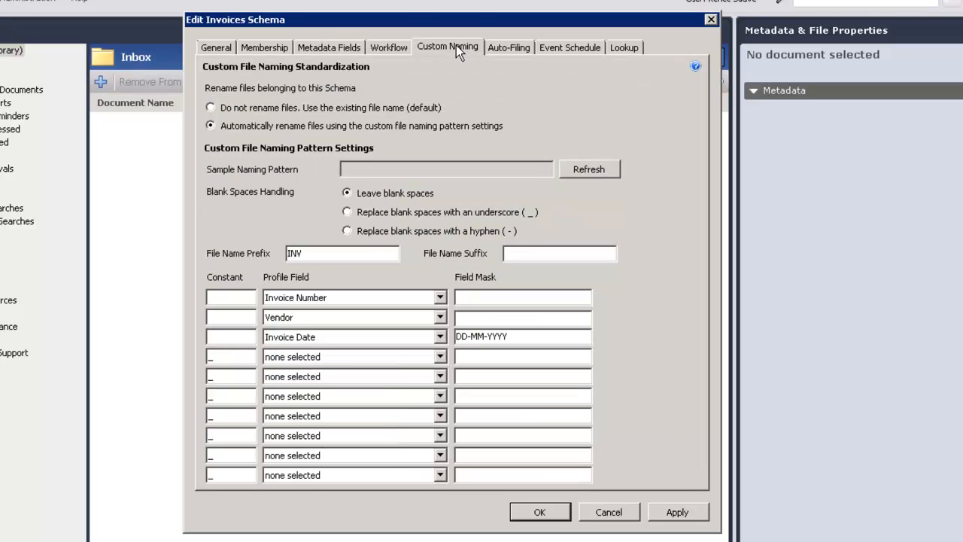
{"action": "mouse_move", "coordinate": [314, 268]}
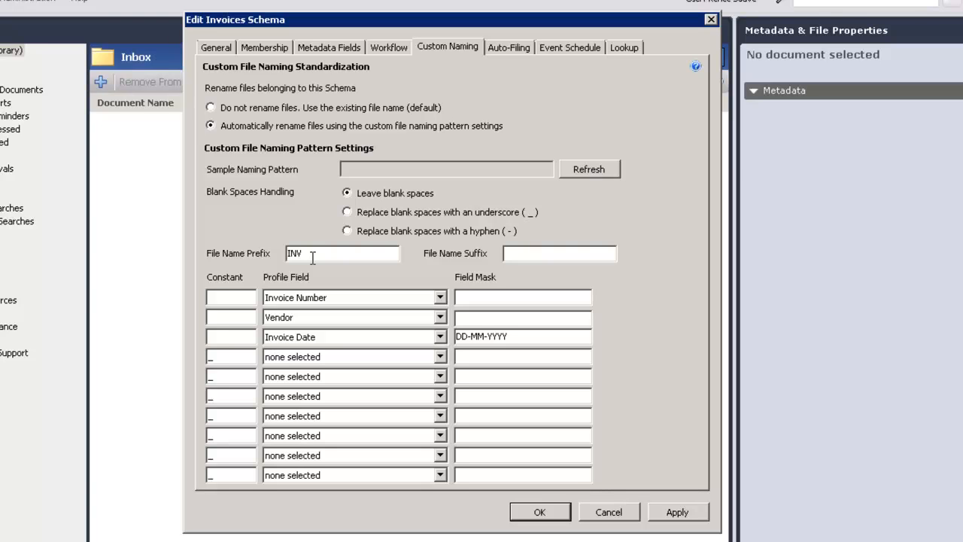
{"action": "mouse_move", "coordinate": [347, 292]}
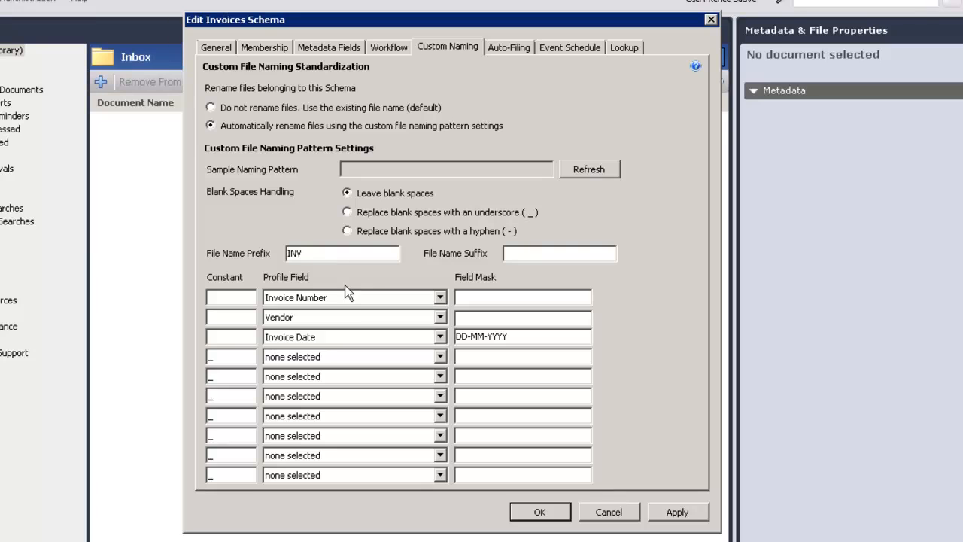
{"action": "mouse_move", "coordinate": [354, 304]}
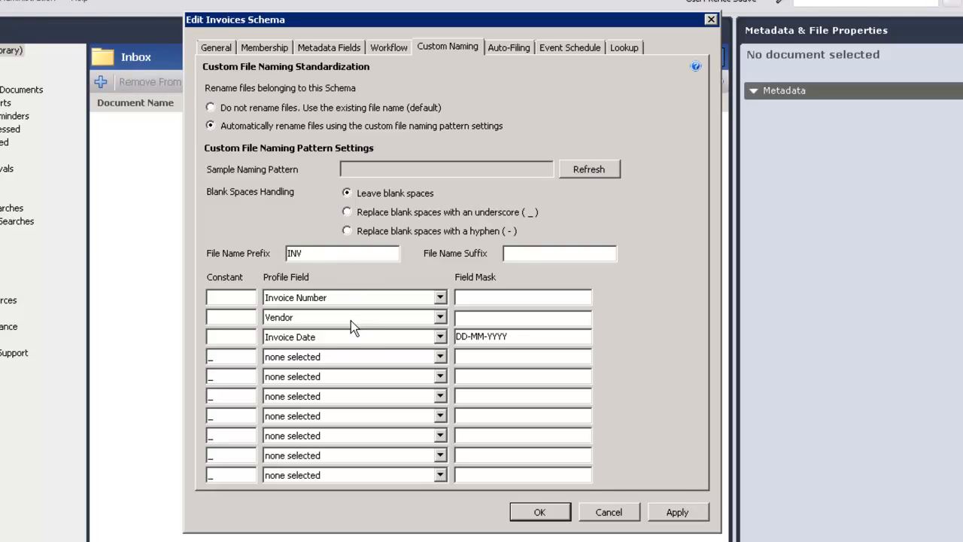
{"action": "mouse_move", "coordinate": [361, 346]}
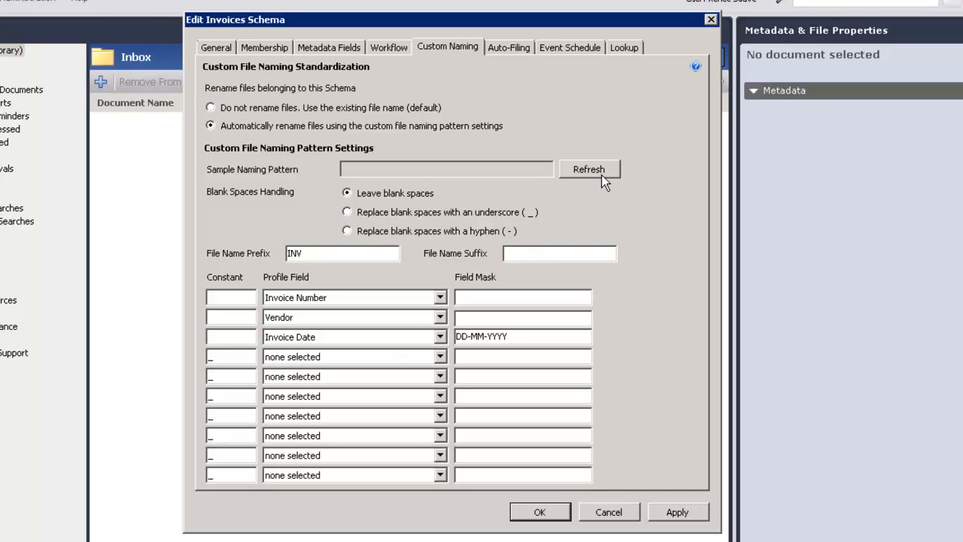
{"action": "left_click", "coordinate": [589, 168]}
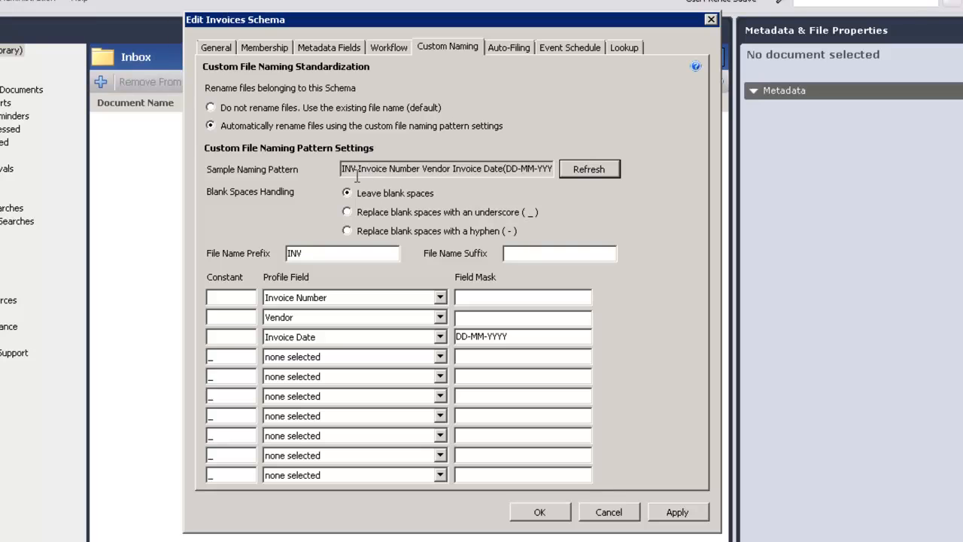
{"action": "double_click", "coordinate": [346, 169]}
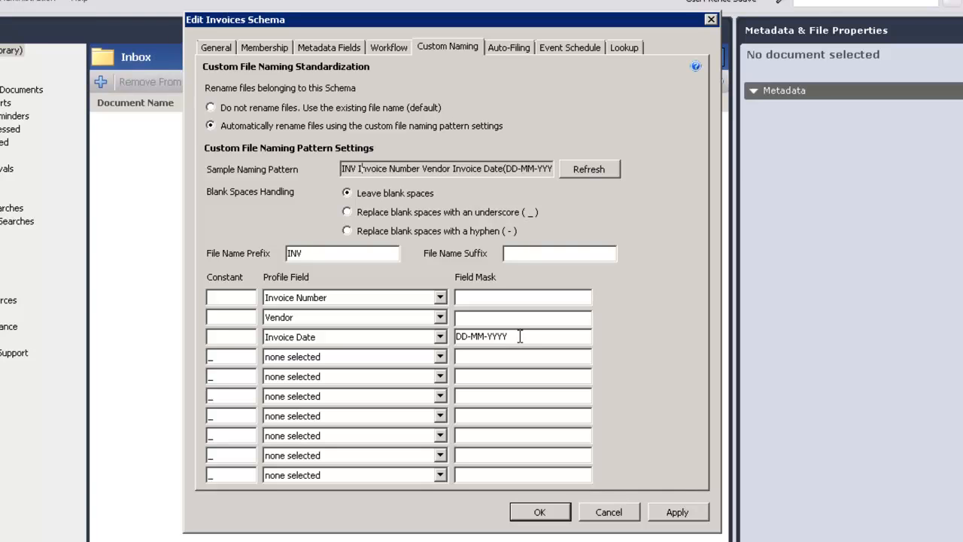
{"action": "mouse_move", "coordinate": [565, 121]}
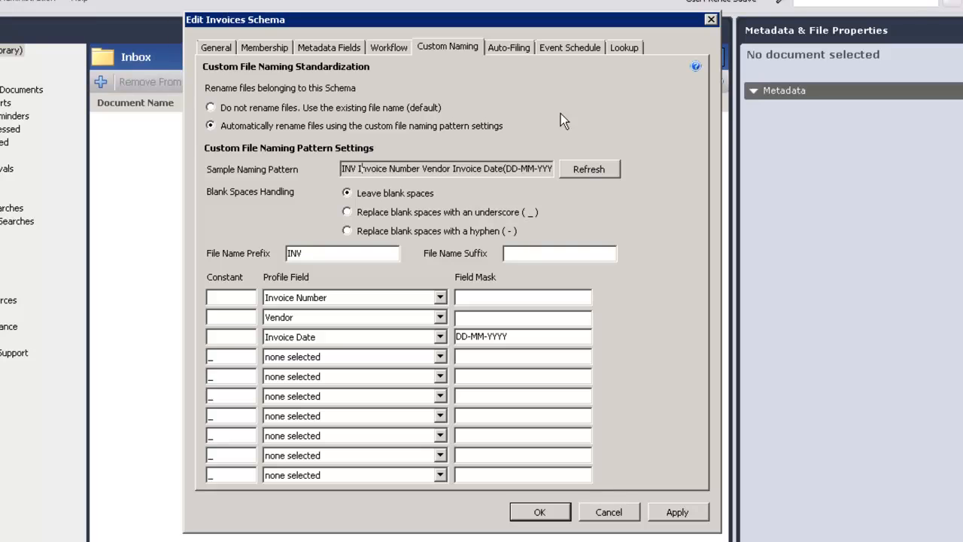
{"action": "mouse_move", "coordinate": [508, 57]}
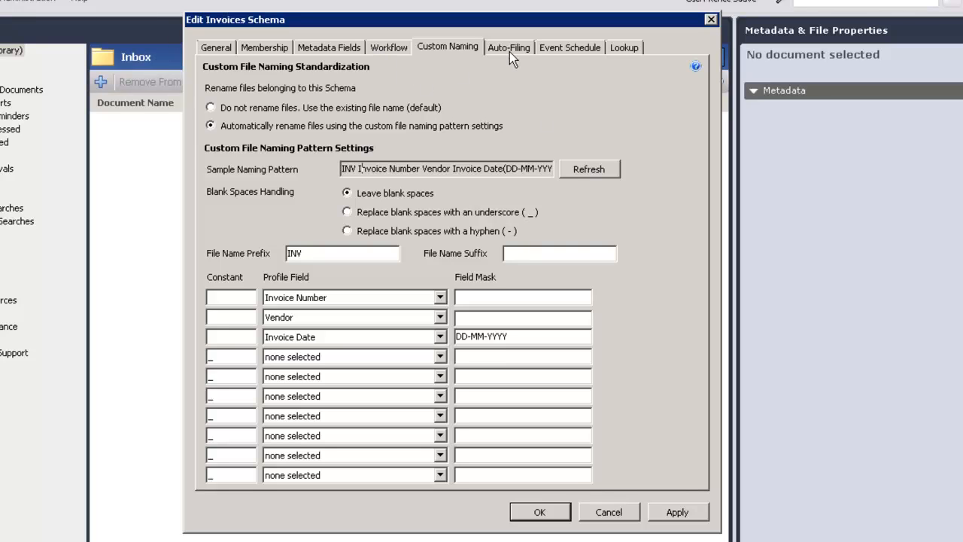
{"action": "mouse_move", "coordinate": [575, 57]}
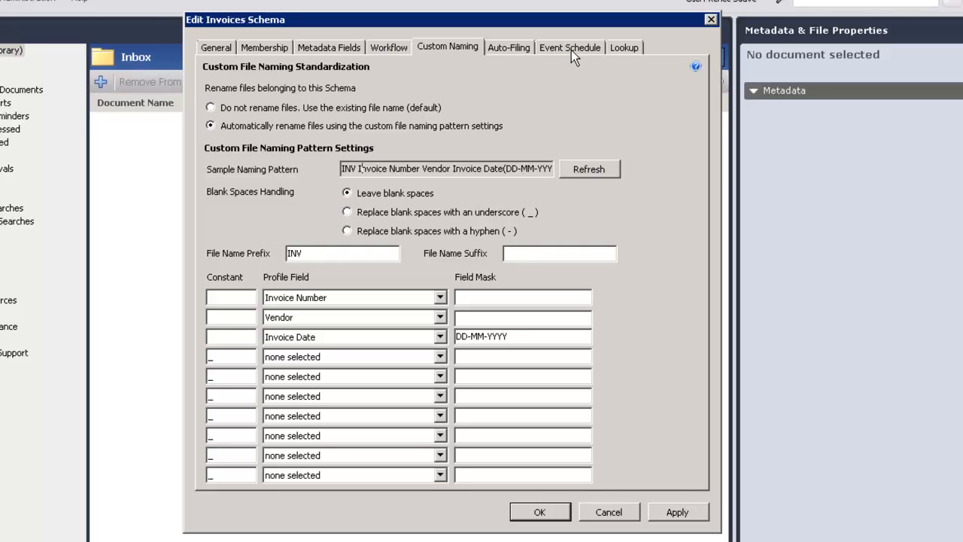
{"action": "mouse_move", "coordinate": [629, 58]}
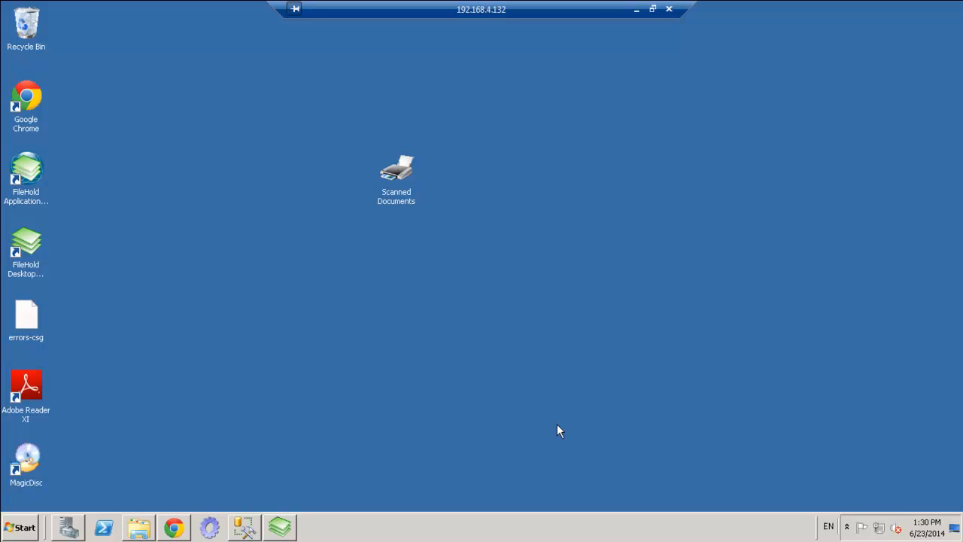
{"action": "mouse_move", "coordinate": [400, 222]}
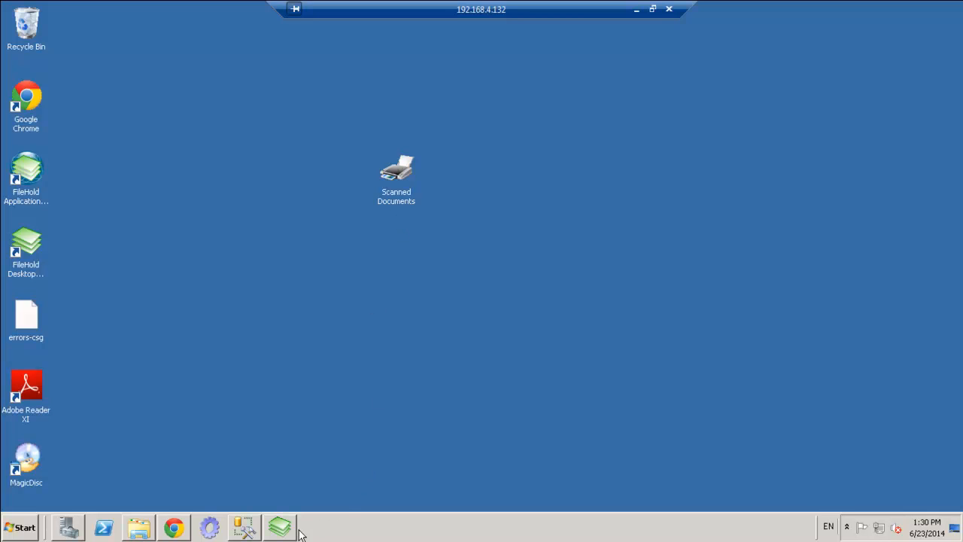
{"action": "mouse_move", "coordinate": [280, 527]}
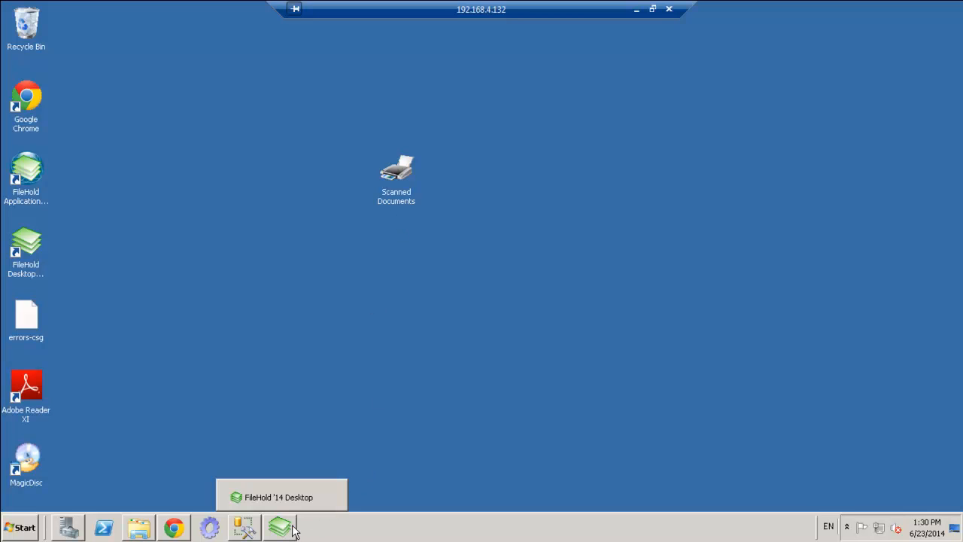
Switch back to the FileHold '14 Desktop window showing the Inbox scans
{"action": "left_click", "coordinate": [280, 527]}
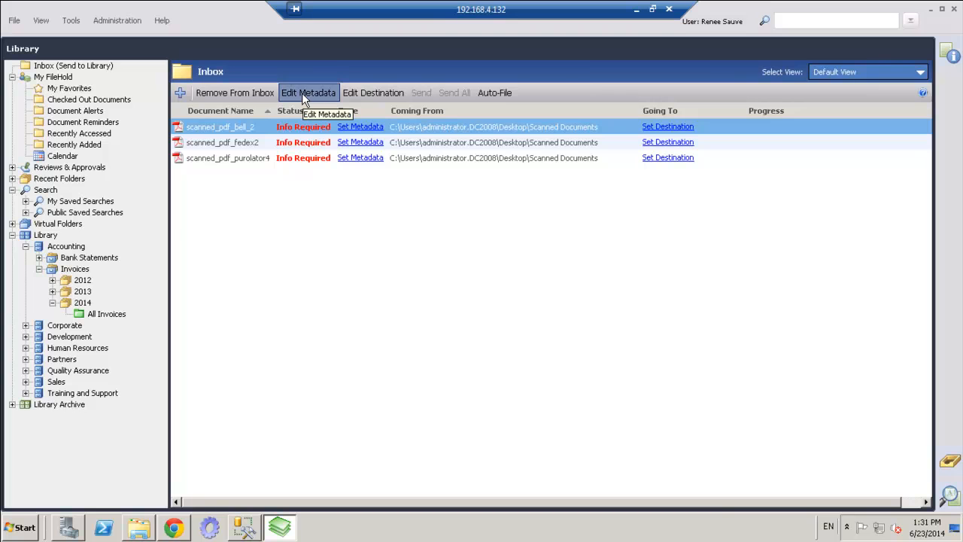
Start metadata entry for scanned_pdf_bell_2 and set its document type to Invoices
{"action": "left_click", "coordinate": [307, 93]}
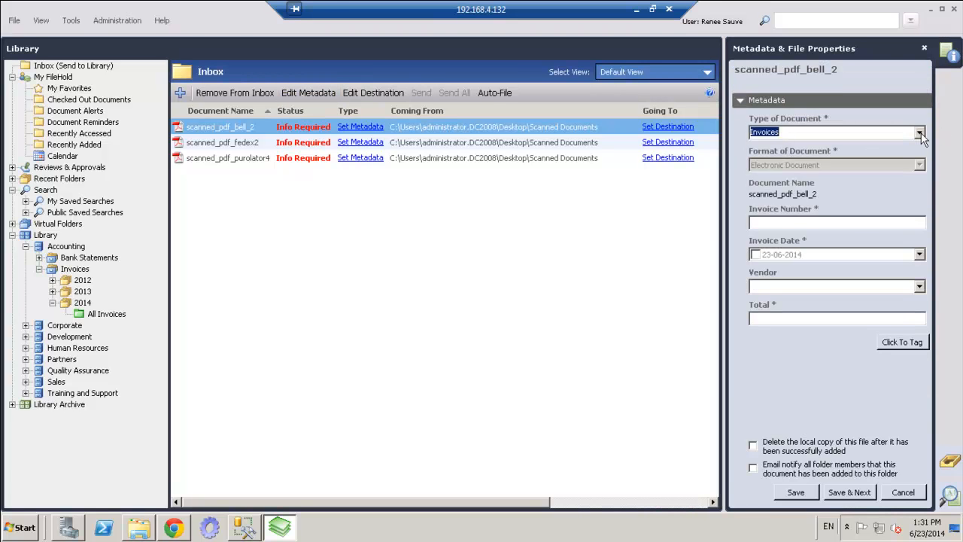
{"action": "left_click", "coordinate": [920, 133]}
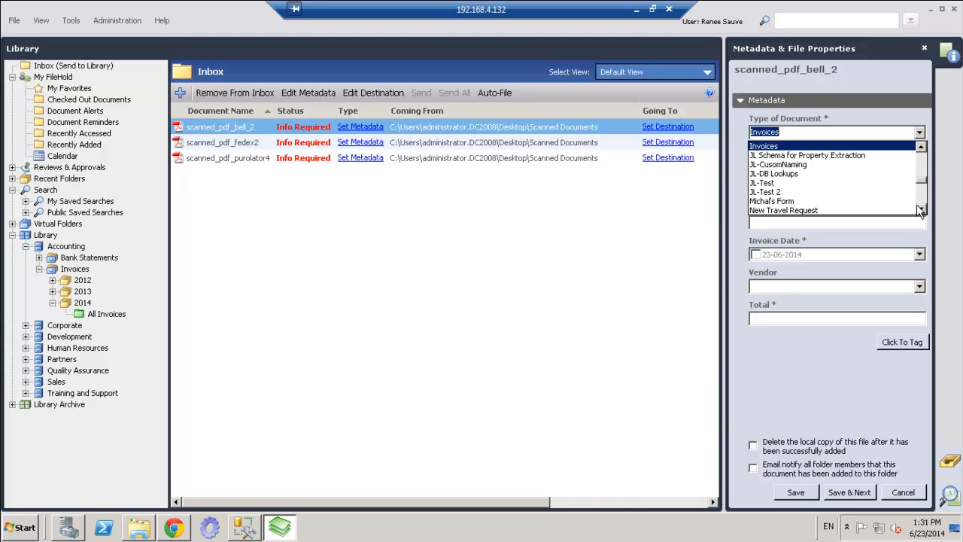
{"action": "left_click", "coordinate": [921, 147]}
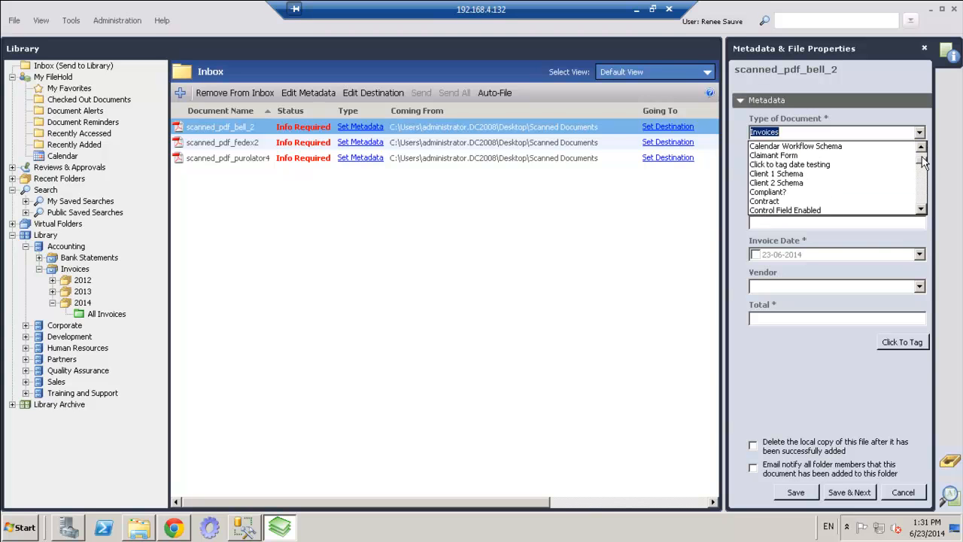
{"action": "scroll", "scroll_direction": "down", "scroll_amount": 3}
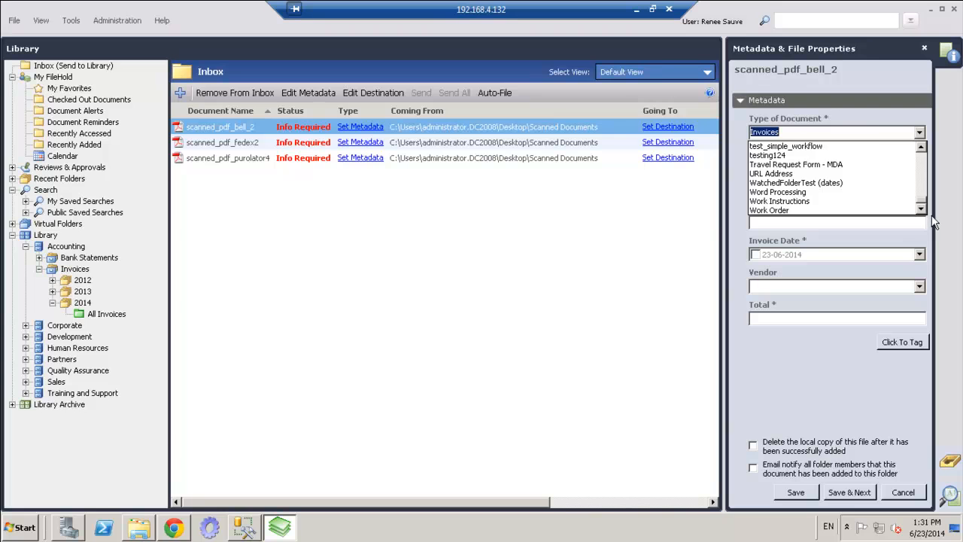
{"action": "left_click", "coordinate": [763, 133]}
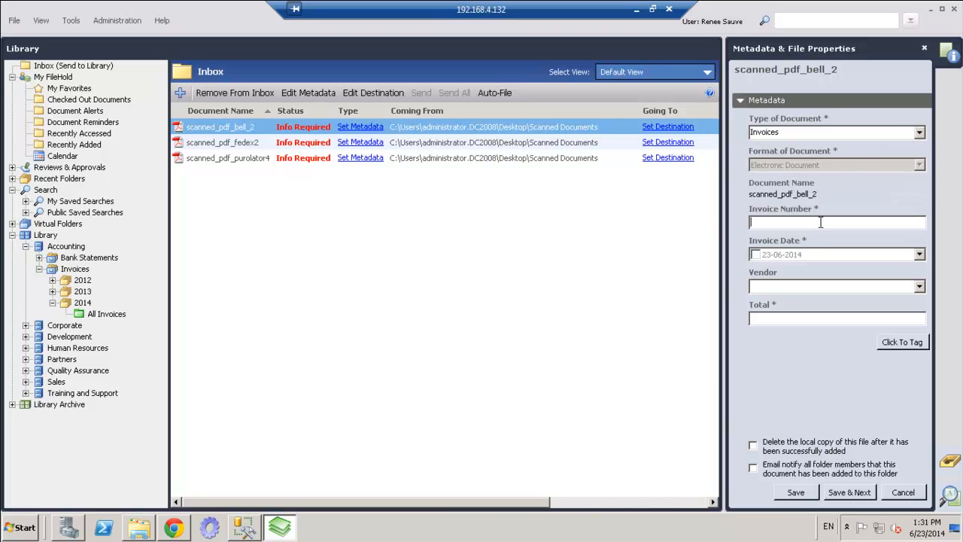
Enter invoice 234634, date 22-04-2014, vendor Bell, total 324.67, and save to next
{"action": "type", "text": "23463"}
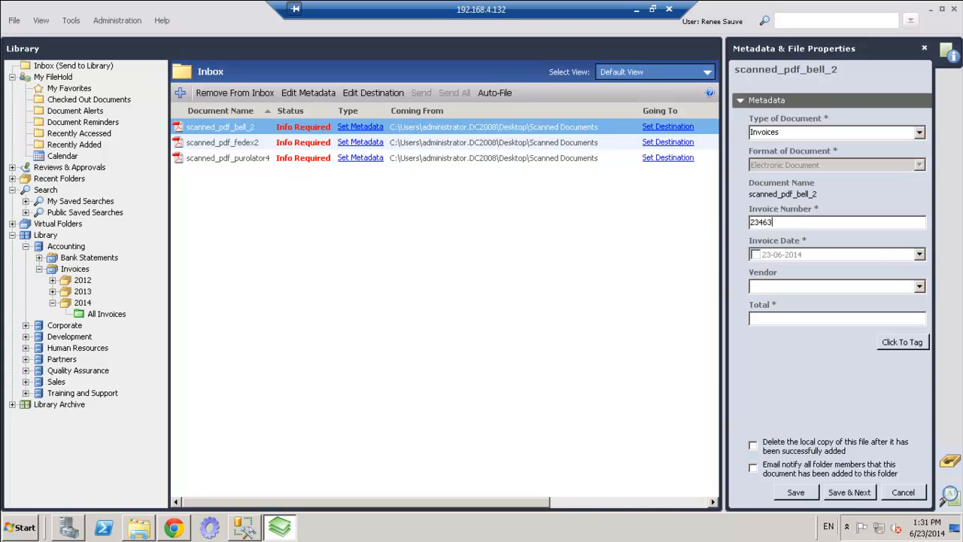
{"action": "left_click", "coordinate": [918, 254]}
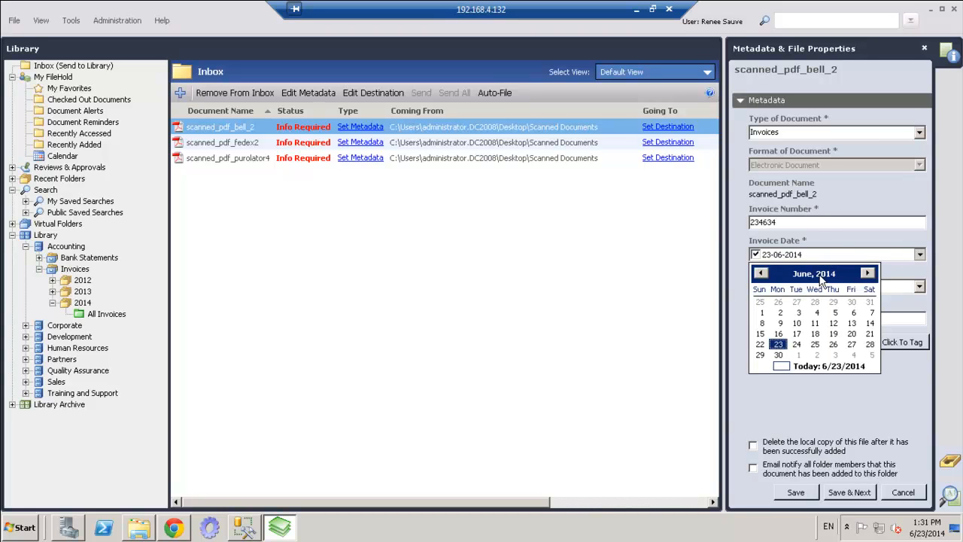
{"action": "left_click", "coordinate": [813, 274]}
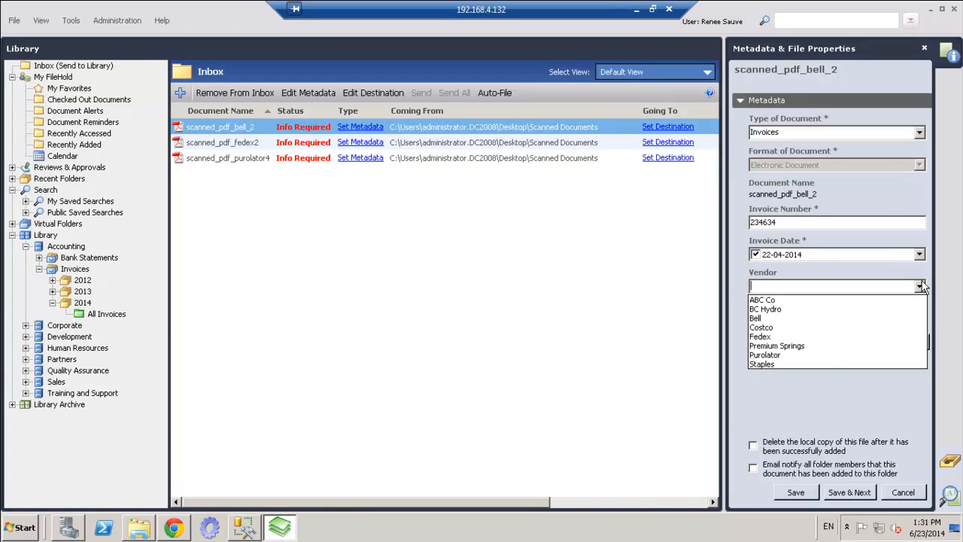
{"action": "left_click", "coordinate": [756, 318]}
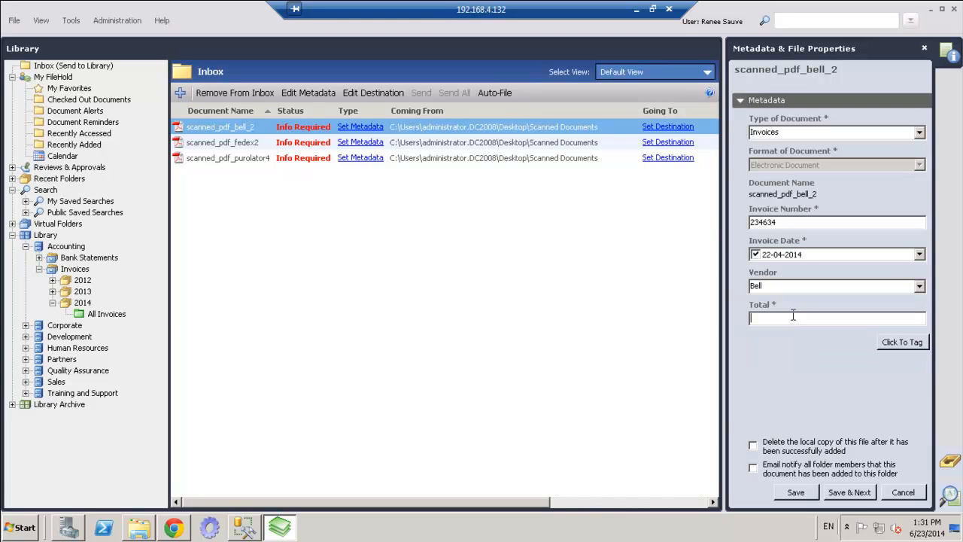
{"action": "type", "text": "324.67"}
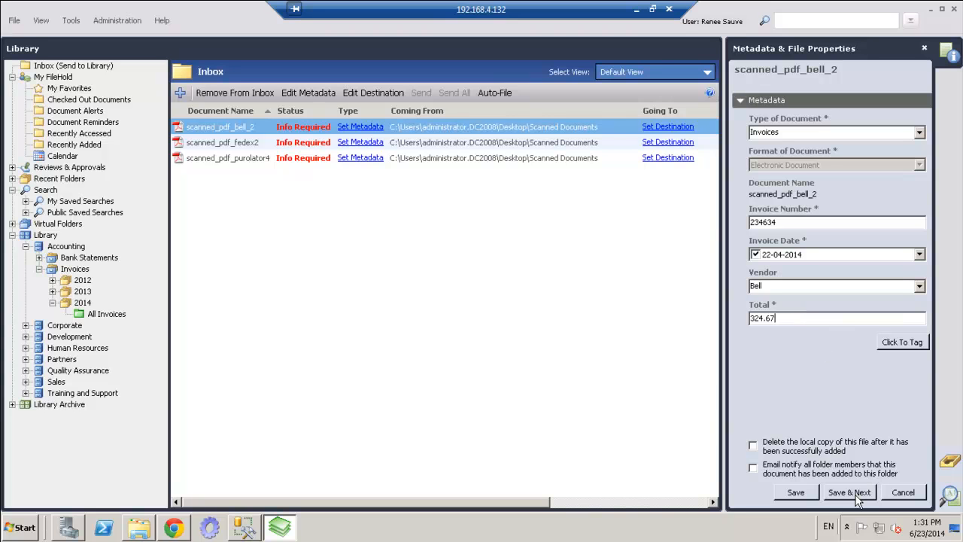
{"action": "left_click", "coordinate": [849, 493]}
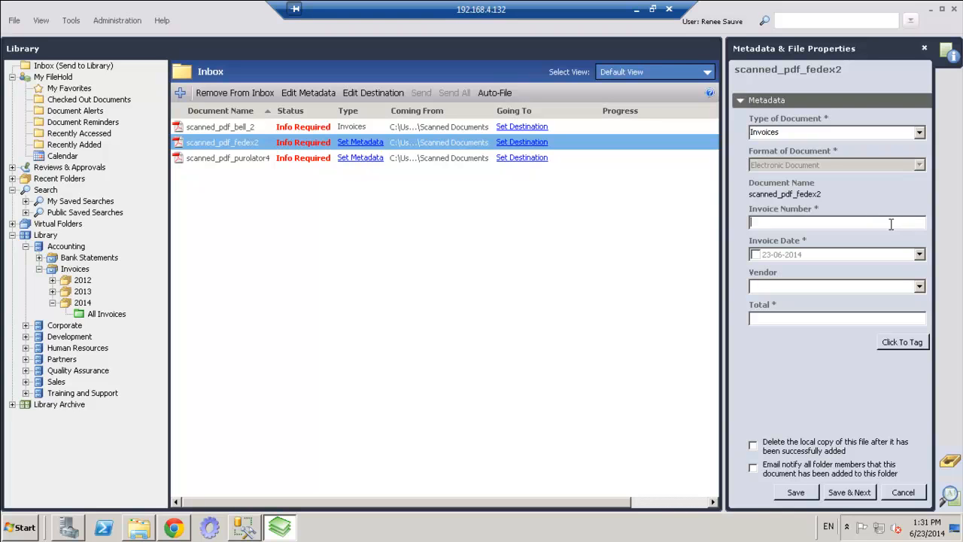
Enter invoice 6544677, date 14-05-2014, vendor Fedex, total 123.23, and save to next
{"action": "type", "text": "6544677"}
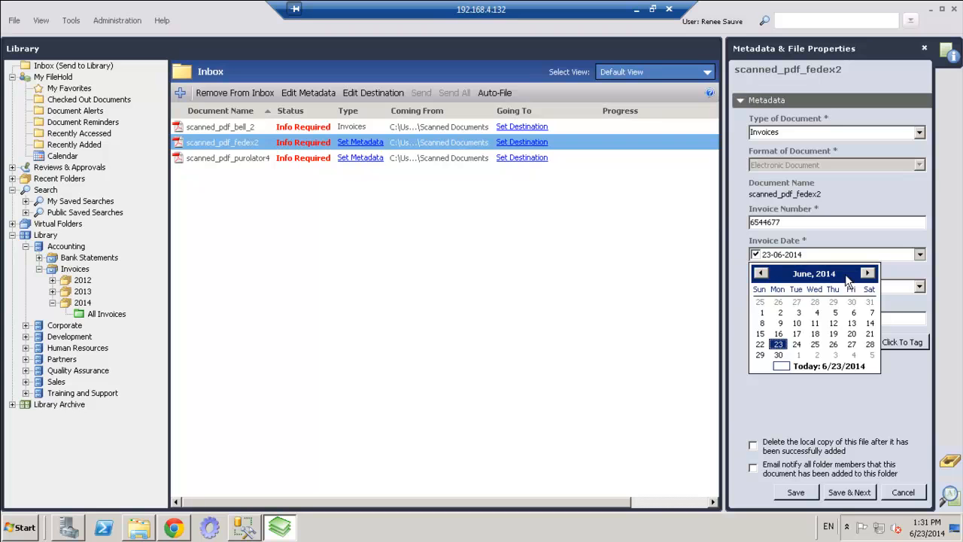
{"action": "left_click", "coordinate": [761, 274]}
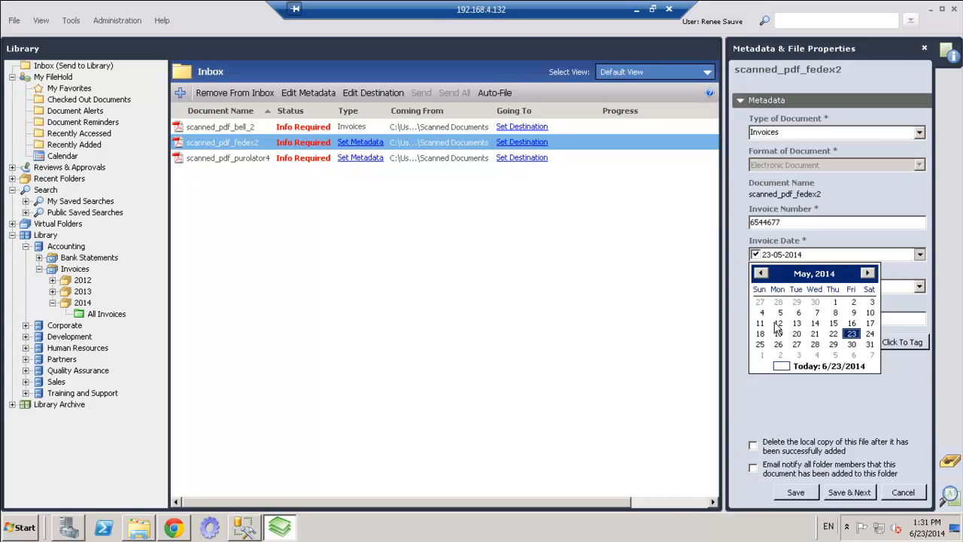
{"action": "left_click", "coordinate": [815, 322]}
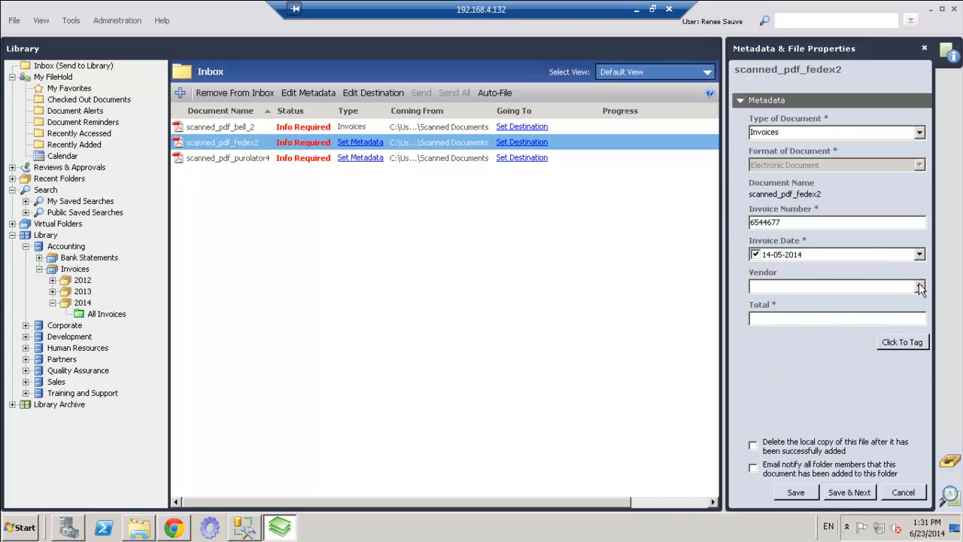
{"action": "type", "text": "Fedex"}
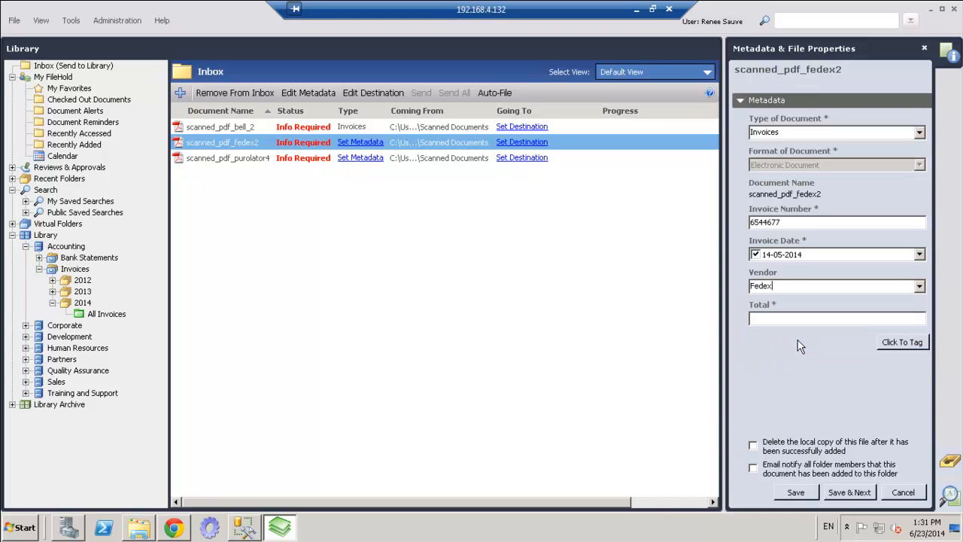
{"action": "type", "text": "123"}
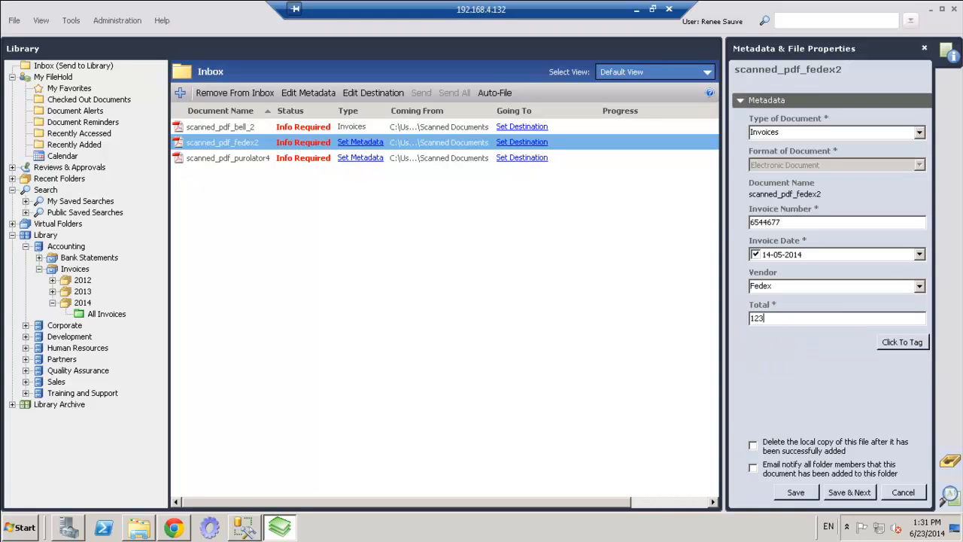
{"action": "type", "text": ".23"}
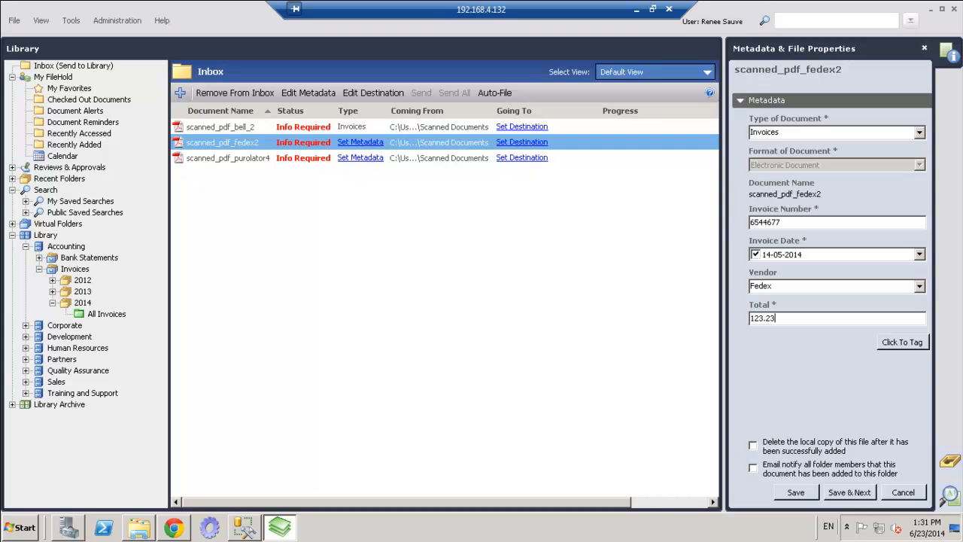
{"action": "left_click", "coordinate": [849, 492]}
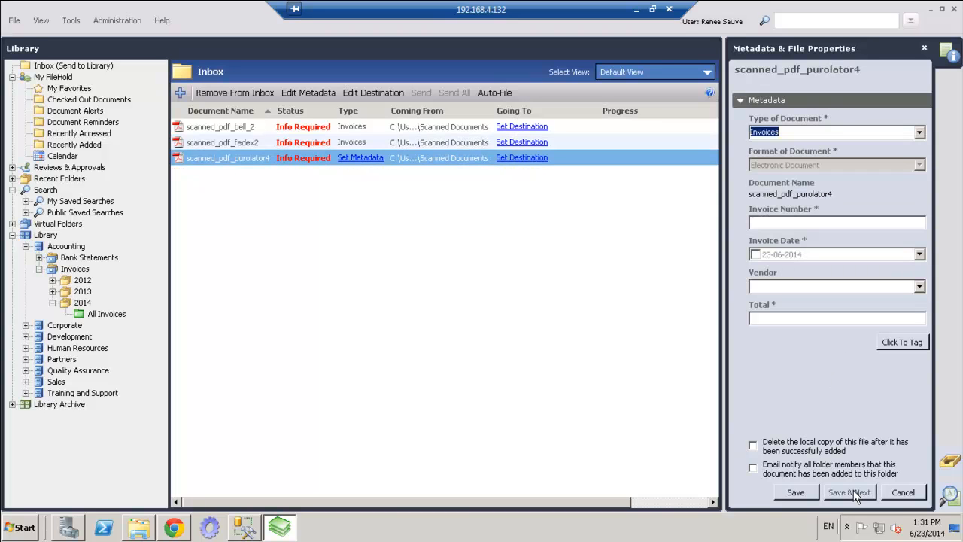
Enter invoice 87654, date 16-06-2014, vendor Purolator, and begin typing the total
{"action": "left_click", "coordinate": [837, 223]}
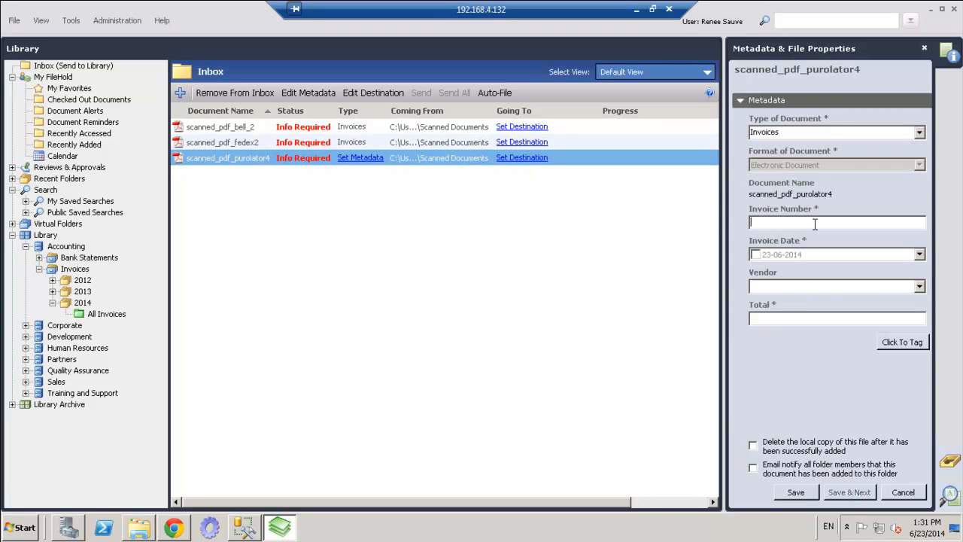
{"action": "type", "text": "87654"}
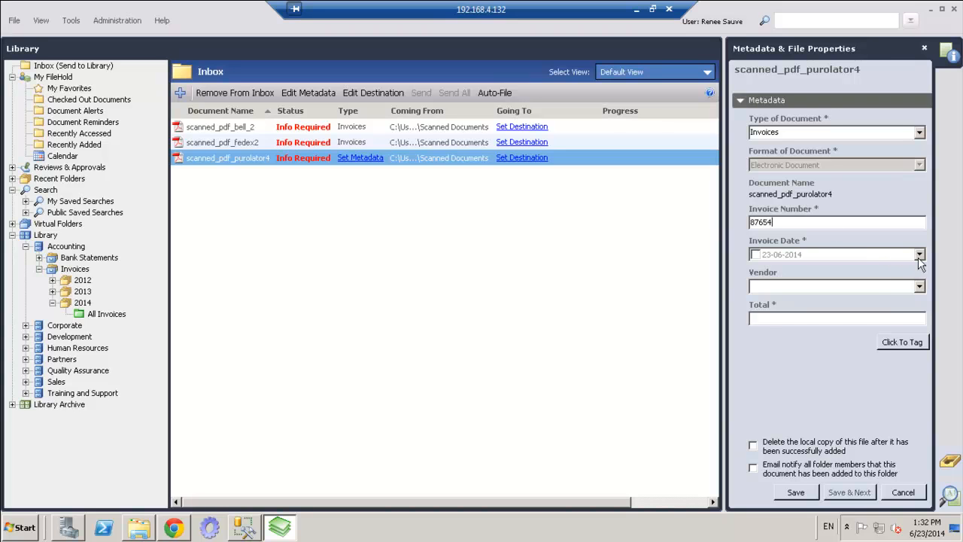
{"action": "left_click", "coordinate": [919, 254]}
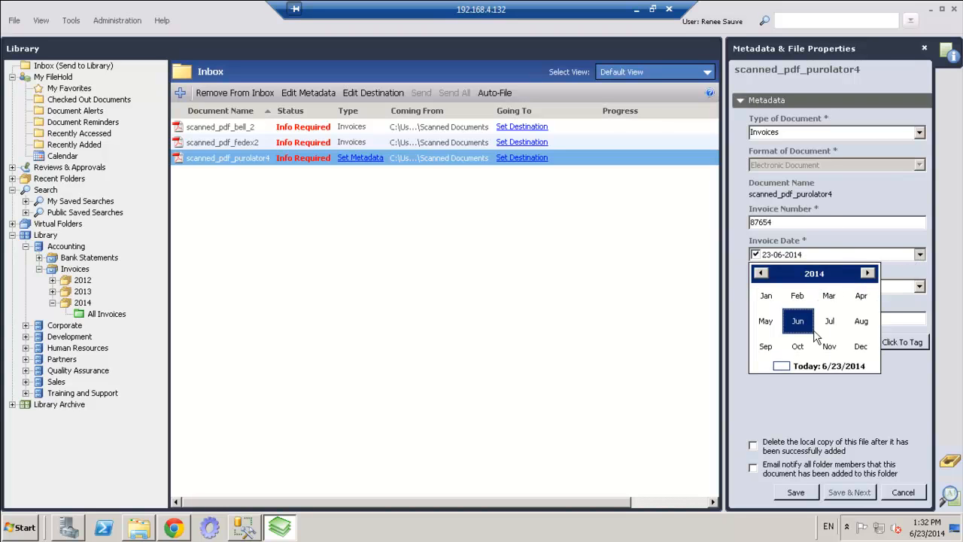
{"action": "left_click", "coordinate": [798, 321]}
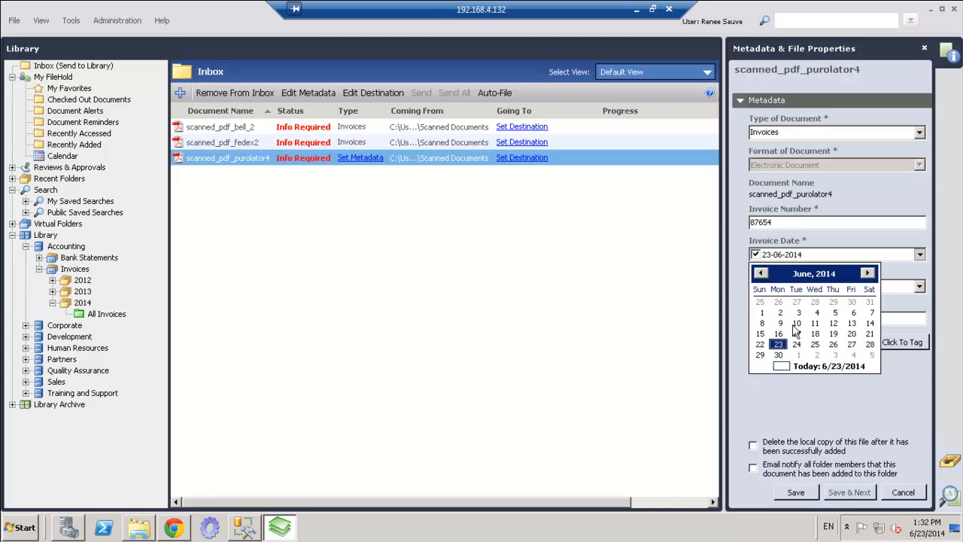
{"action": "left_click", "coordinate": [778, 334]}
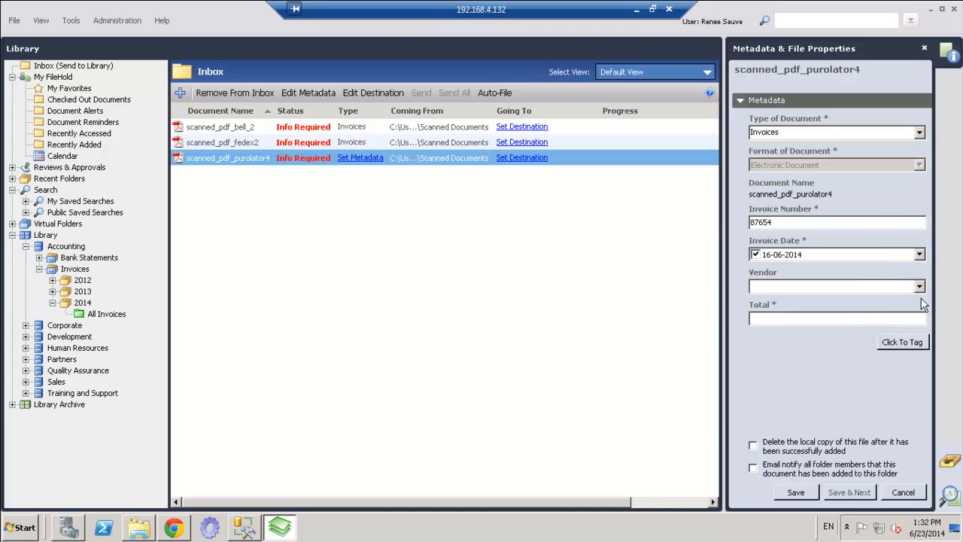
{"action": "left_click", "coordinate": [918, 286]}
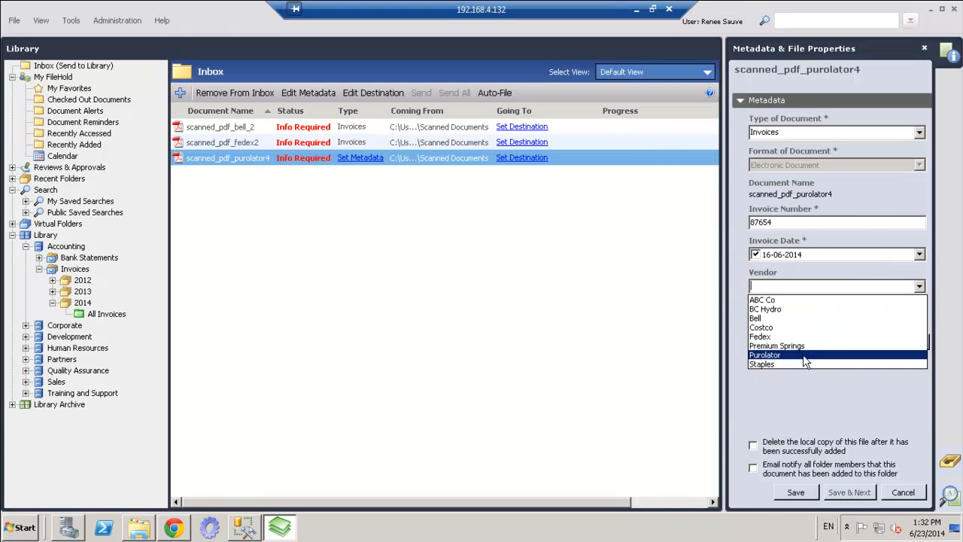
{"action": "left_click", "coordinate": [764, 355]}
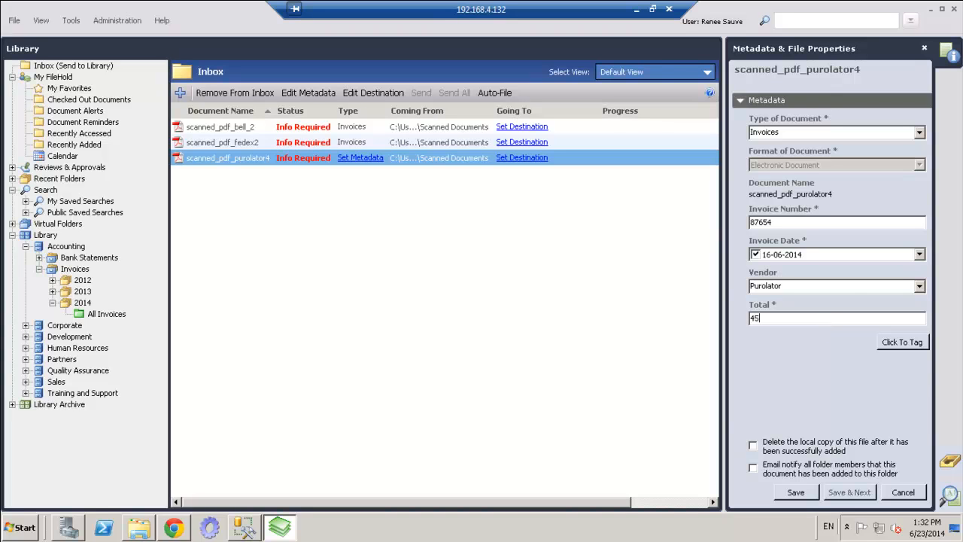
{"action": "type", "text": ".77"}
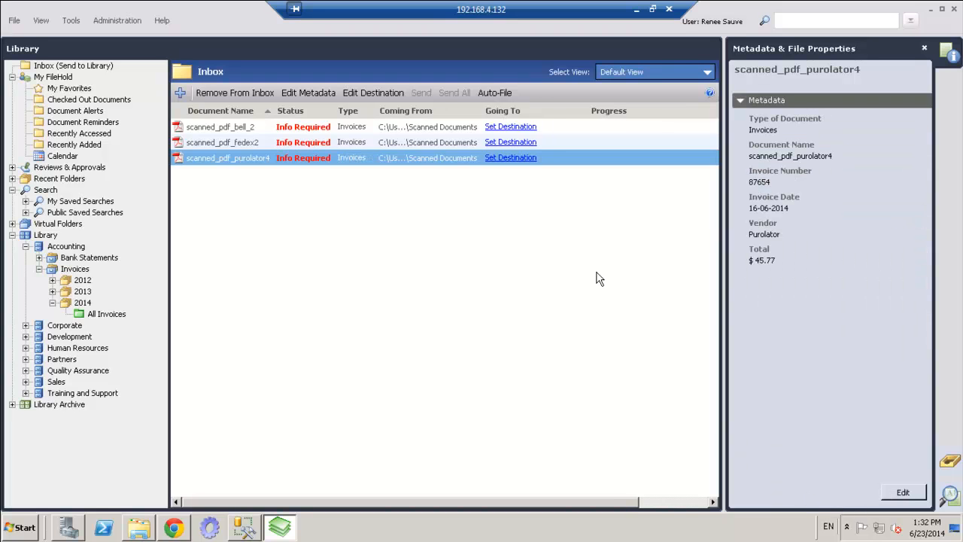
{"action": "mouse_move", "coordinate": [569, 223]}
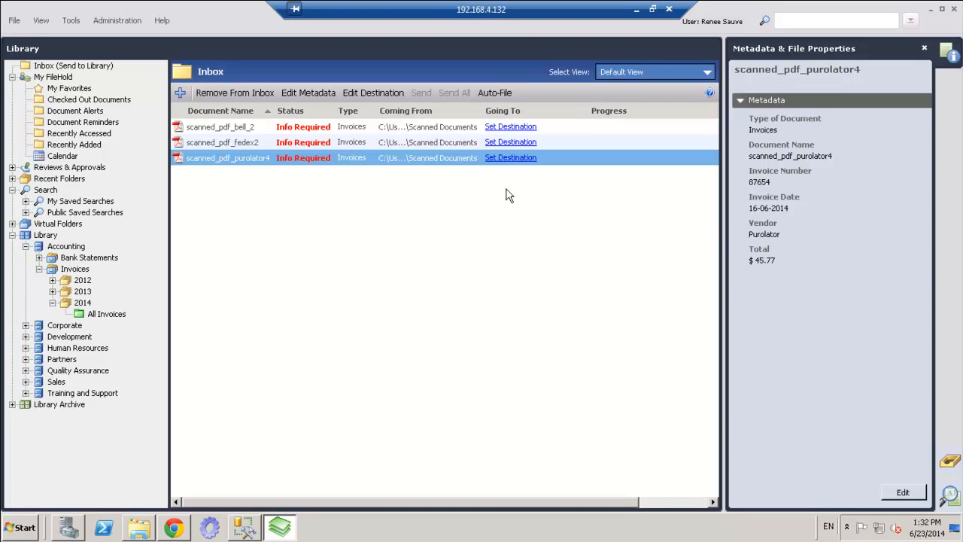
{"action": "mouse_move", "coordinate": [274, 126]}
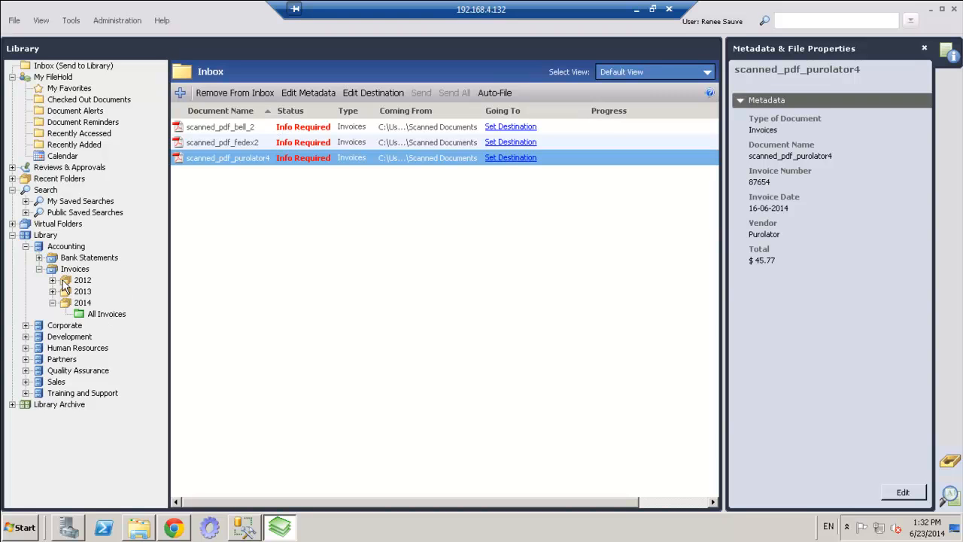
{"action": "mouse_move", "coordinate": [108, 319]}
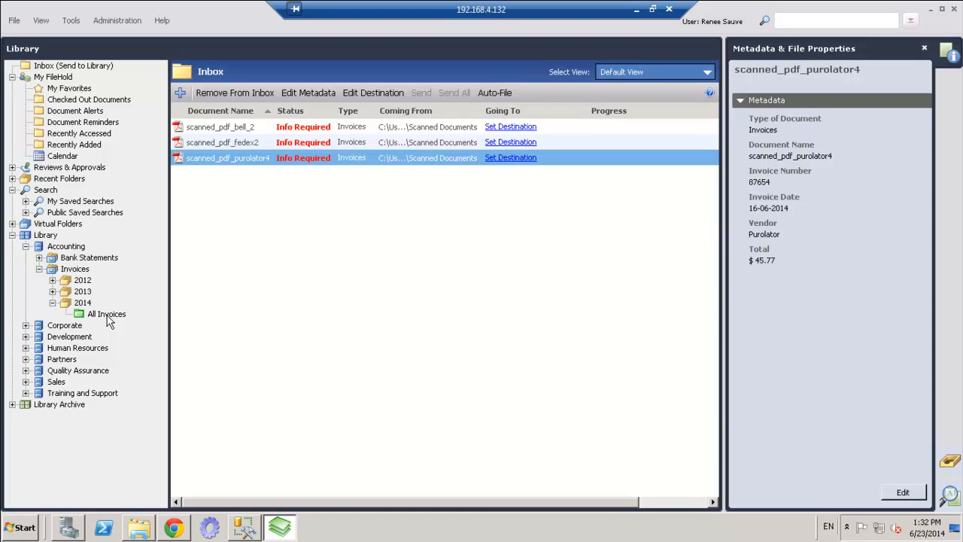
{"action": "mouse_move", "coordinate": [243, 129]}
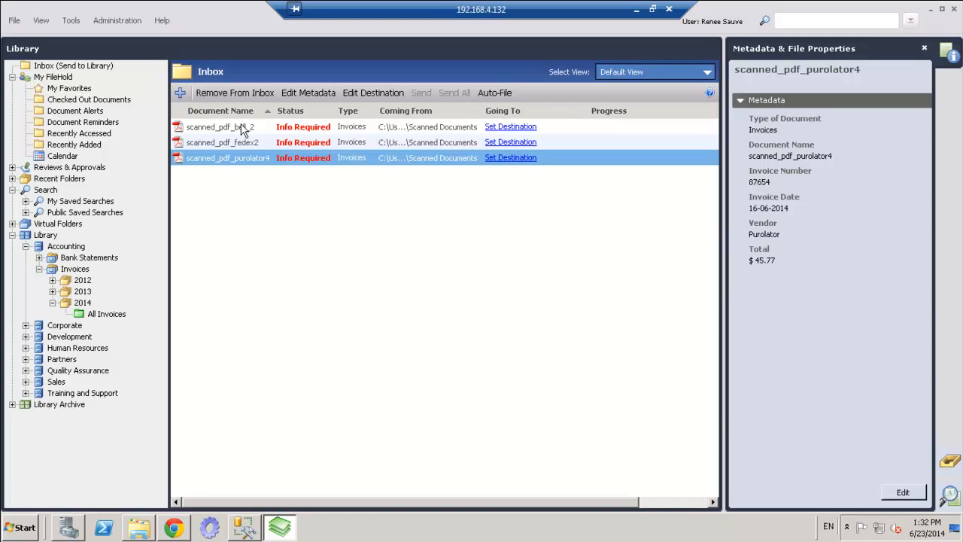
Select all three scanned invoices and set their destination to Accounting/Invoices/2014
{"action": "left_click", "coordinate": [220, 126]}
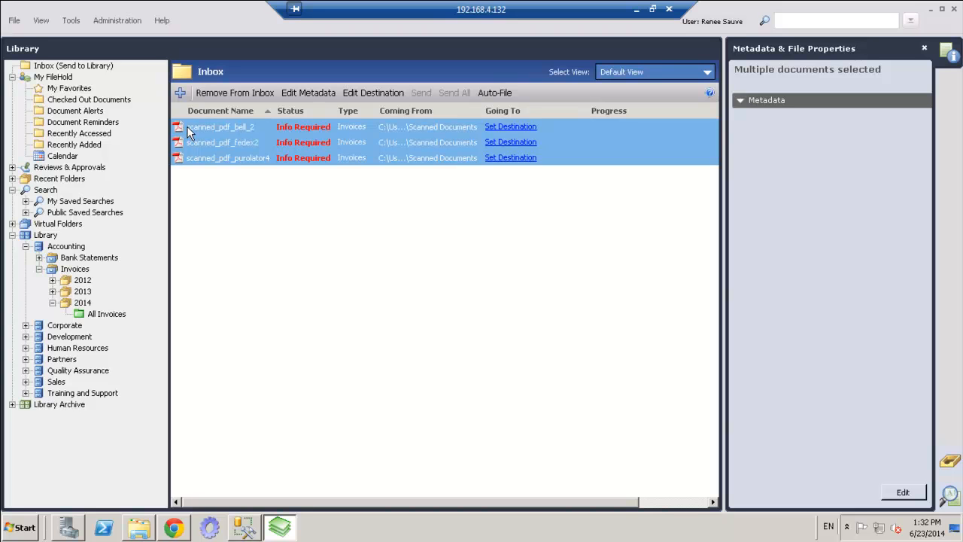
{"action": "left_click", "coordinate": [107, 314]}
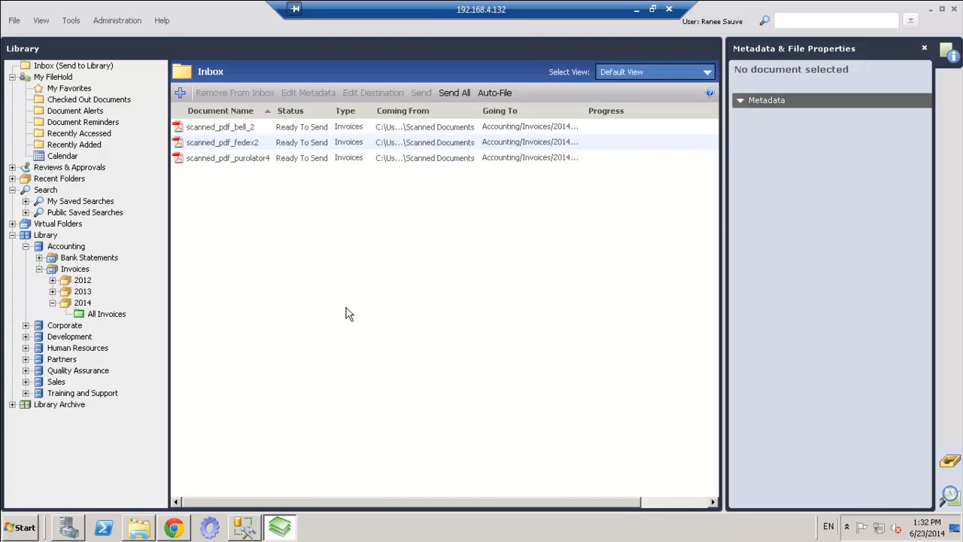
{"action": "mouse_move", "coordinate": [377, 204]}
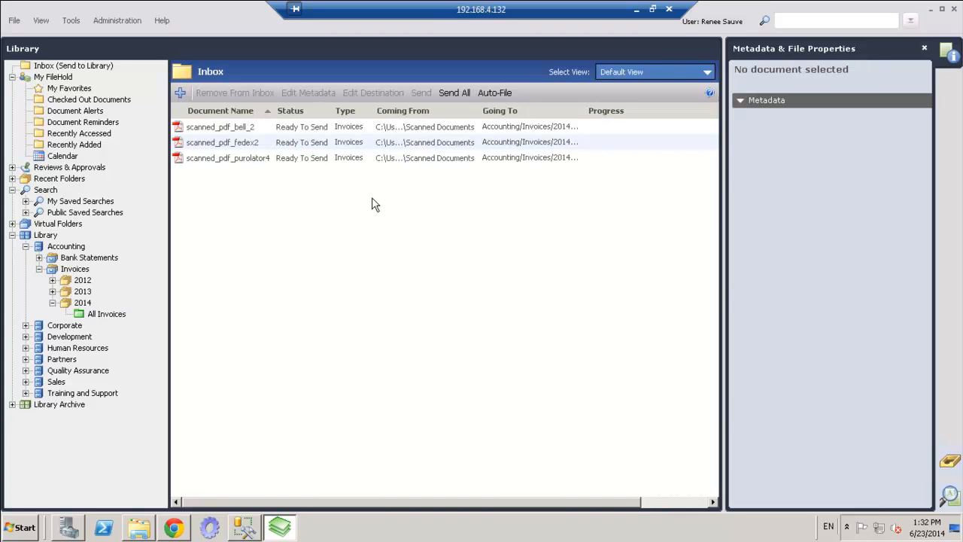
{"action": "mouse_move", "coordinate": [553, 158]}
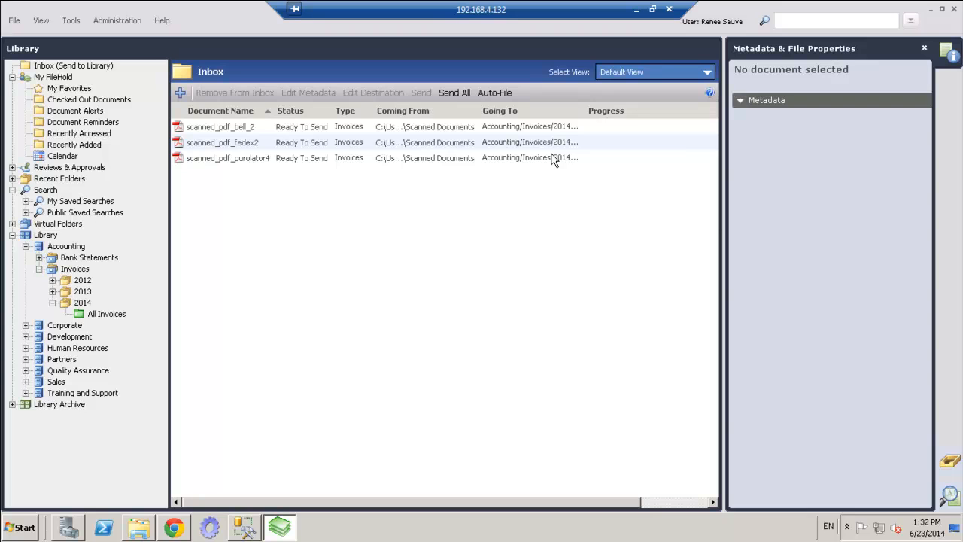
{"action": "mouse_move", "coordinate": [307, 157]}
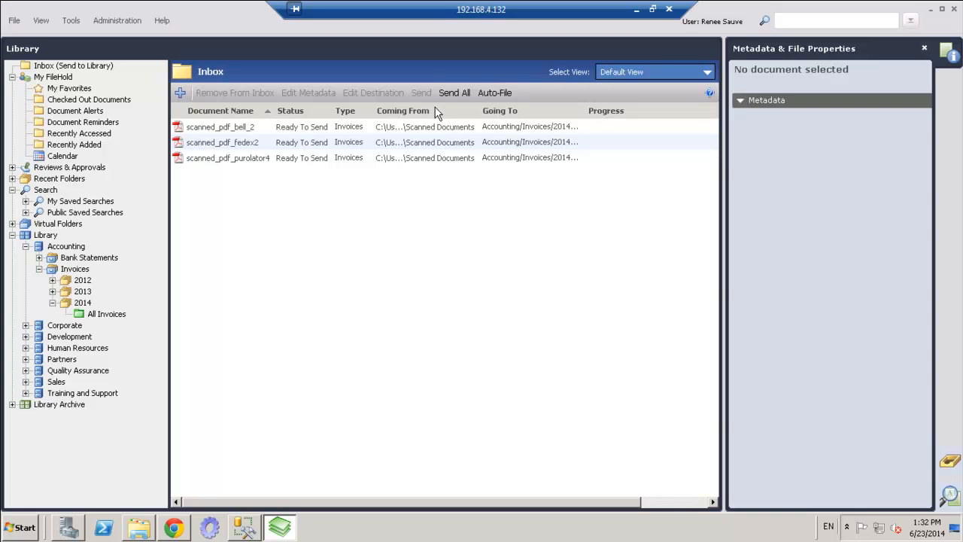
Send All from the inbox and view the uploaded invoices in the 2014 All Invoices folder
{"action": "left_click", "coordinate": [455, 93]}
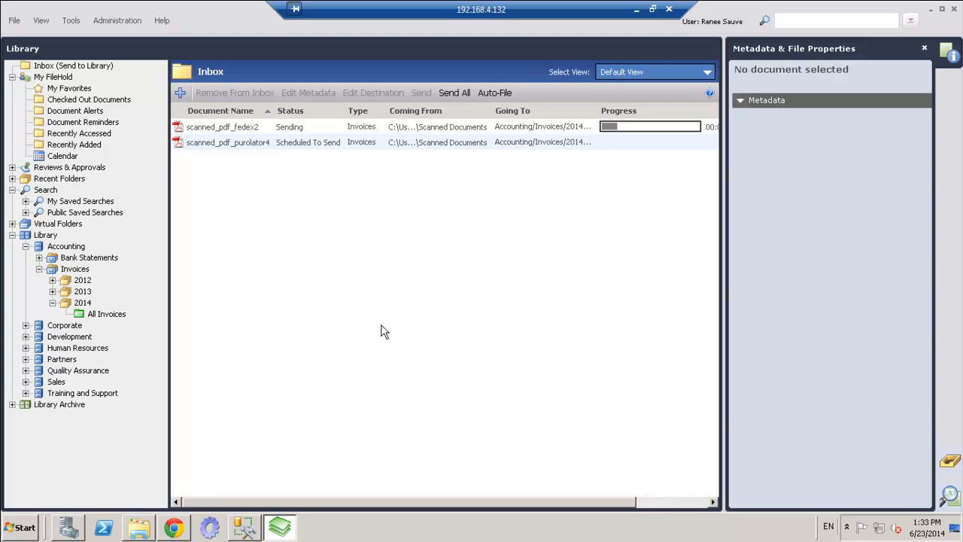
{"action": "left_click", "coordinate": [455, 94]}
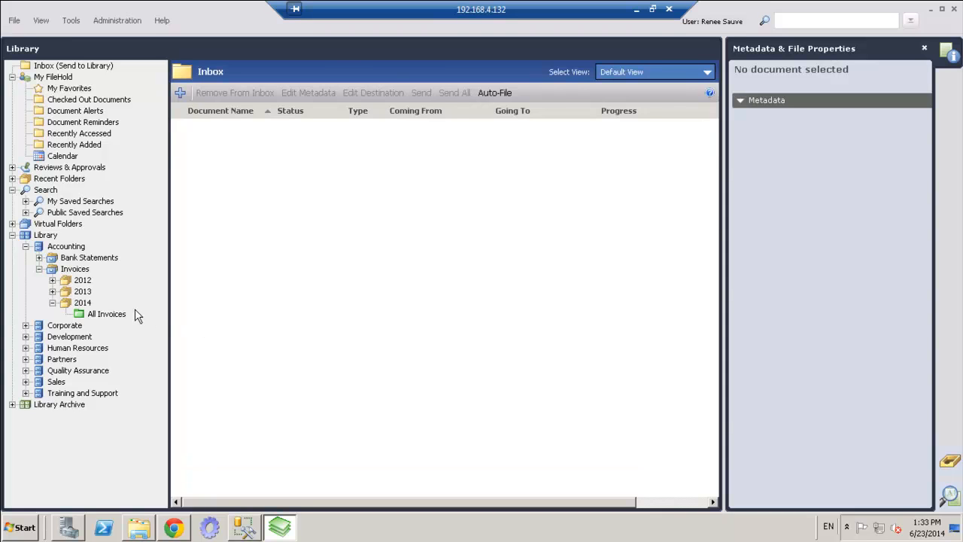
{"action": "left_click", "coordinate": [105, 315]}
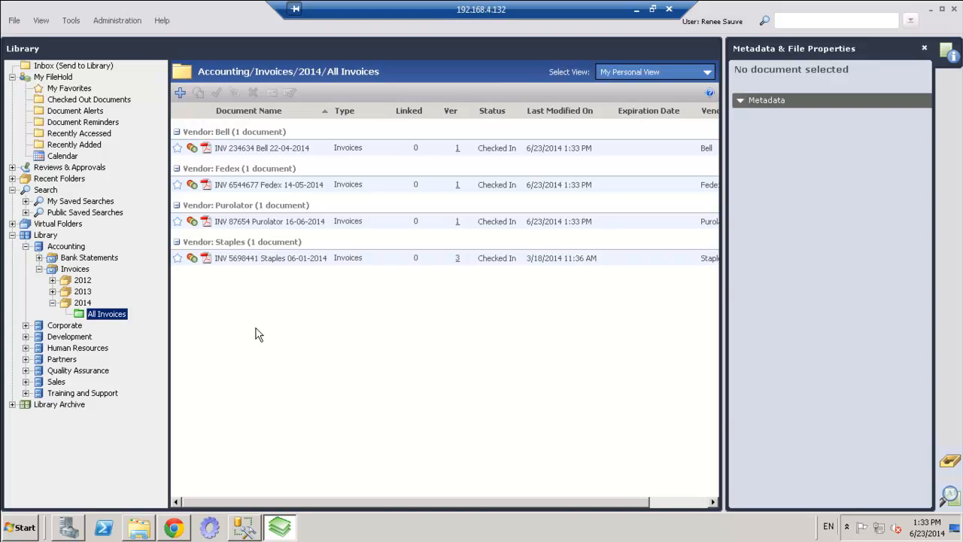
{"action": "mouse_move", "coordinate": [519, 337]}
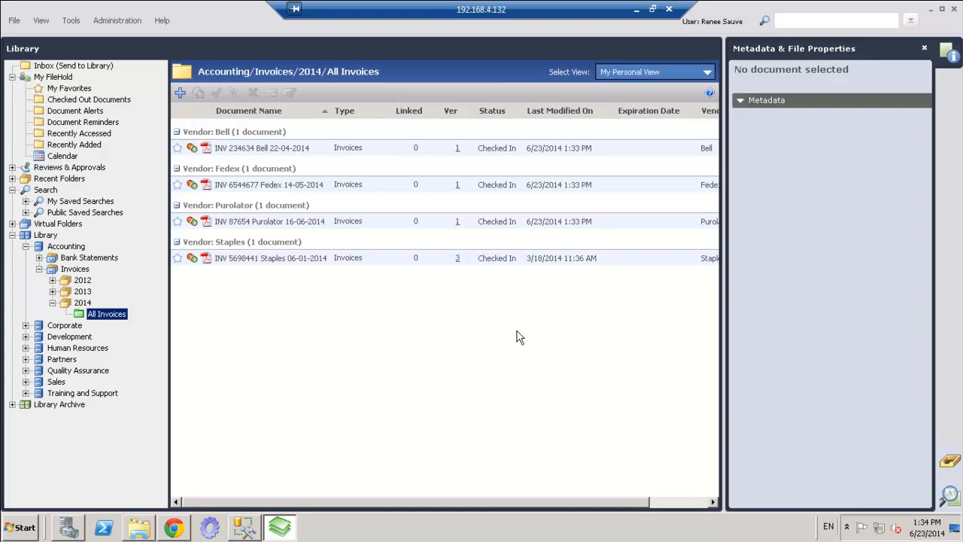
{"action": "left_click", "coordinate": [924, 49]}
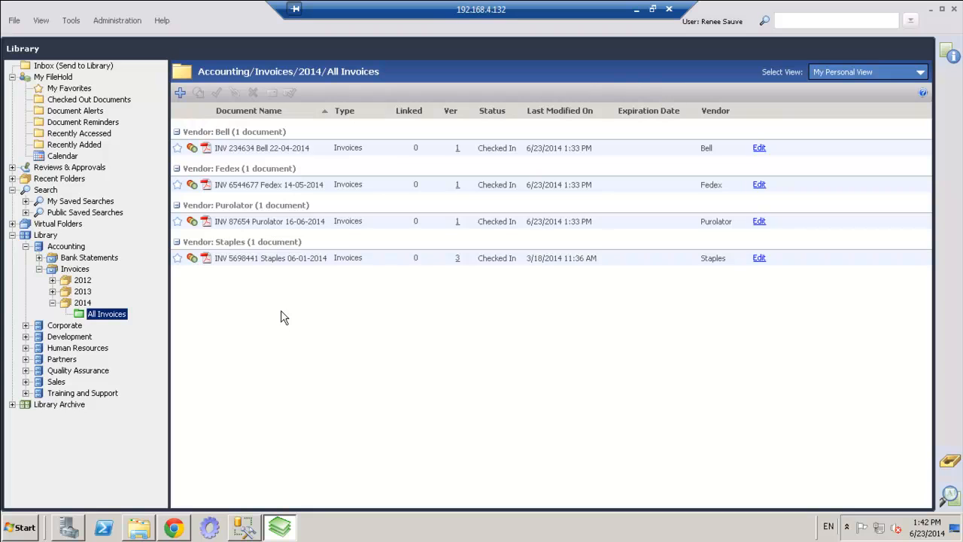
{"action": "mouse_move", "coordinate": [287, 326]}
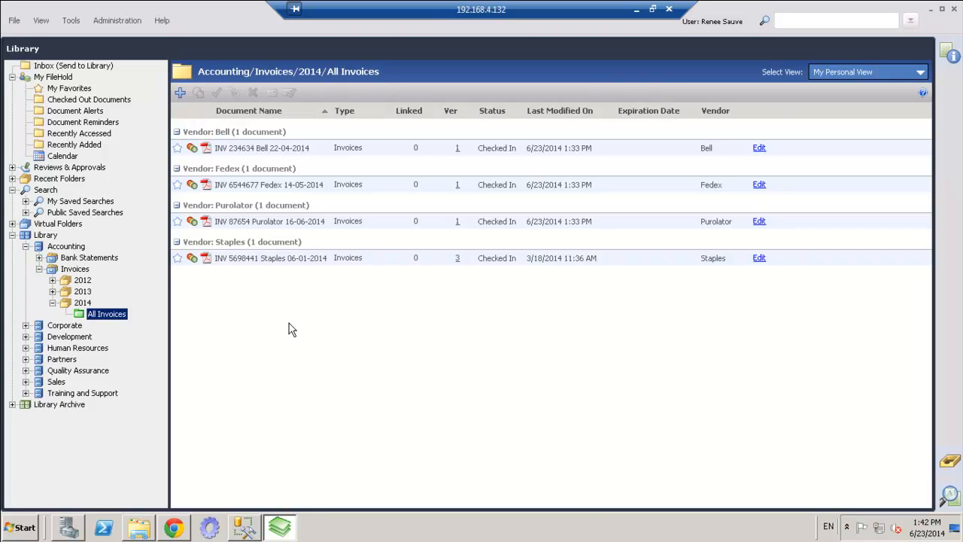
{"action": "mouse_move", "coordinate": [307, 177]}
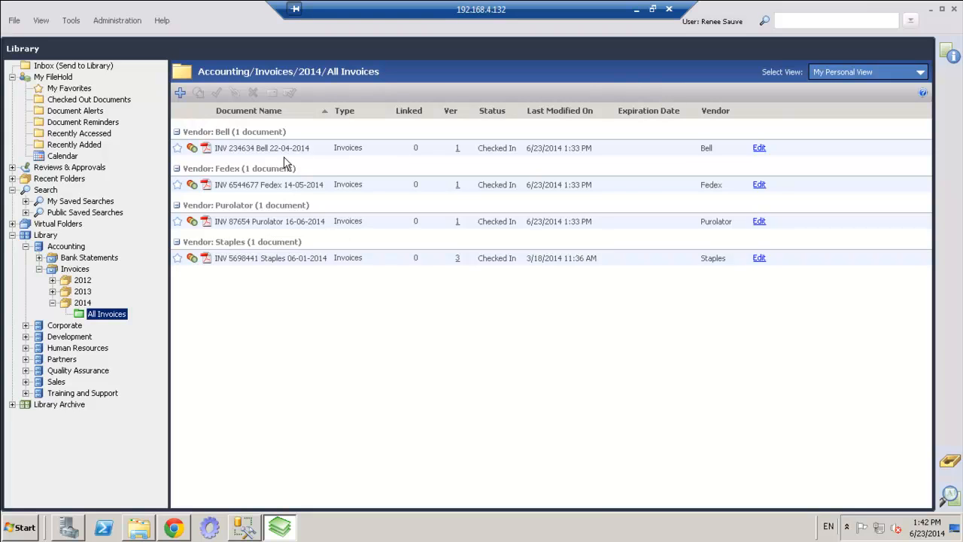
{"action": "left_click", "coordinate": [836, 21]}
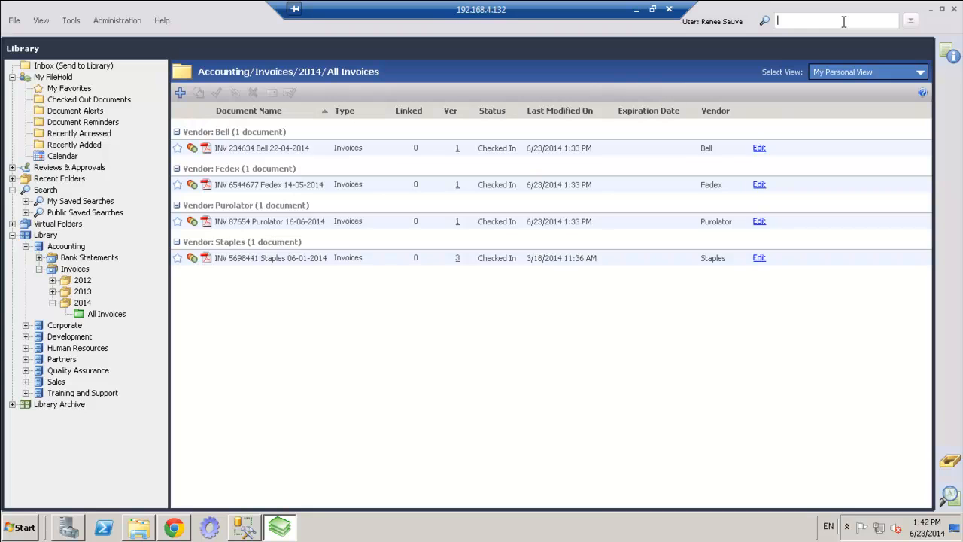
Start a search for invoice number 234634 within the All Invoices folder
{"action": "type", "text": "234634"}
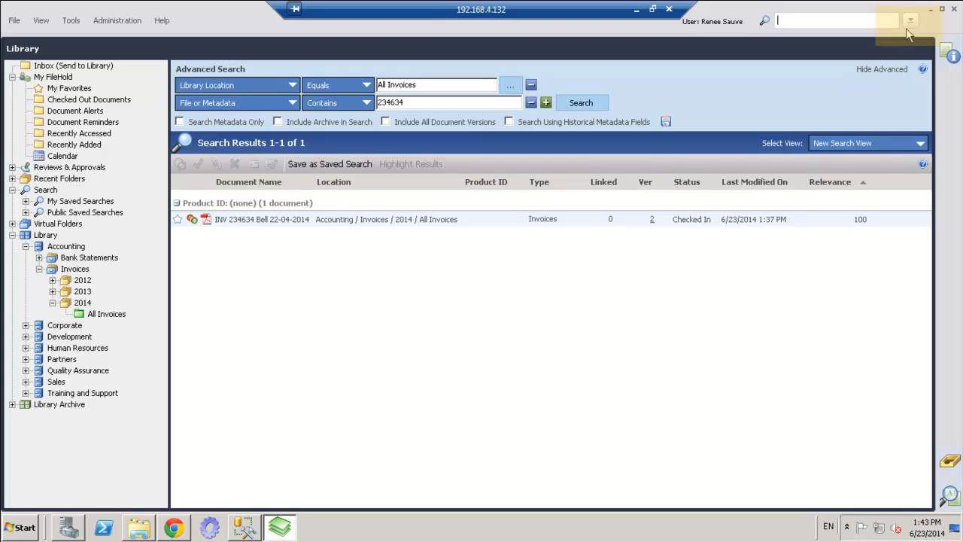
{"action": "mouse_move", "coordinate": [911, 21]}
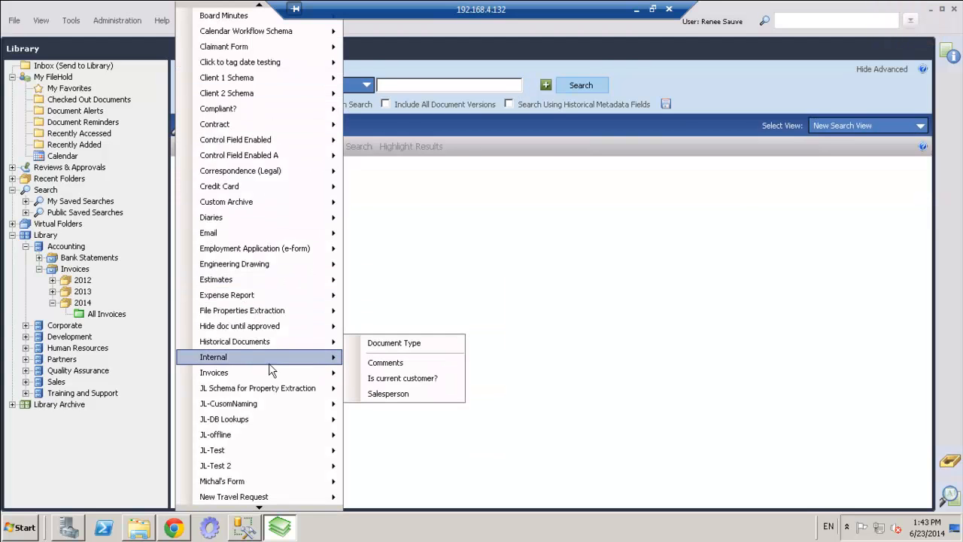
{"action": "mouse_move", "coordinate": [213, 372]}
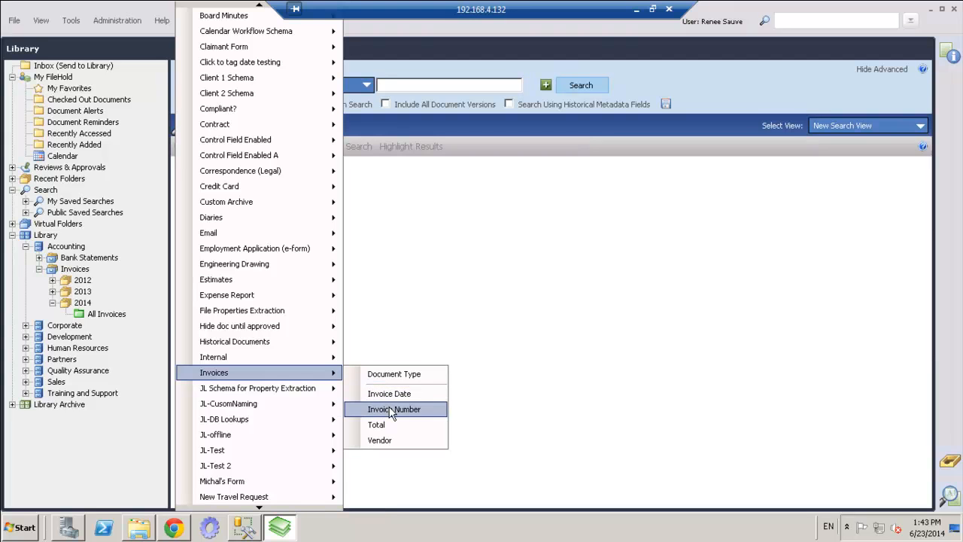
{"action": "mouse_move", "coordinate": [391, 412]}
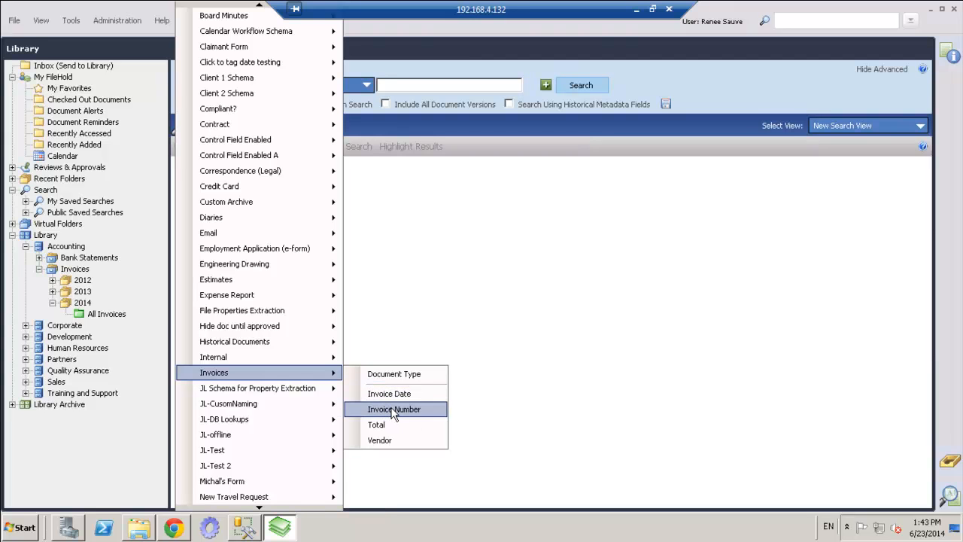
Run an advanced search on Invoices > Invoice Number equals 234634
{"action": "left_click", "coordinate": [394, 409]}
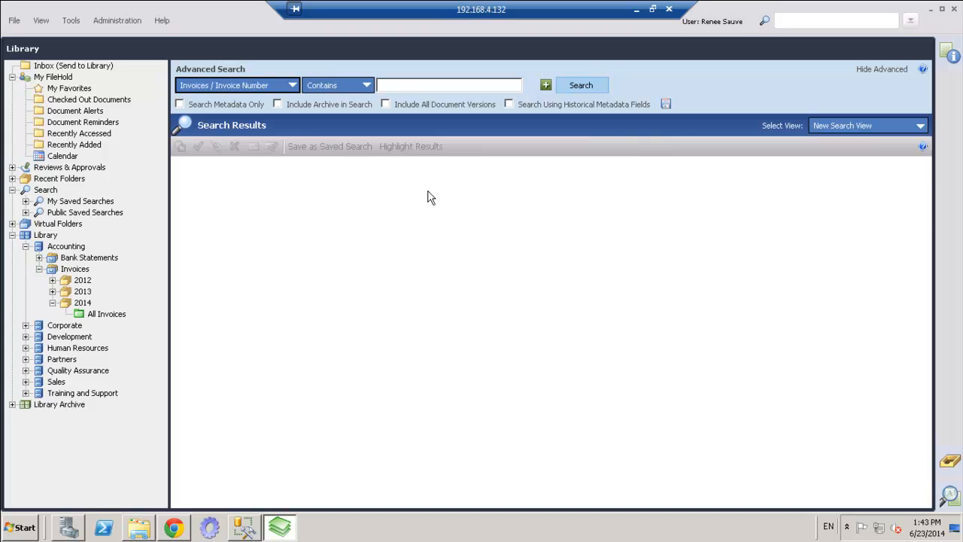
{"action": "left_click", "coordinate": [448, 84]}
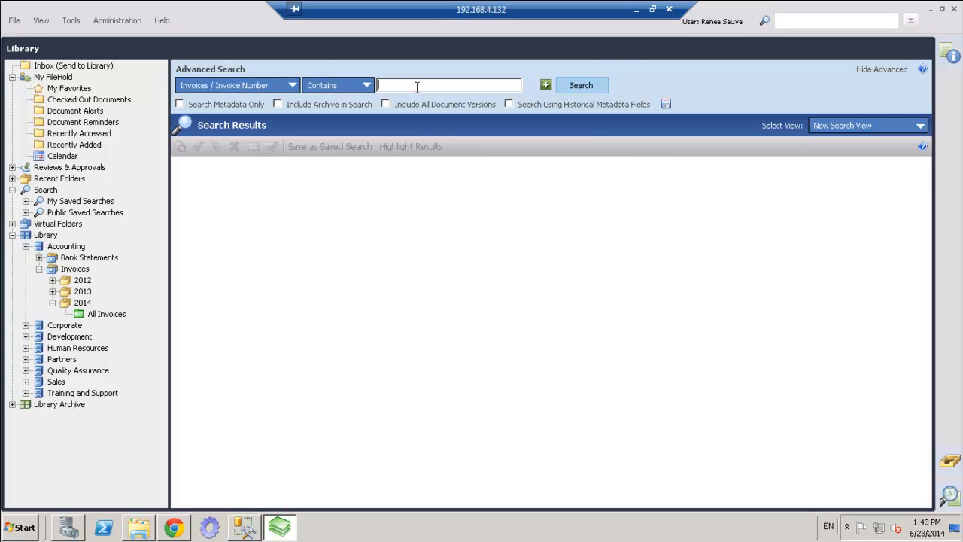
{"action": "type", "text": "2"}
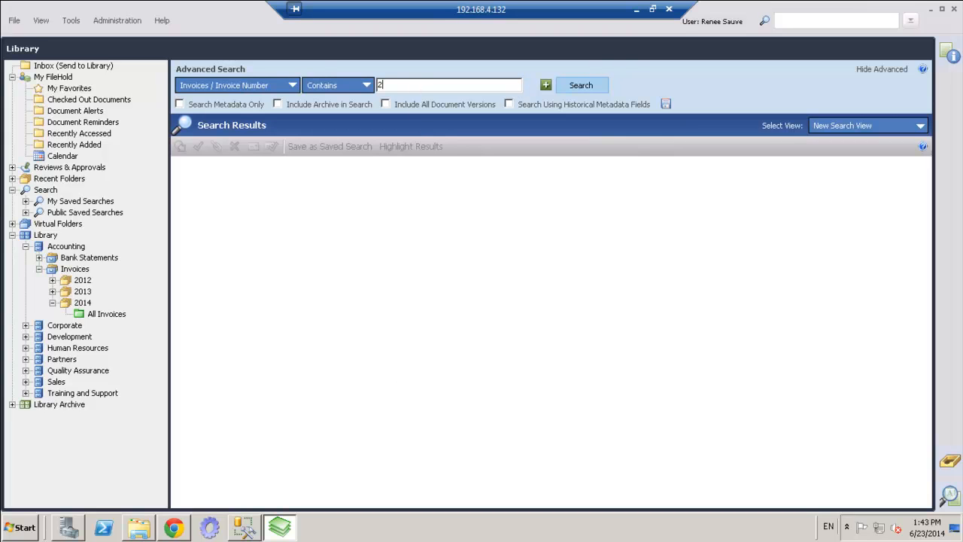
{"action": "type", "text": "34"}
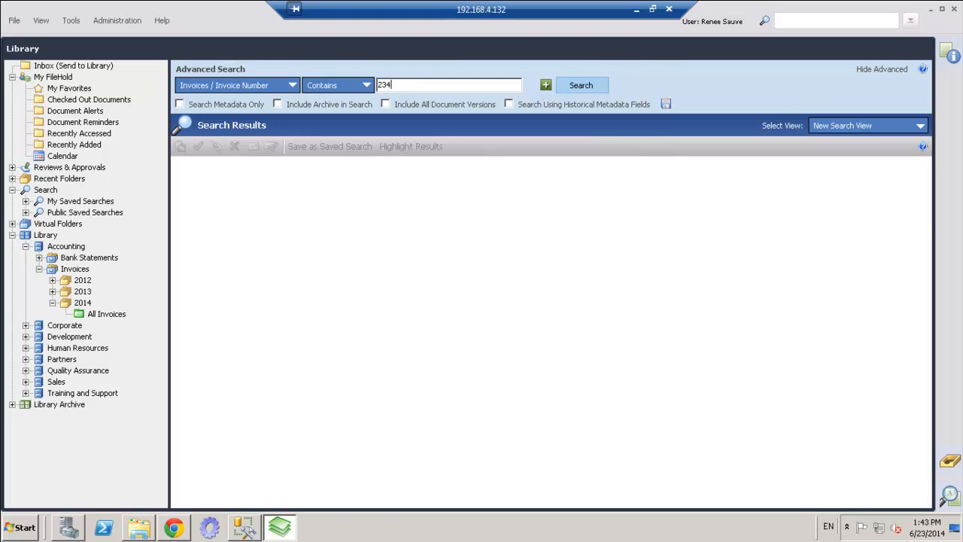
{"action": "type", "text": "634"}
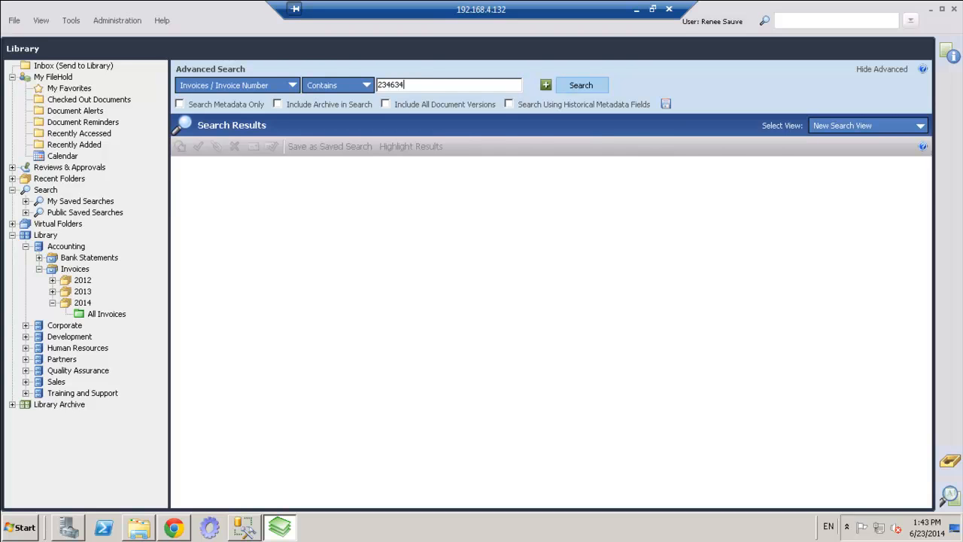
{"action": "left_click", "coordinate": [581, 84]}
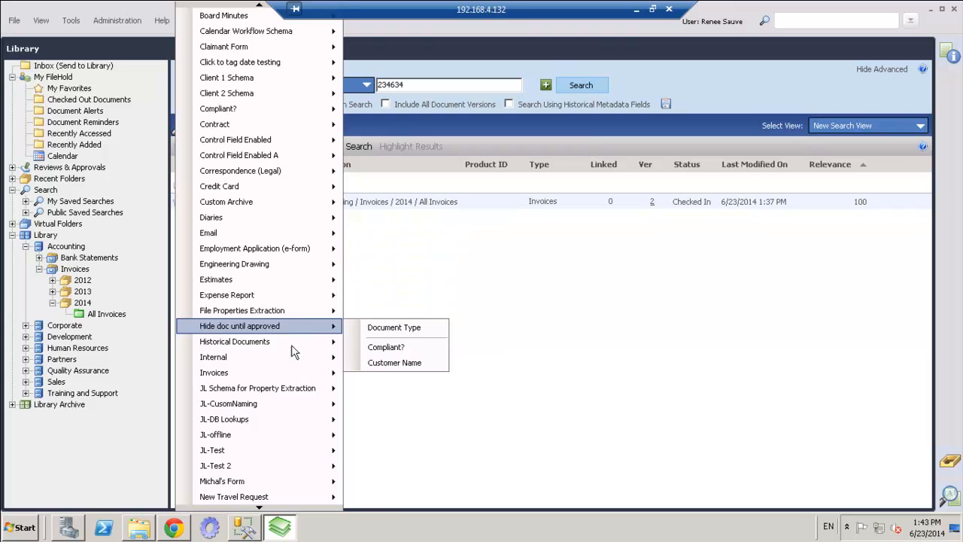
{"action": "mouse_move", "coordinate": [214, 372]}
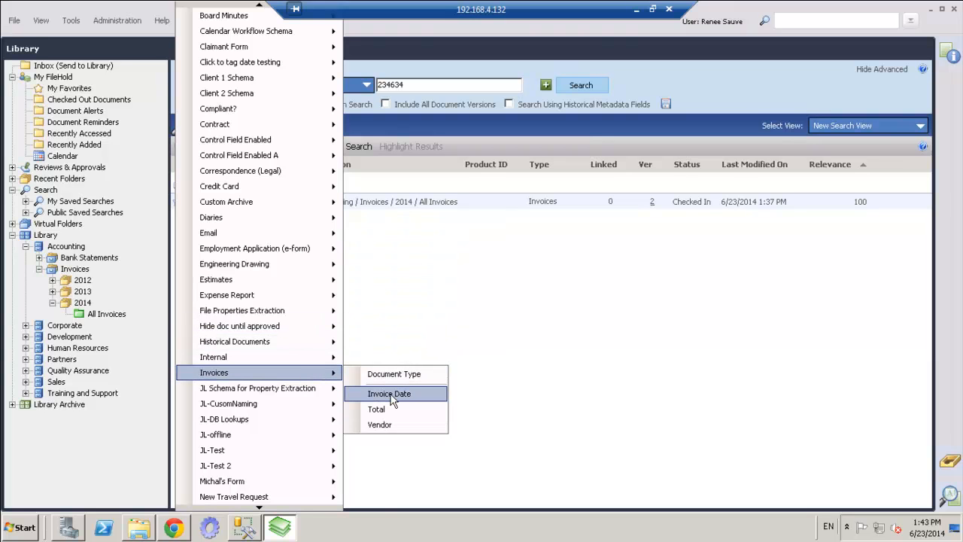
Run an Invoice Date search with operator Between, from 04/01/2014 to 06/23/2014
{"action": "left_click", "coordinate": [388, 393]}
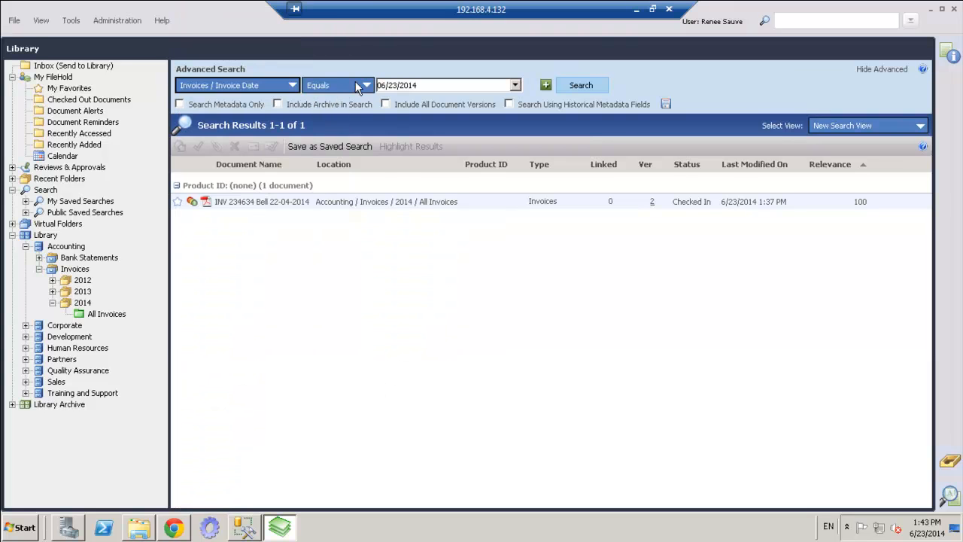
{"action": "left_click", "coordinate": [364, 84]}
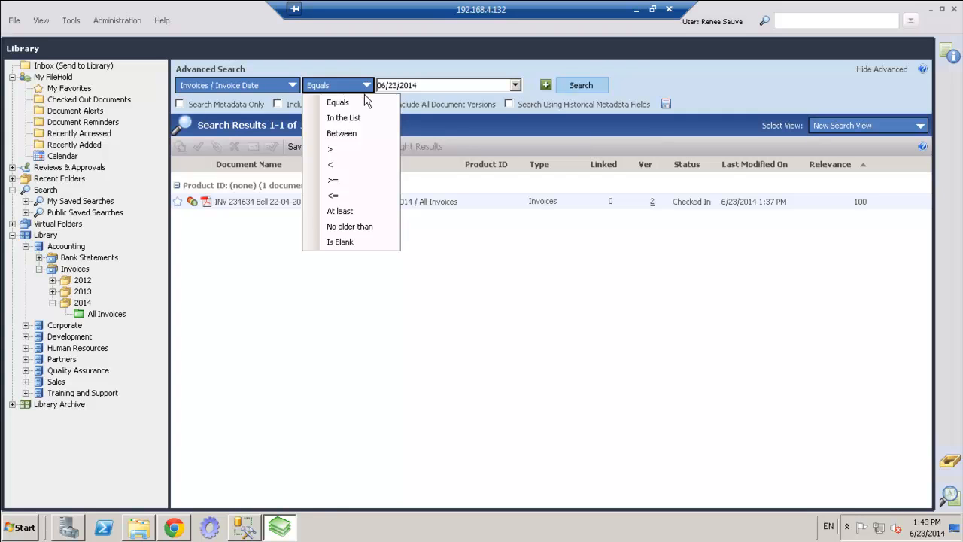
{"action": "mouse_move", "coordinate": [369, 128]}
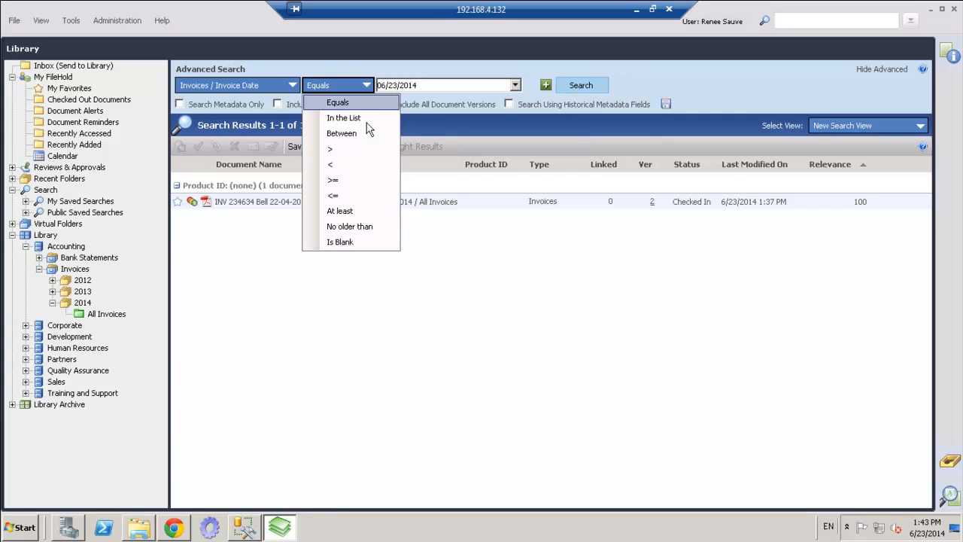
{"action": "left_click", "coordinate": [341, 133]}
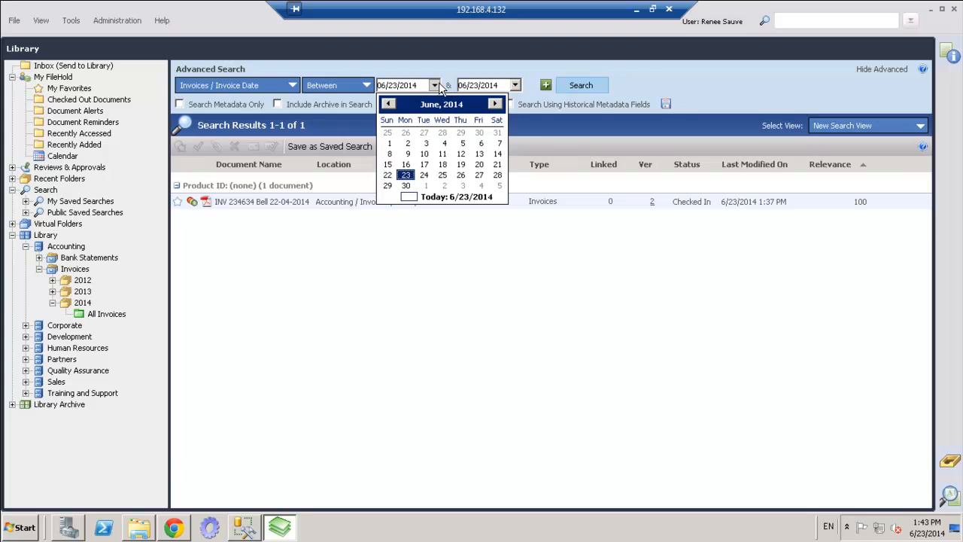
{"action": "left_click", "coordinate": [443, 104]}
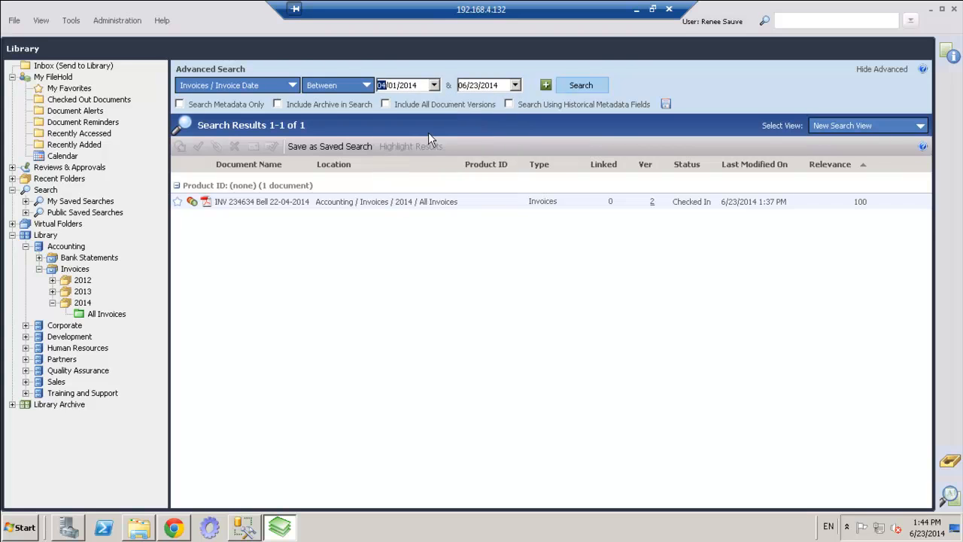
{"action": "mouse_move", "coordinate": [484, 102]}
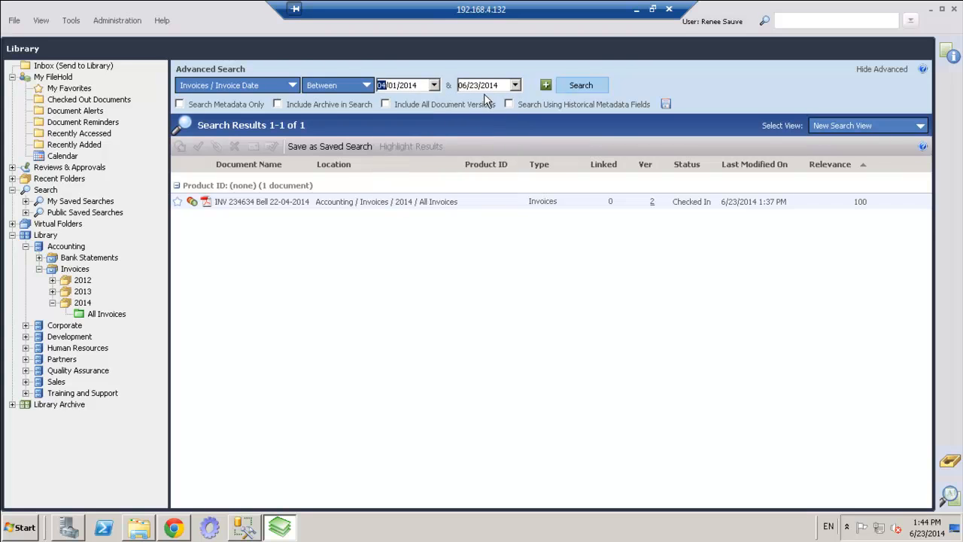
{"action": "left_click", "coordinate": [581, 84]}
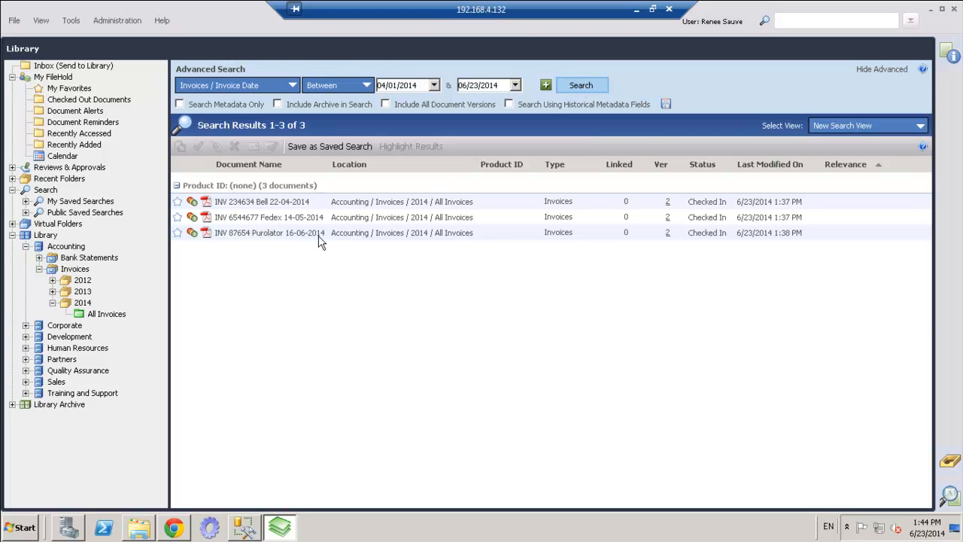
{"action": "mouse_move", "coordinate": [328, 240]}
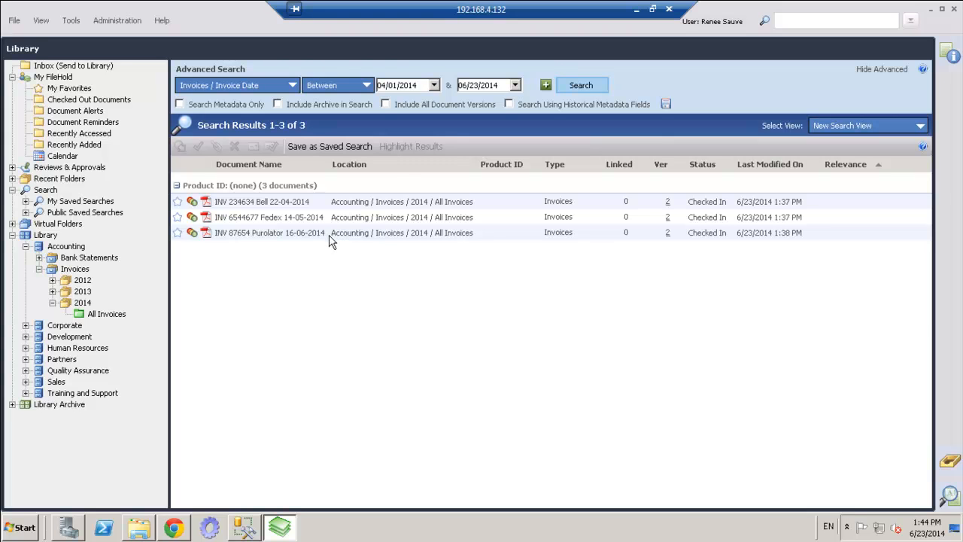
{"action": "mouse_move", "coordinate": [398, 172]}
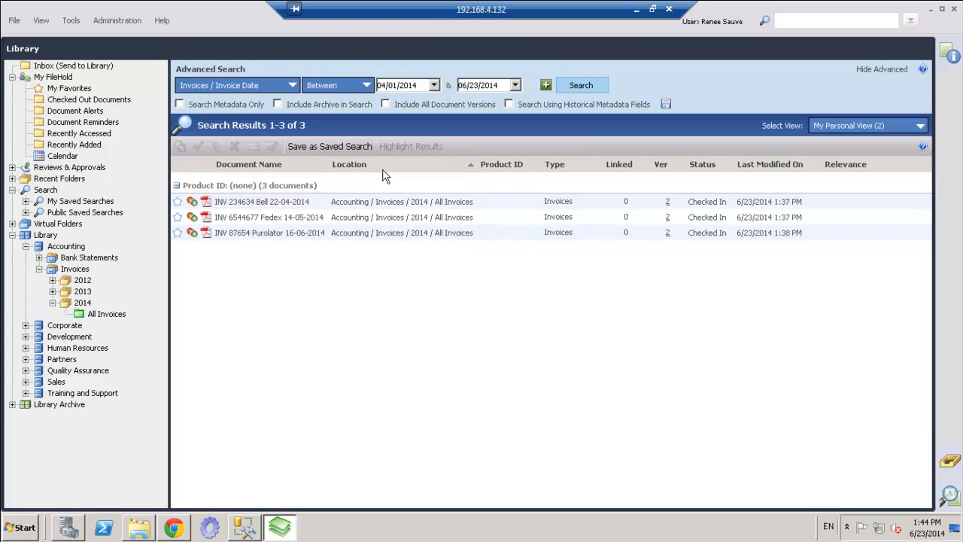
{"action": "mouse_move", "coordinate": [298, 349]}
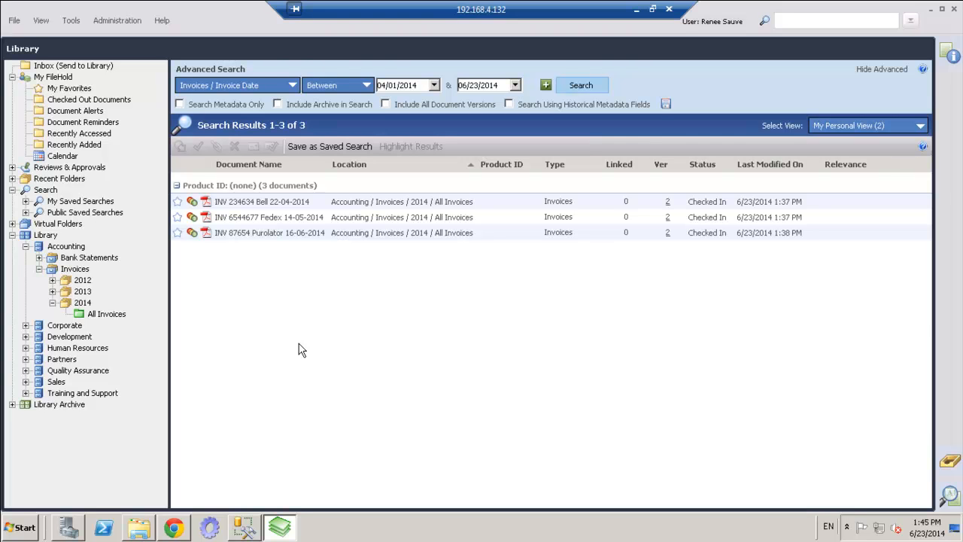
{"action": "mouse_move", "coordinate": [153, 96]}
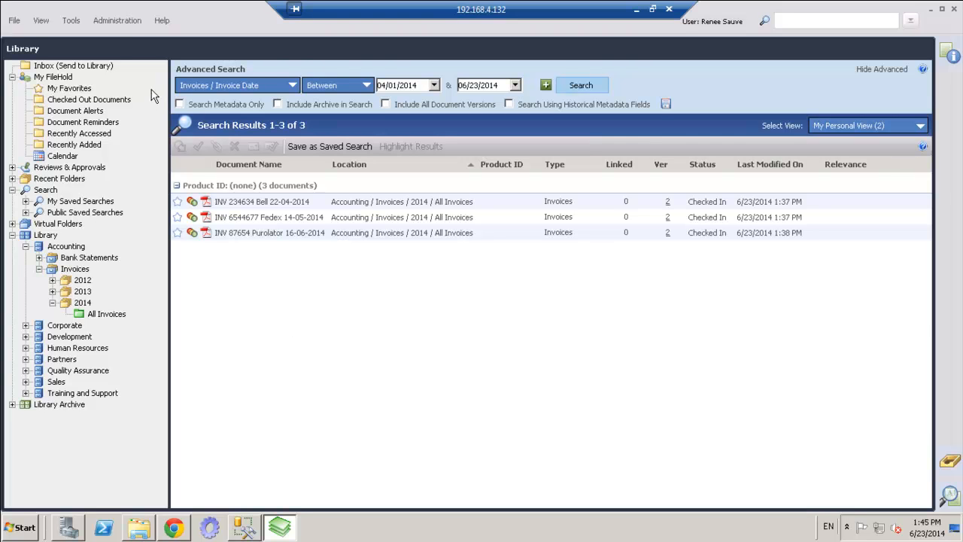
Choose Document Usage Log from the Administration menu
{"action": "left_click", "coordinate": [117, 22]}
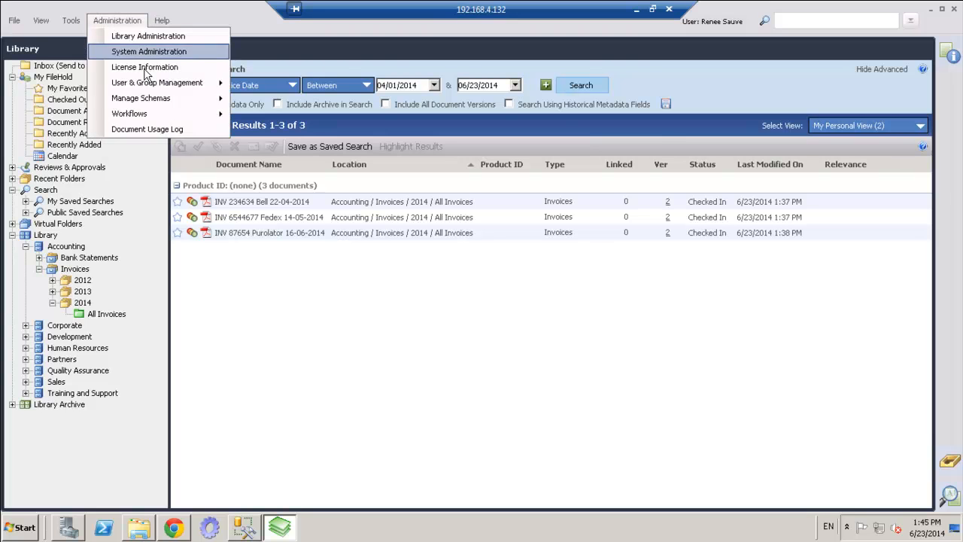
{"action": "mouse_move", "coordinate": [173, 137]}
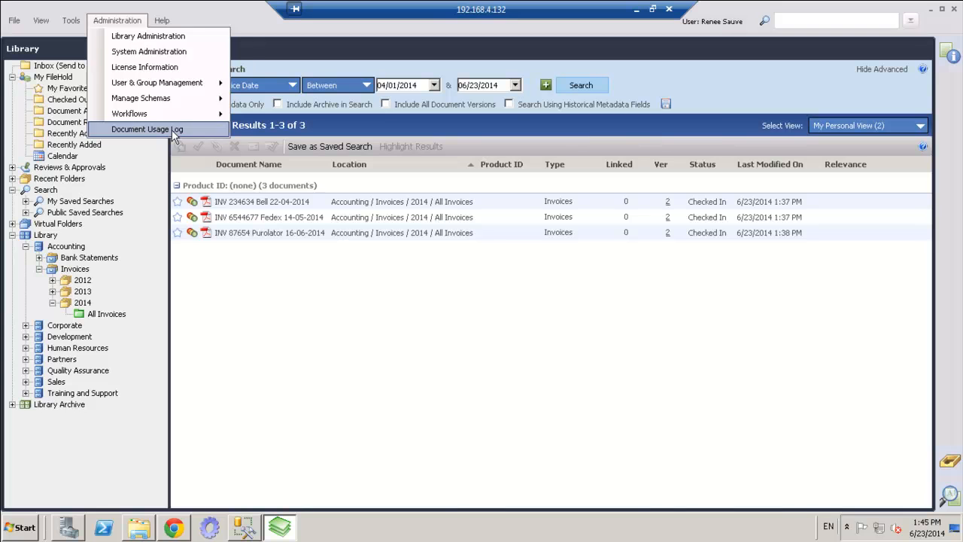
{"action": "left_click", "coordinate": [143, 129]}
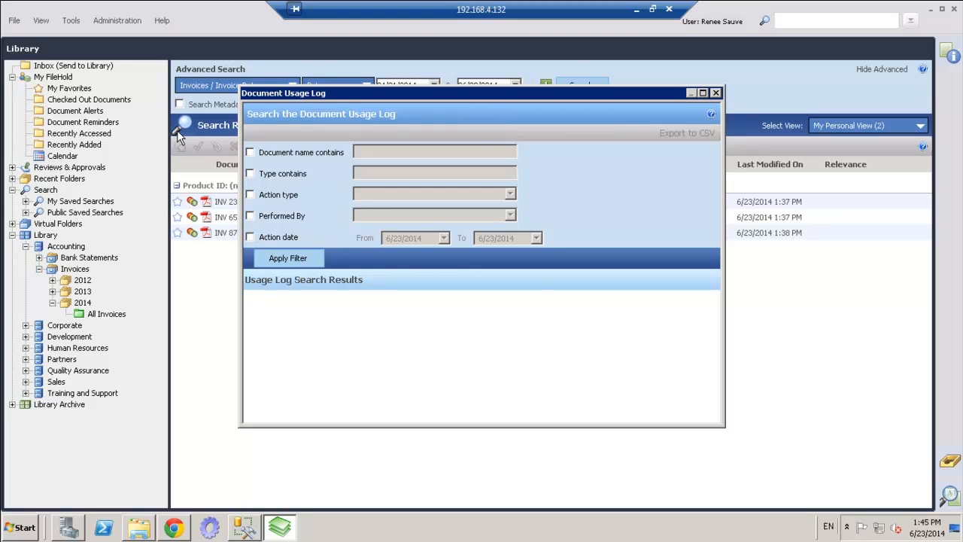
{"action": "mouse_move", "coordinate": [159, 132]}
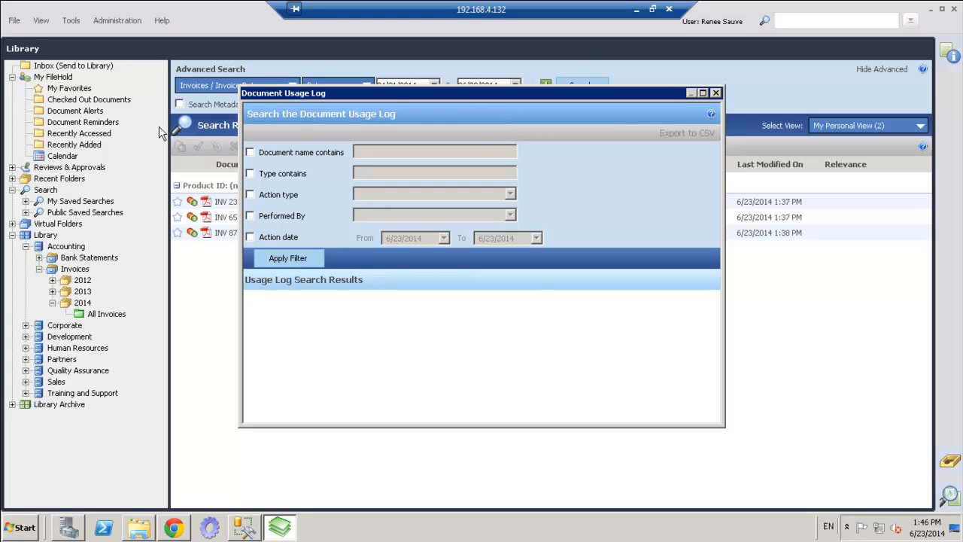
{"action": "mouse_move", "coordinate": [268, 171]}
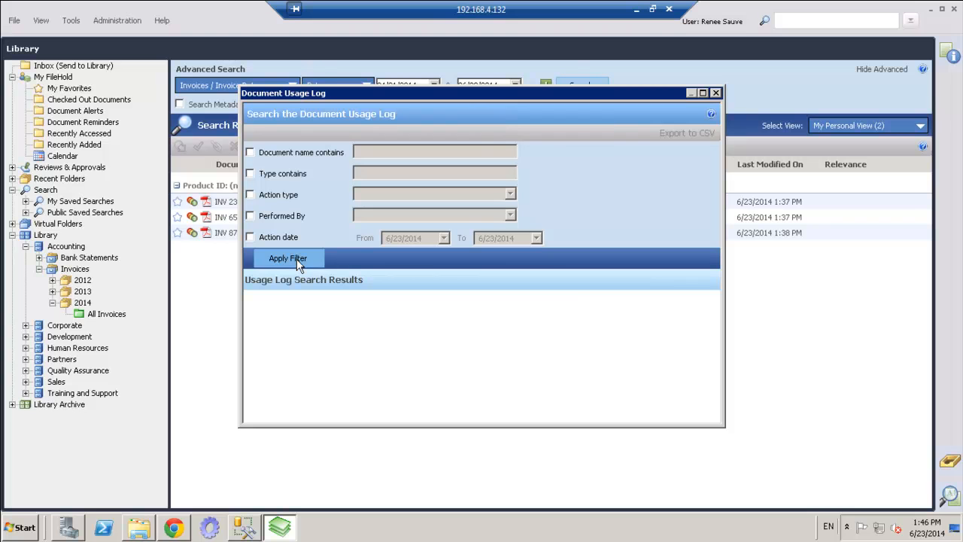
Apply the unfiltered usage log search and browse the results full screen
{"action": "left_click", "coordinate": [287, 258]}
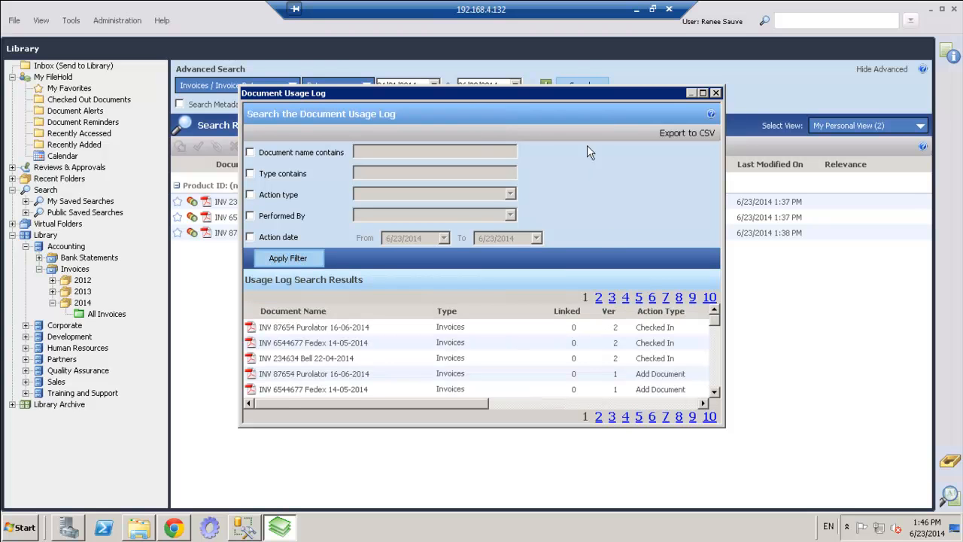
{"action": "left_click", "coordinate": [701, 93]}
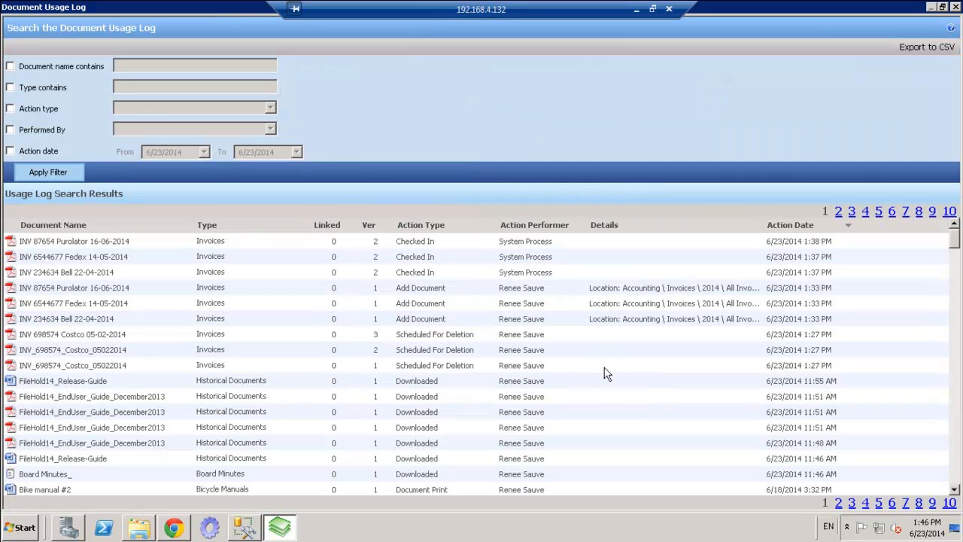
{"action": "mouse_move", "coordinate": [615, 361]}
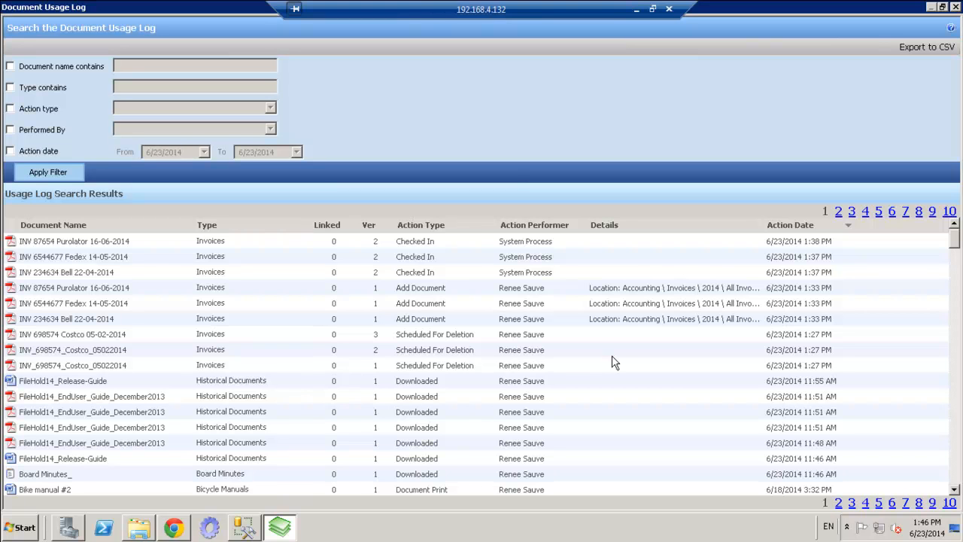
{"action": "mouse_move", "coordinate": [422, 297]}
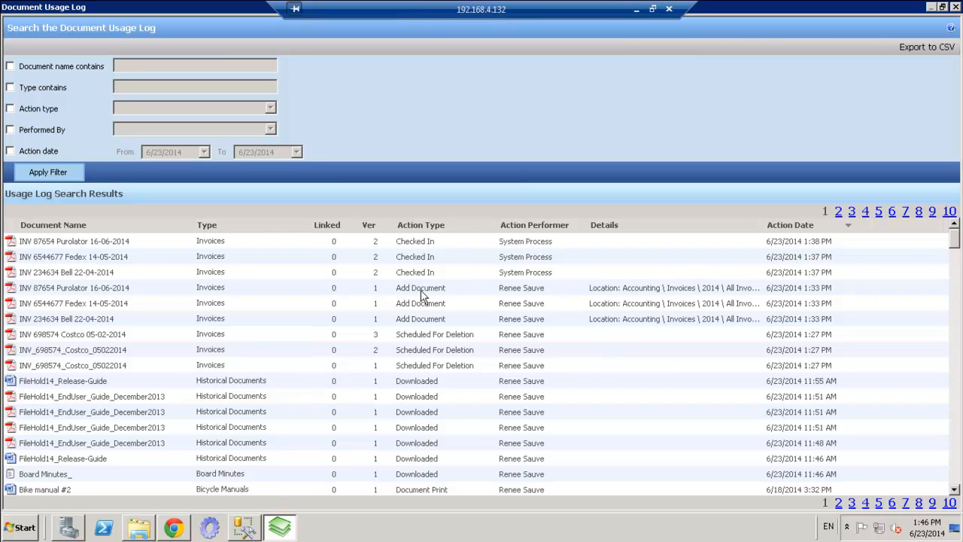
{"action": "mouse_move", "coordinate": [482, 304]}
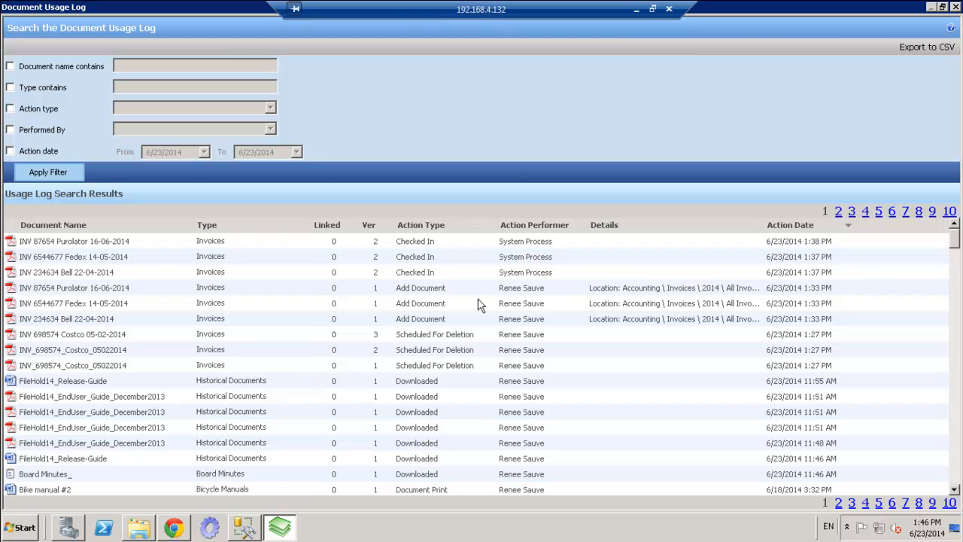
{"action": "mouse_move", "coordinate": [811, 420]}
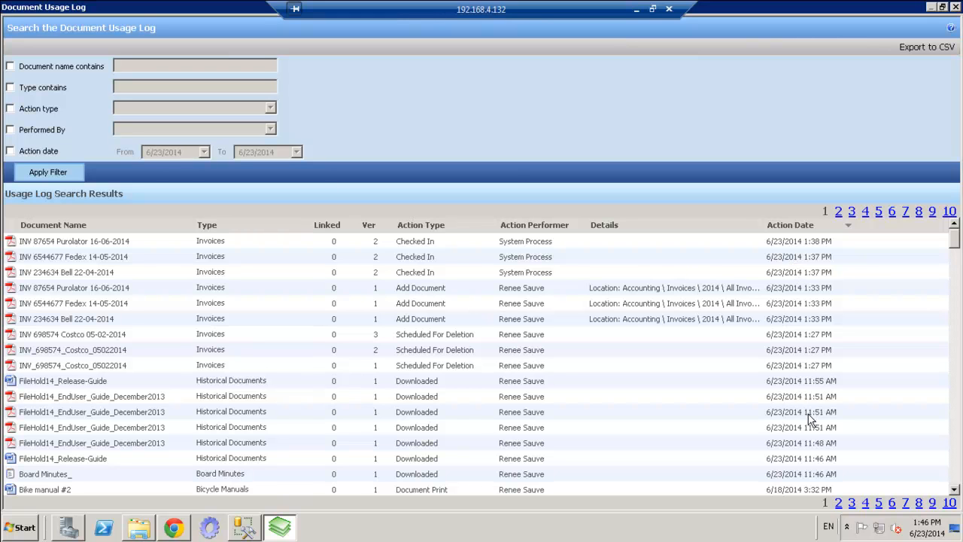
{"action": "scroll", "scroll_direction": "down", "scroll_amount": 3}
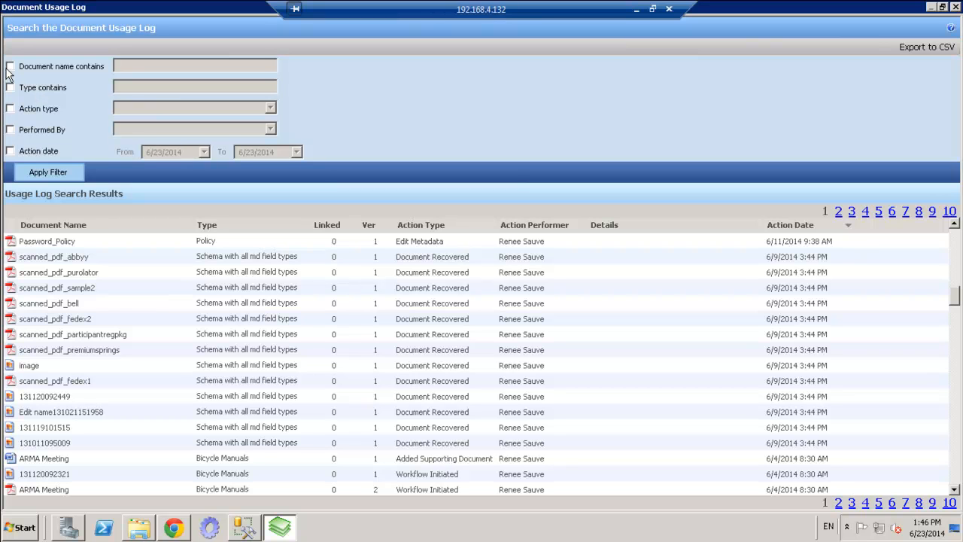
Tick the document name, type and action type filters and list the action type choices
{"action": "left_click", "coordinate": [9, 67]}
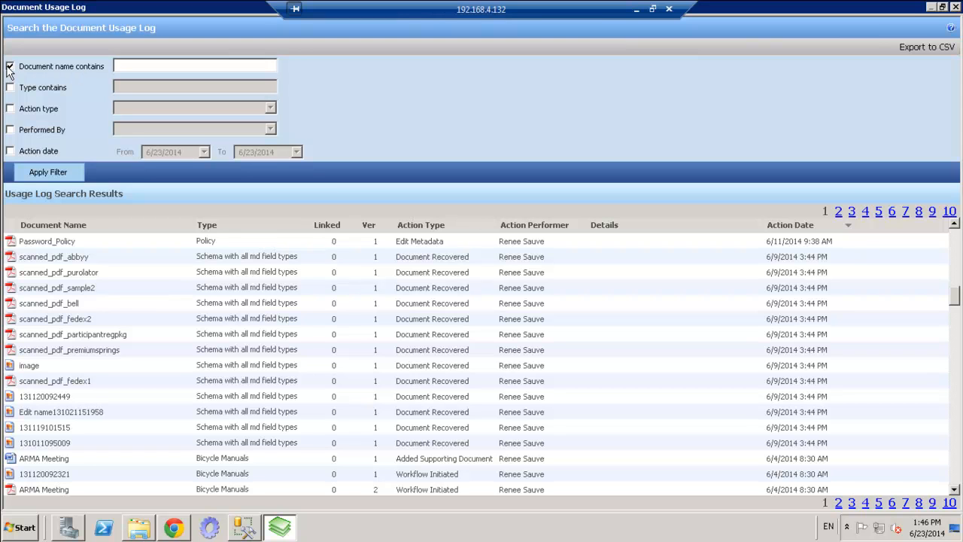
{"action": "left_click", "coordinate": [11, 88]}
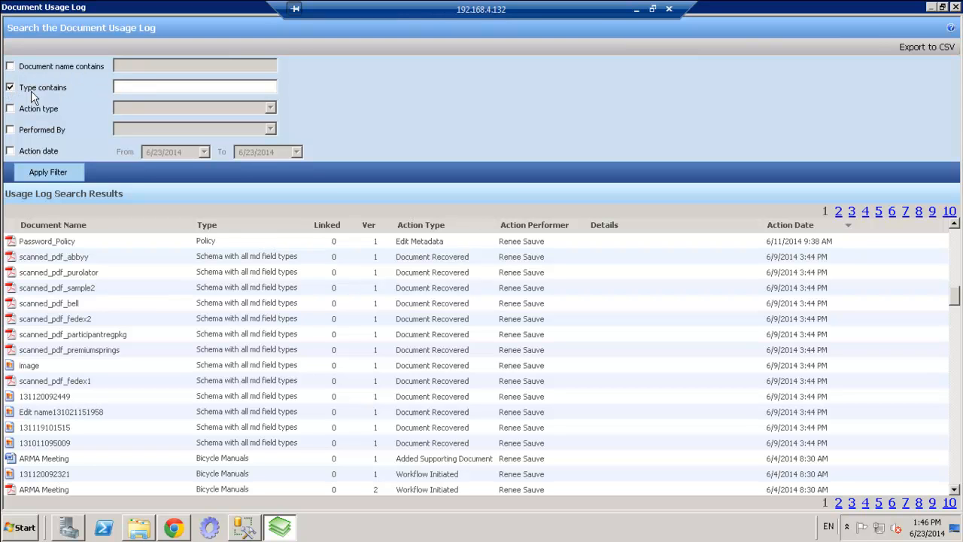
{"action": "left_click", "coordinate": [11, 109]}
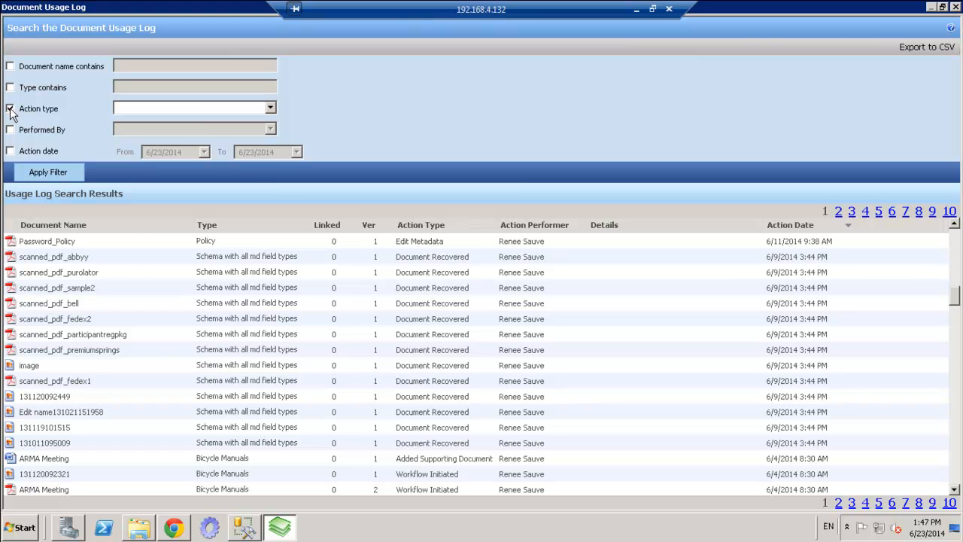
{"action": "left_click", "coordinate": [269, 108]}
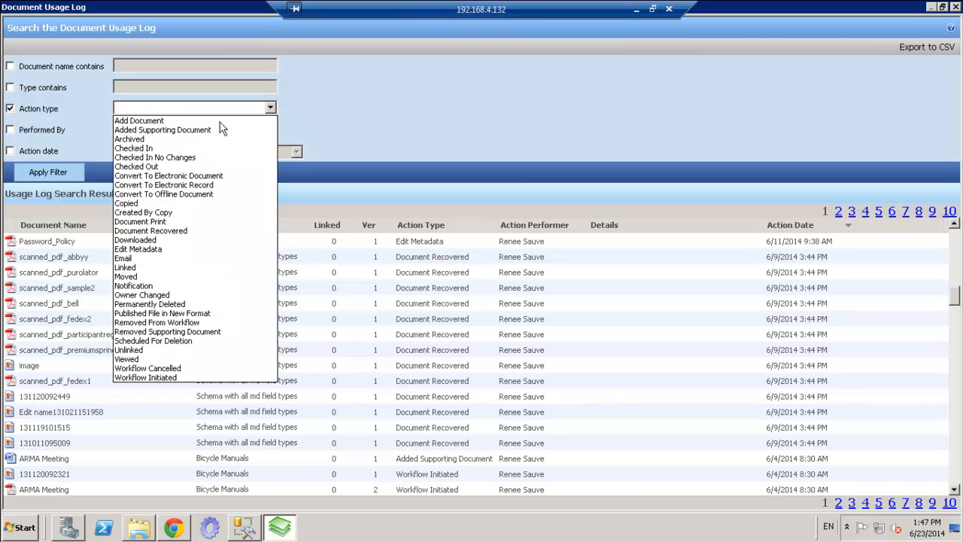
{"action": "mouse_move", "coordinate": [139, 120]}
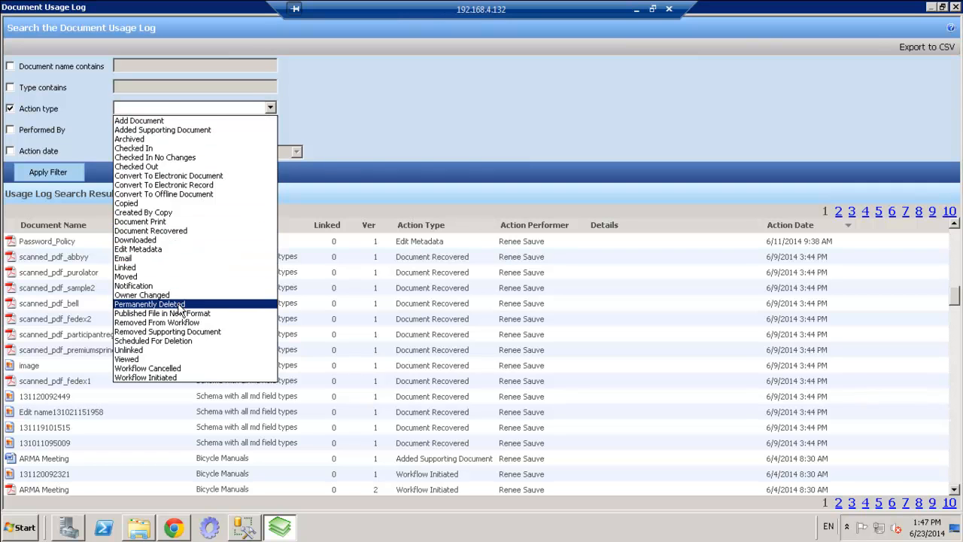
{"action": "mouse_move", "coordinate": [196, 312]}
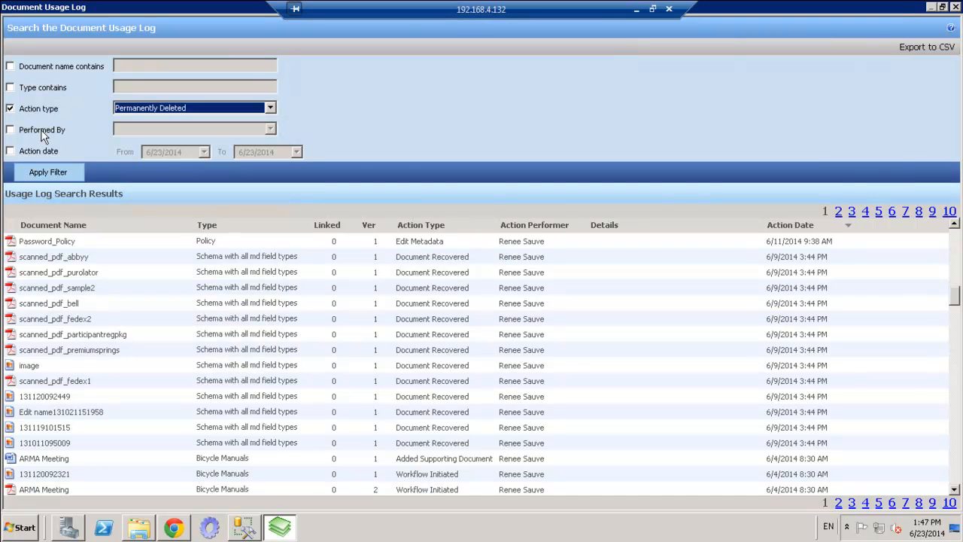
{"action": "left_click", "coordinate": [11, 129]}
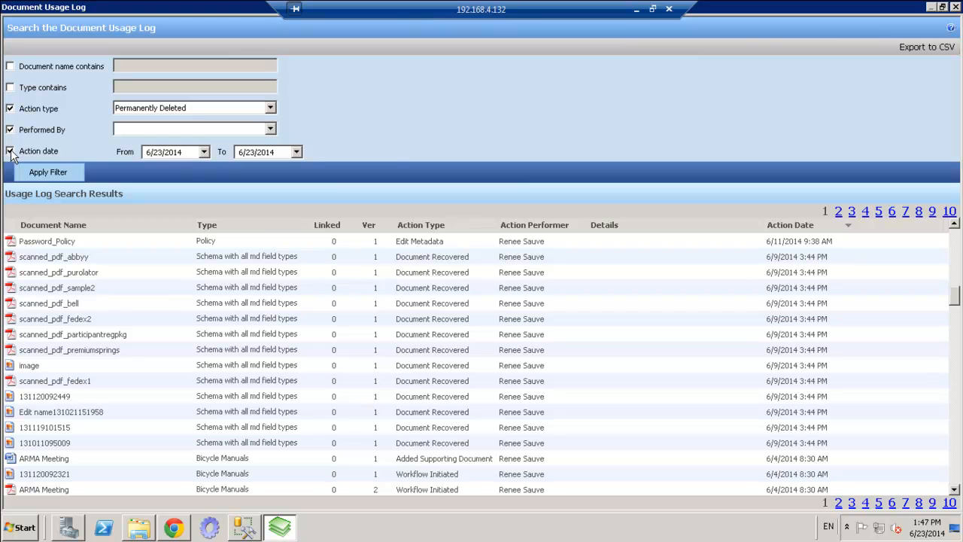
{"action": "mouse_move", "coordinate": [259, 115]}
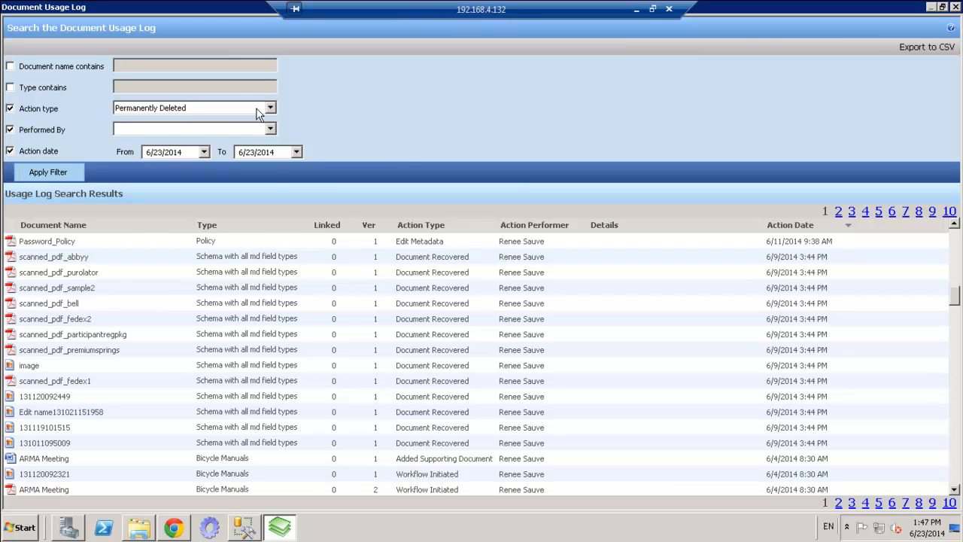
{"action": "left_click", "coordinate": [270, 109]}
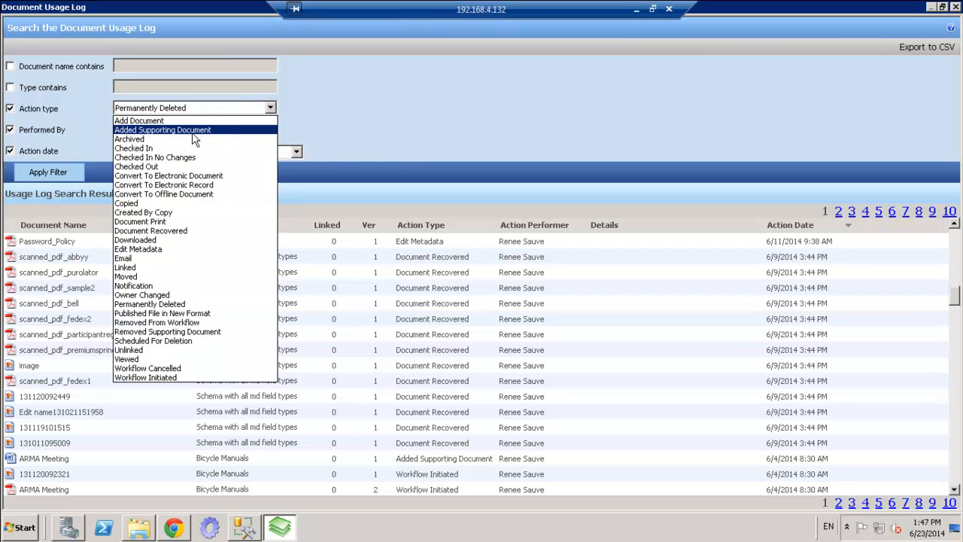
{"action": "left_click", "coordinate": [138, 120]}
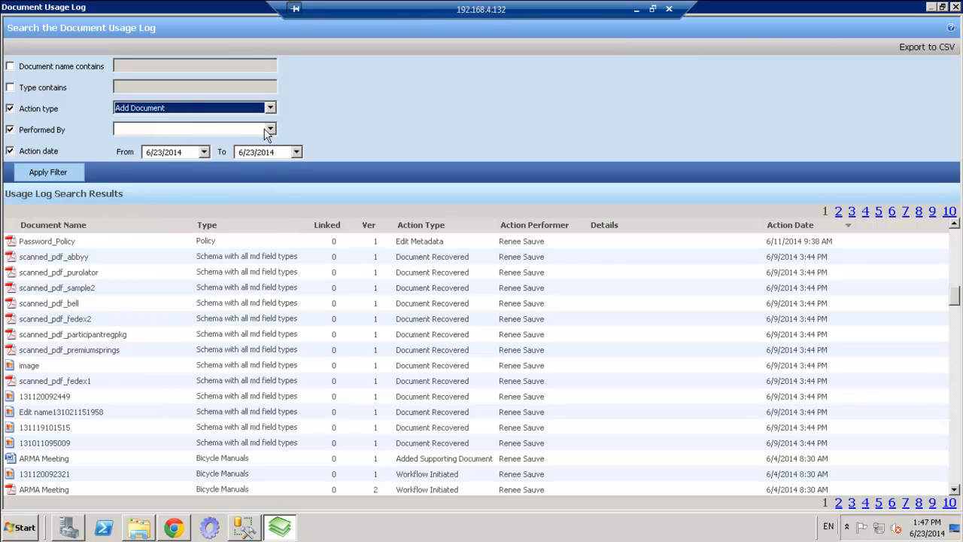
{"action": "left_click", "coordinate": [268, 129]}
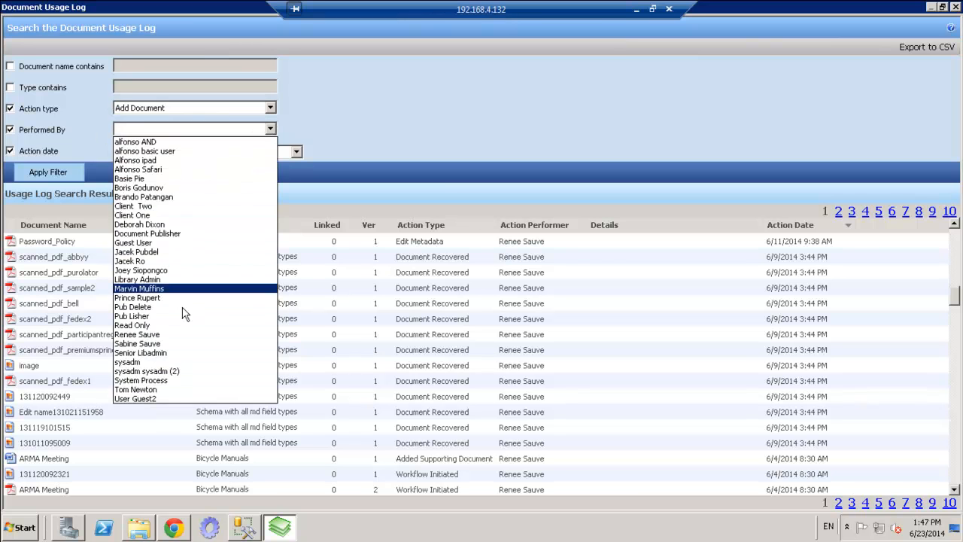
{"action": "left_click", "coordinate": [137, 334]}
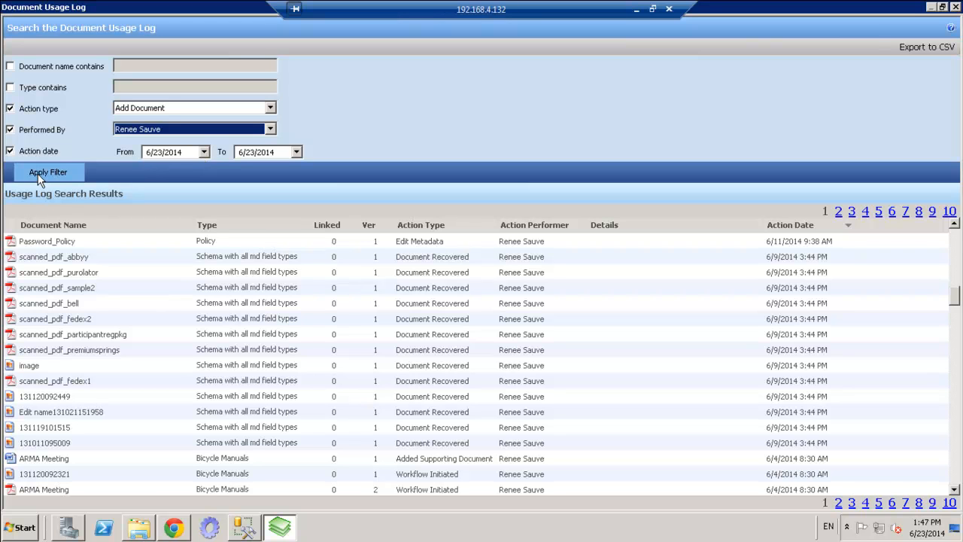
{"action": "left_click", "coordinate": [48, 171]}
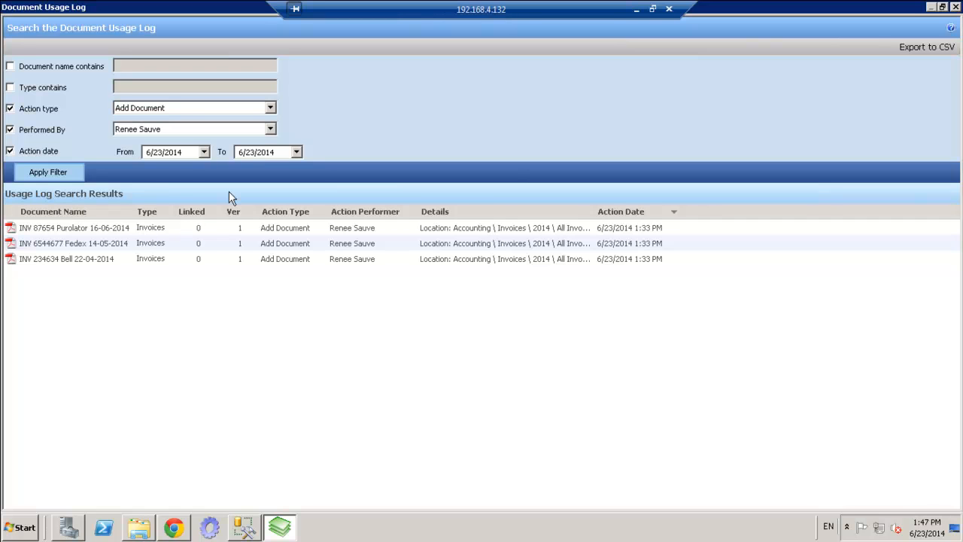
{"action": "mouse_move", "coordinate": [504, 227]}
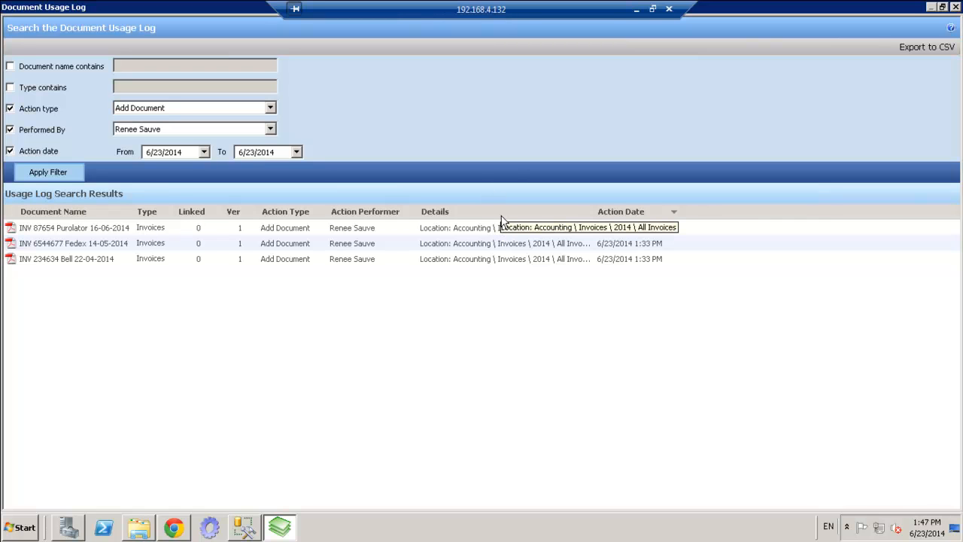
{"action": "mouse_move", "coordinate": [519, 222]}
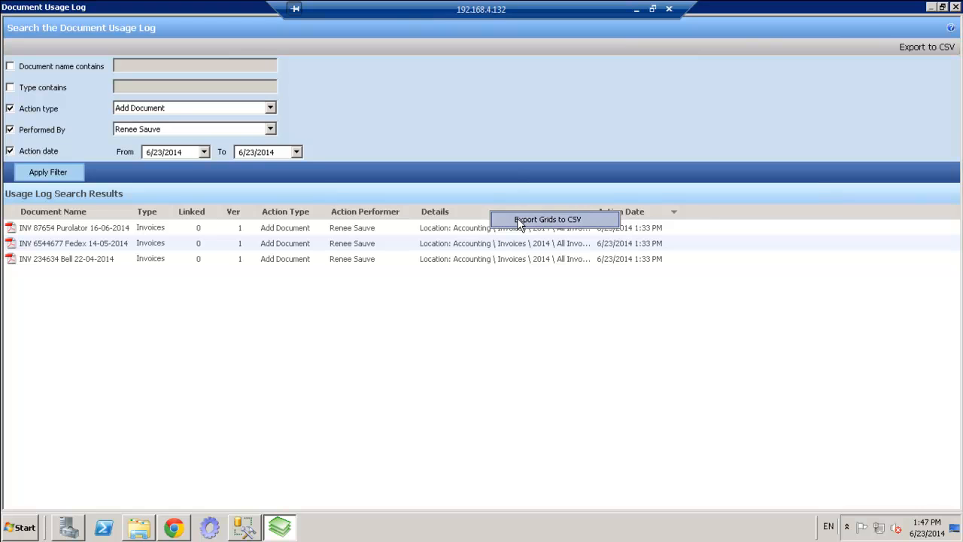